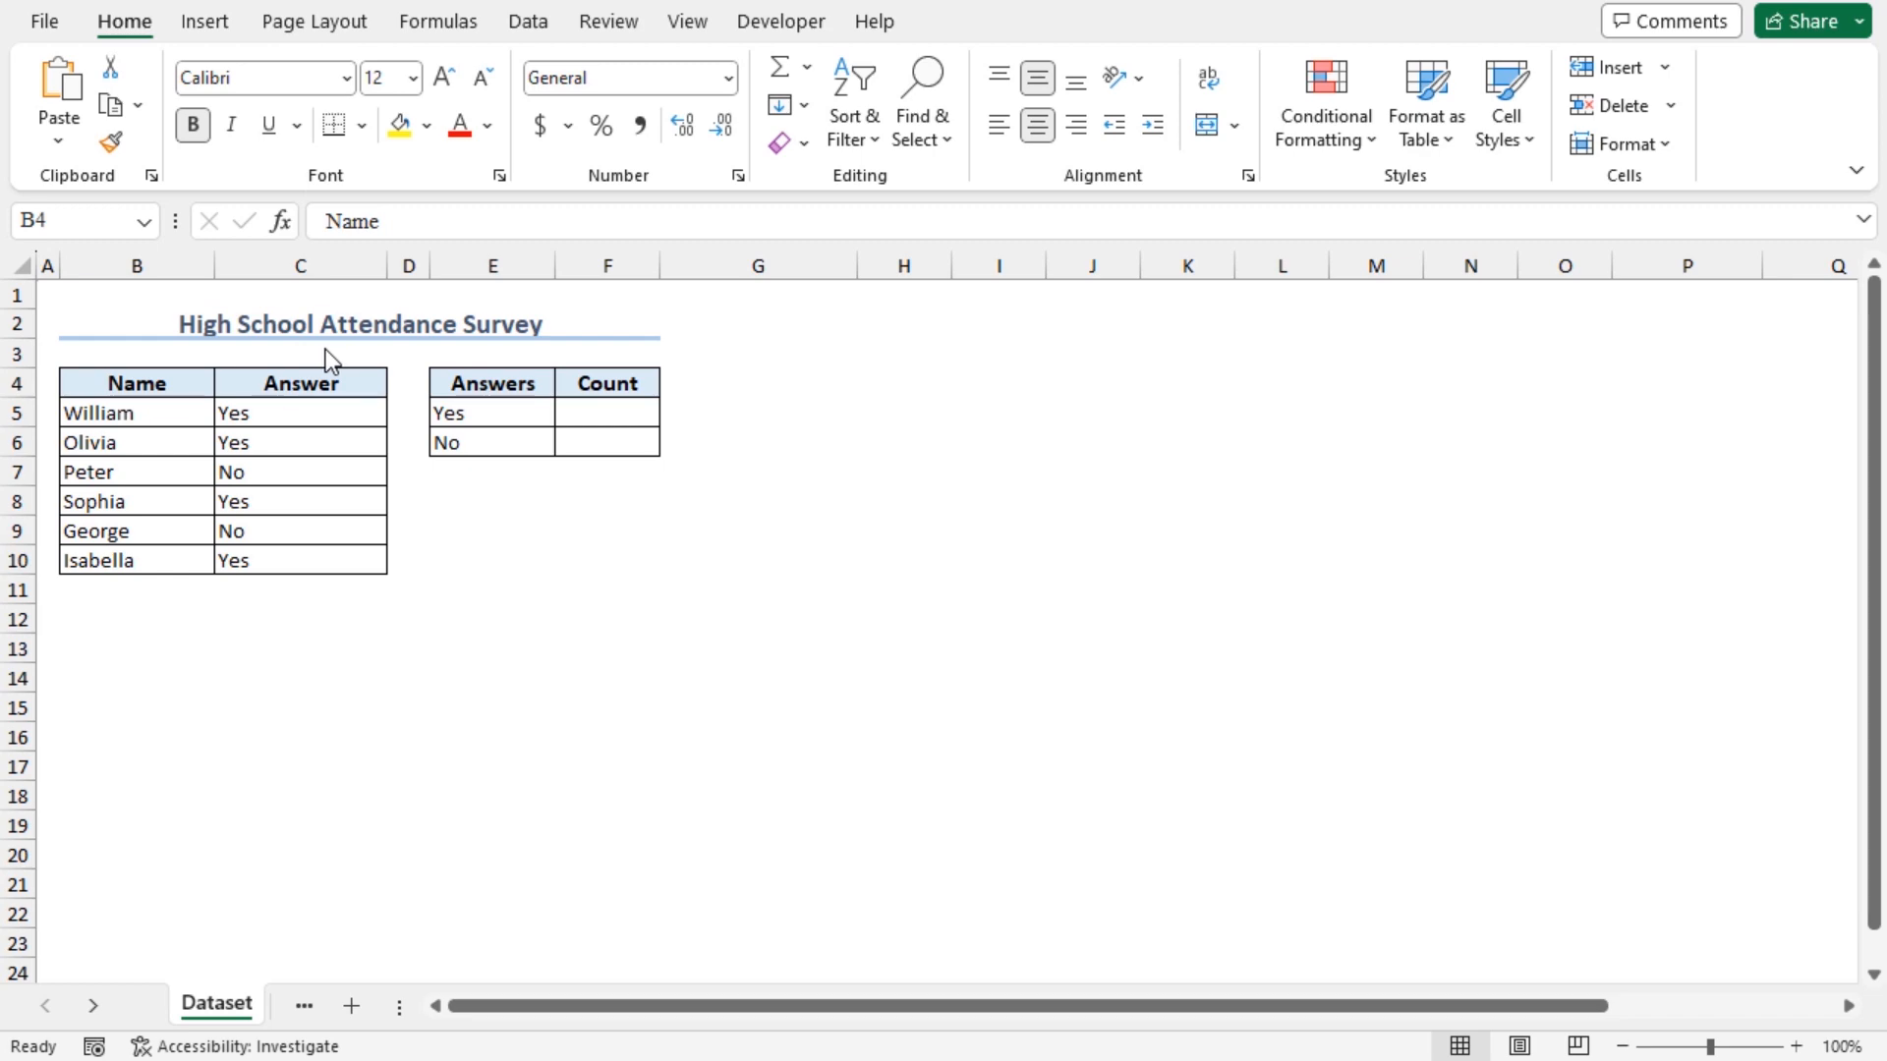
mouse_move(358, 382)
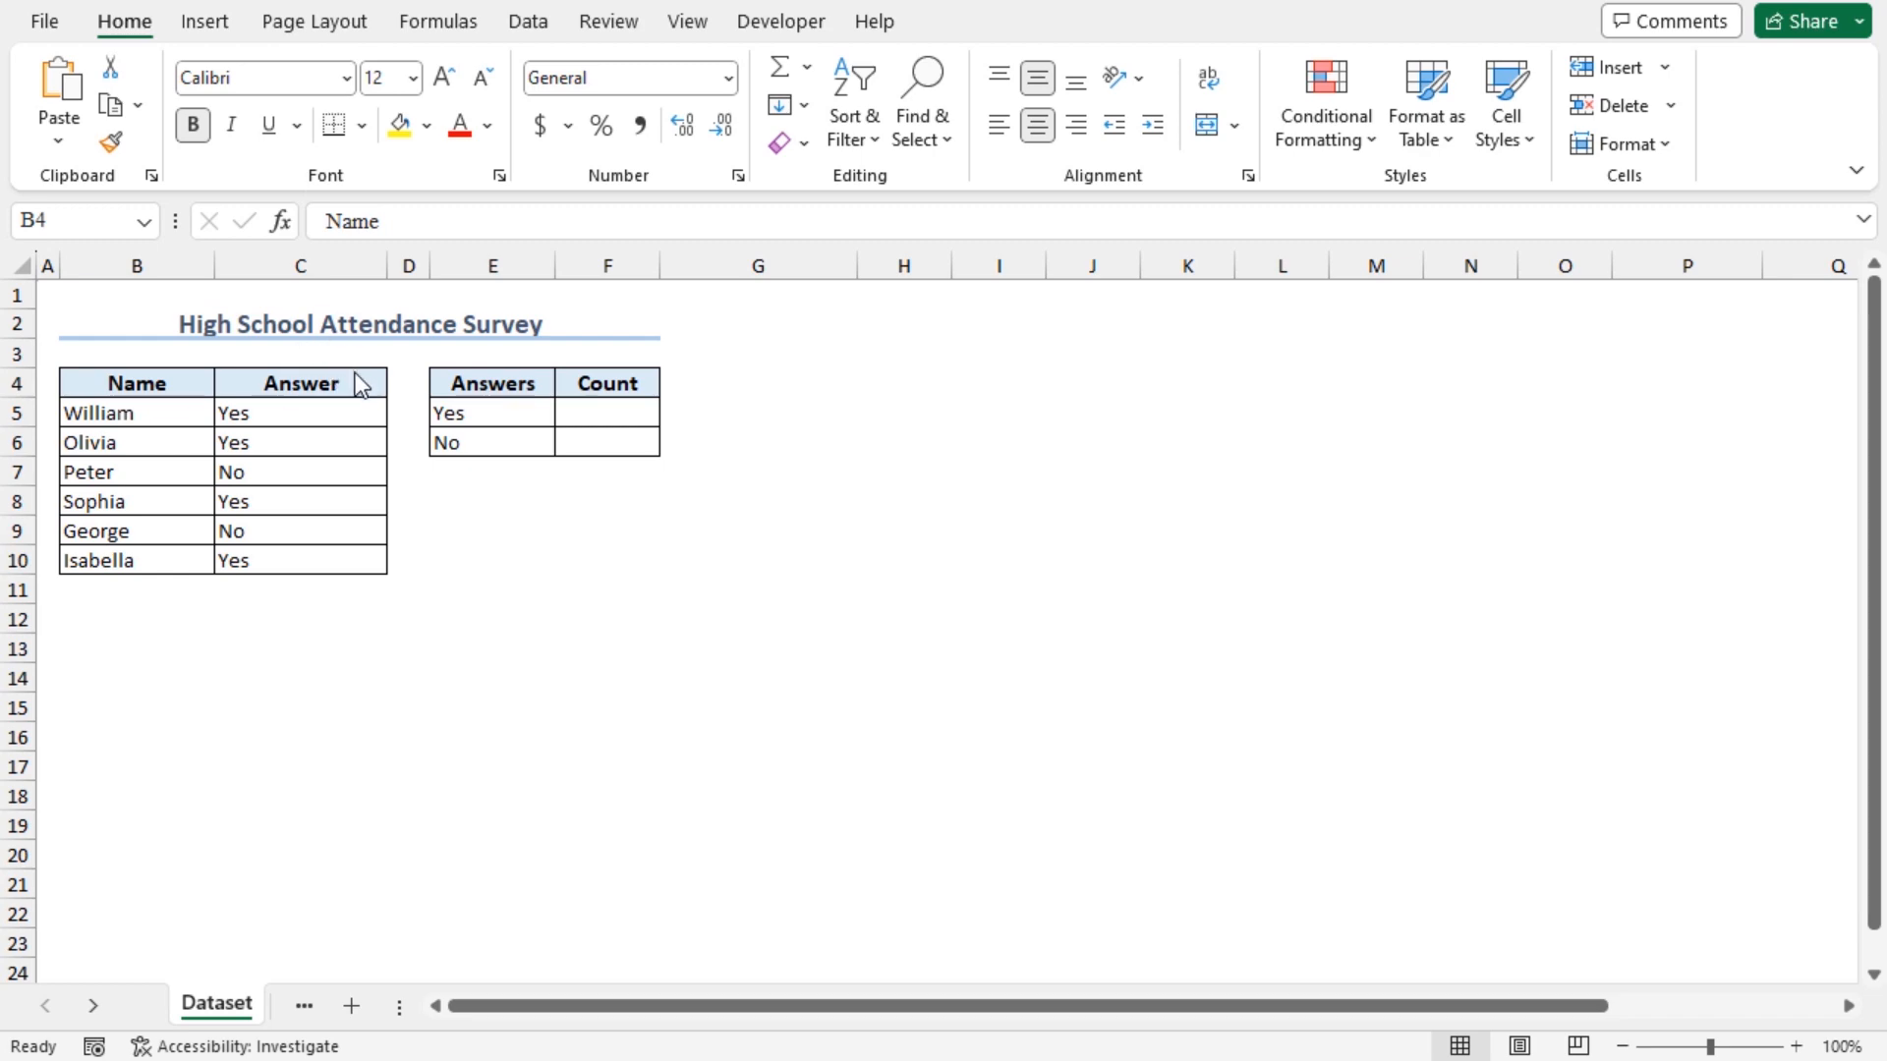
- Enter =COUNTIF($C$5:$C$10,E5) in F5 to count Yes answers, returning 4
click(136, 382)
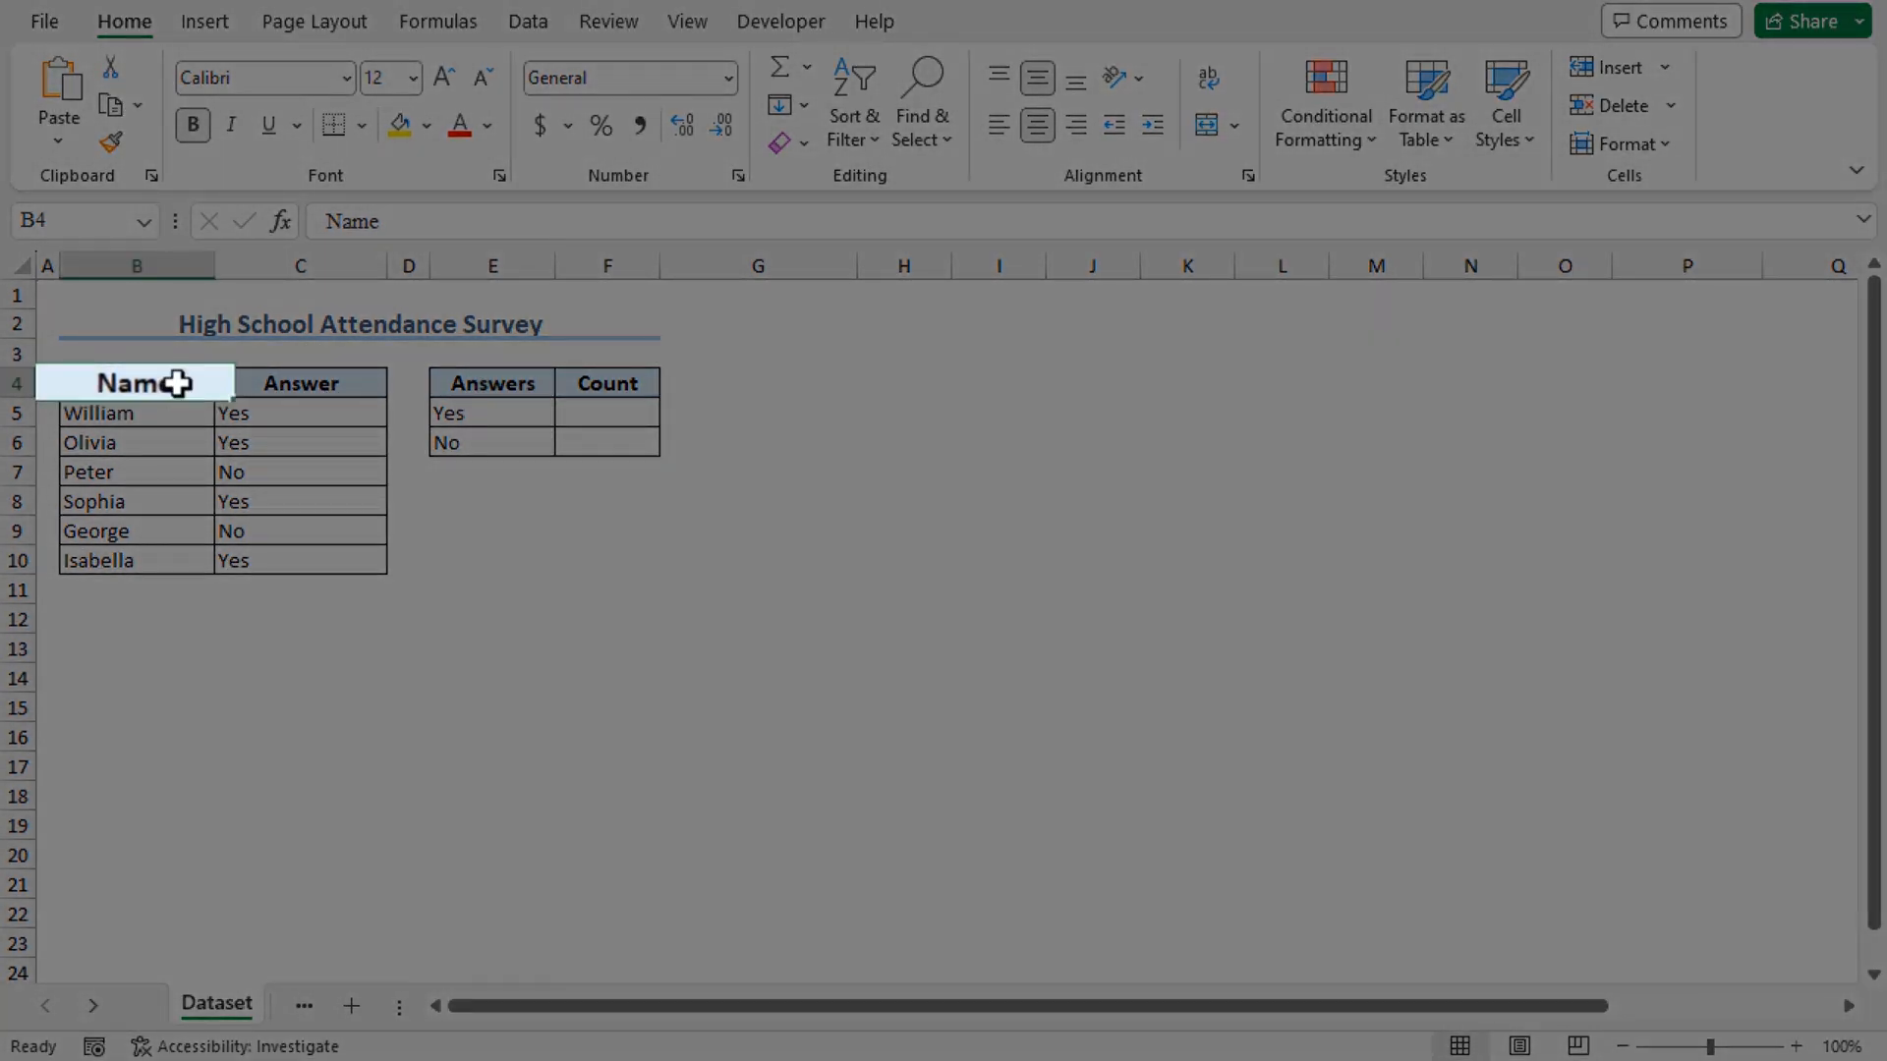
click(300, 383)
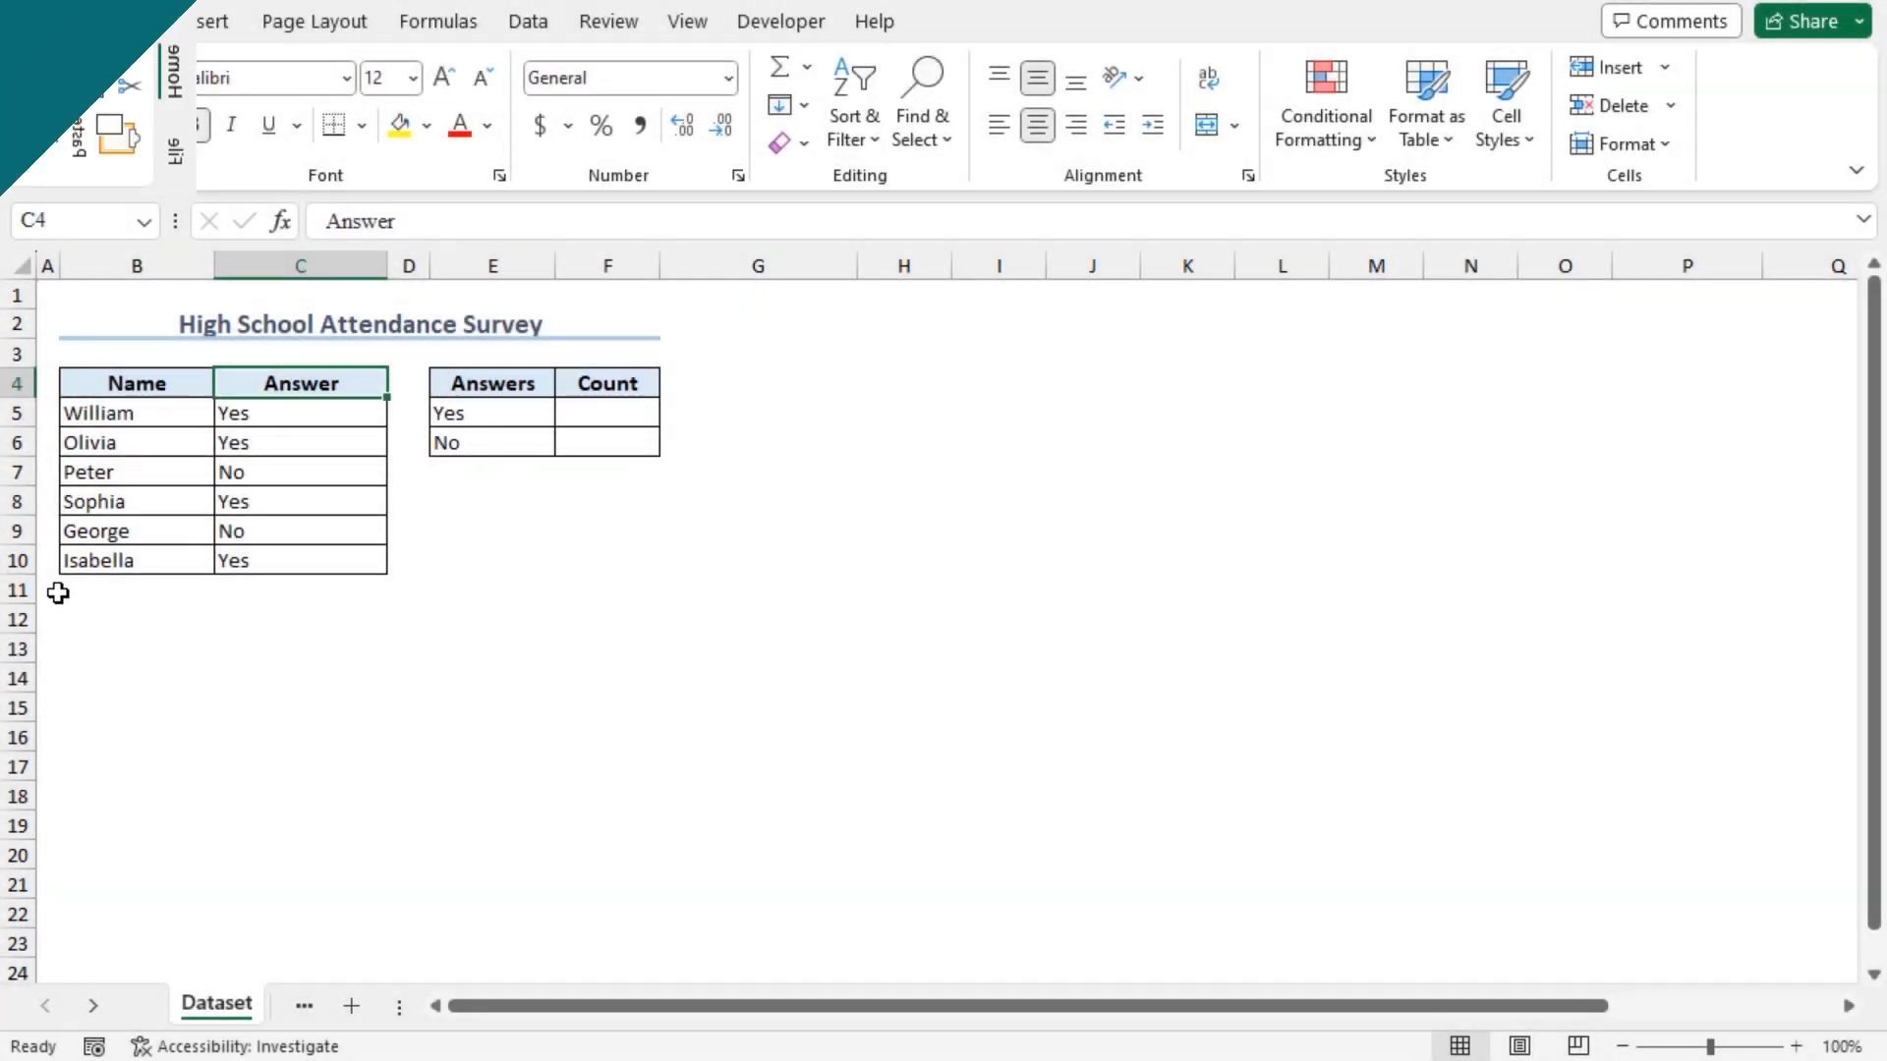
click(375, 1003)
text(=)
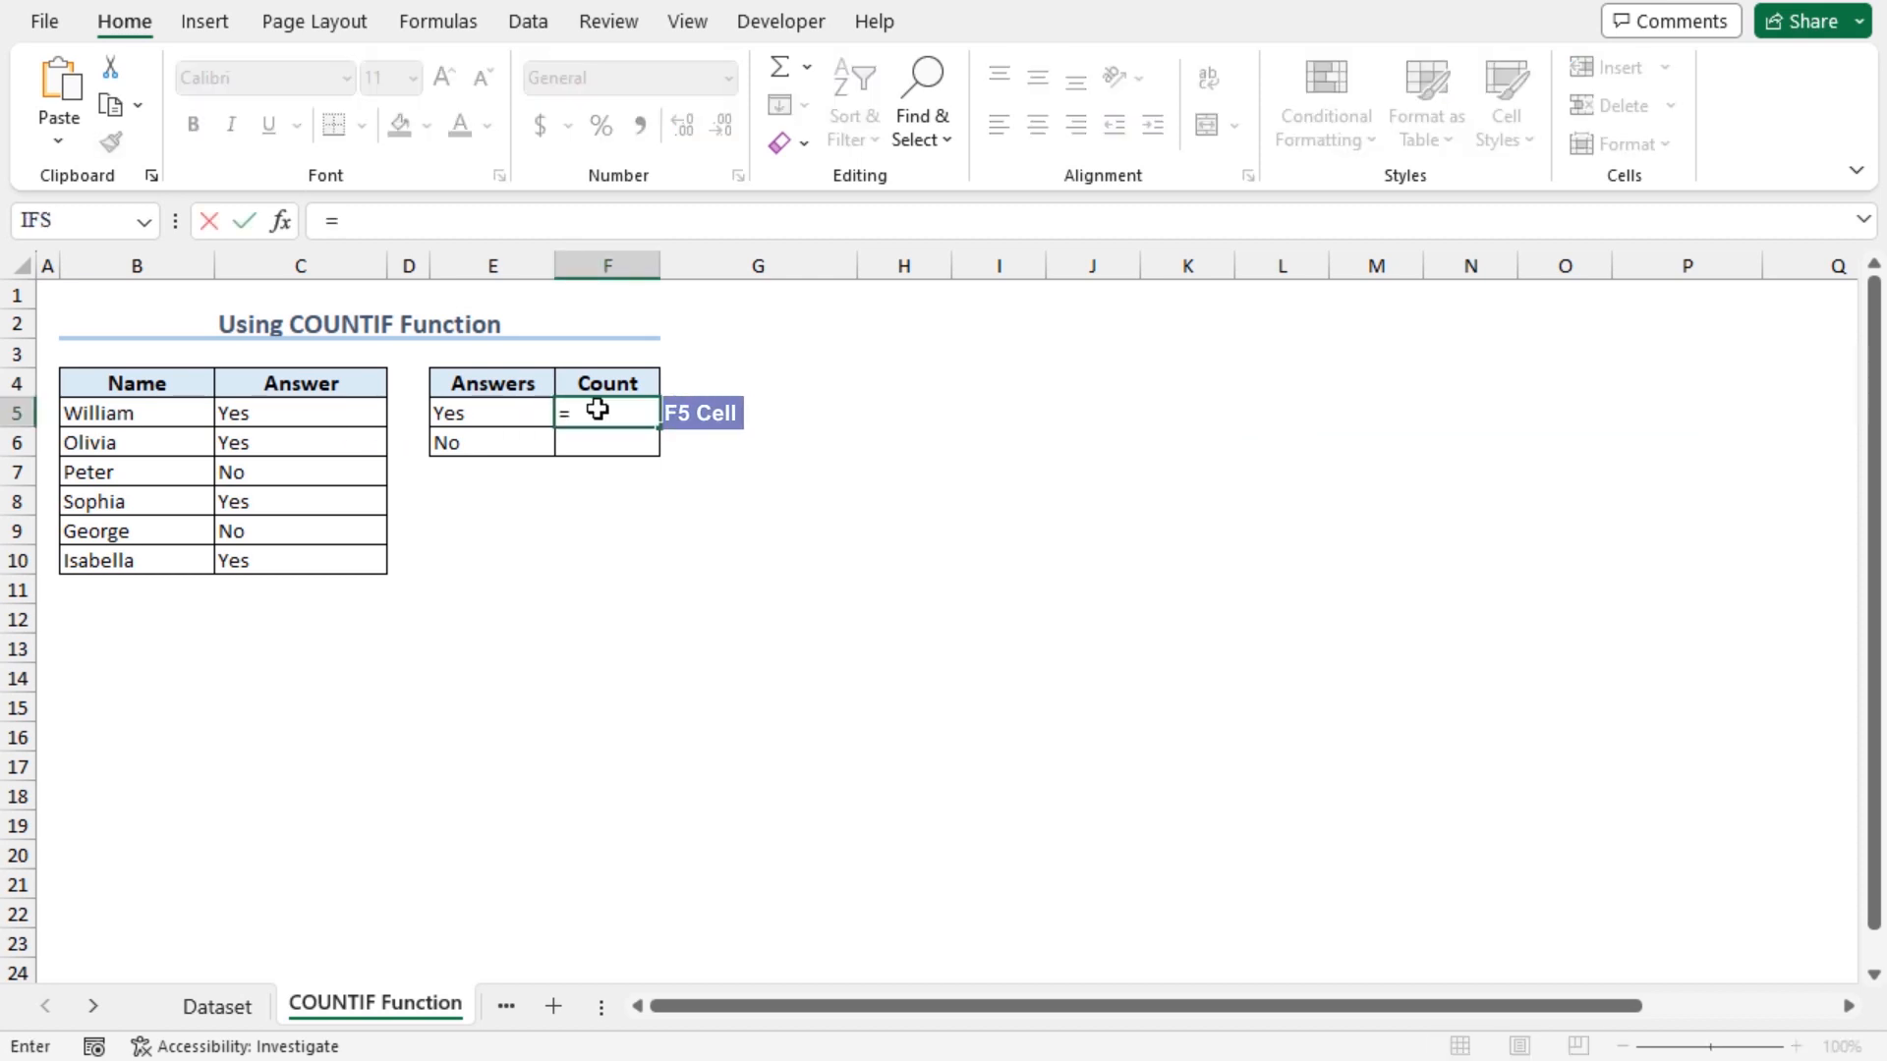
text(countif)
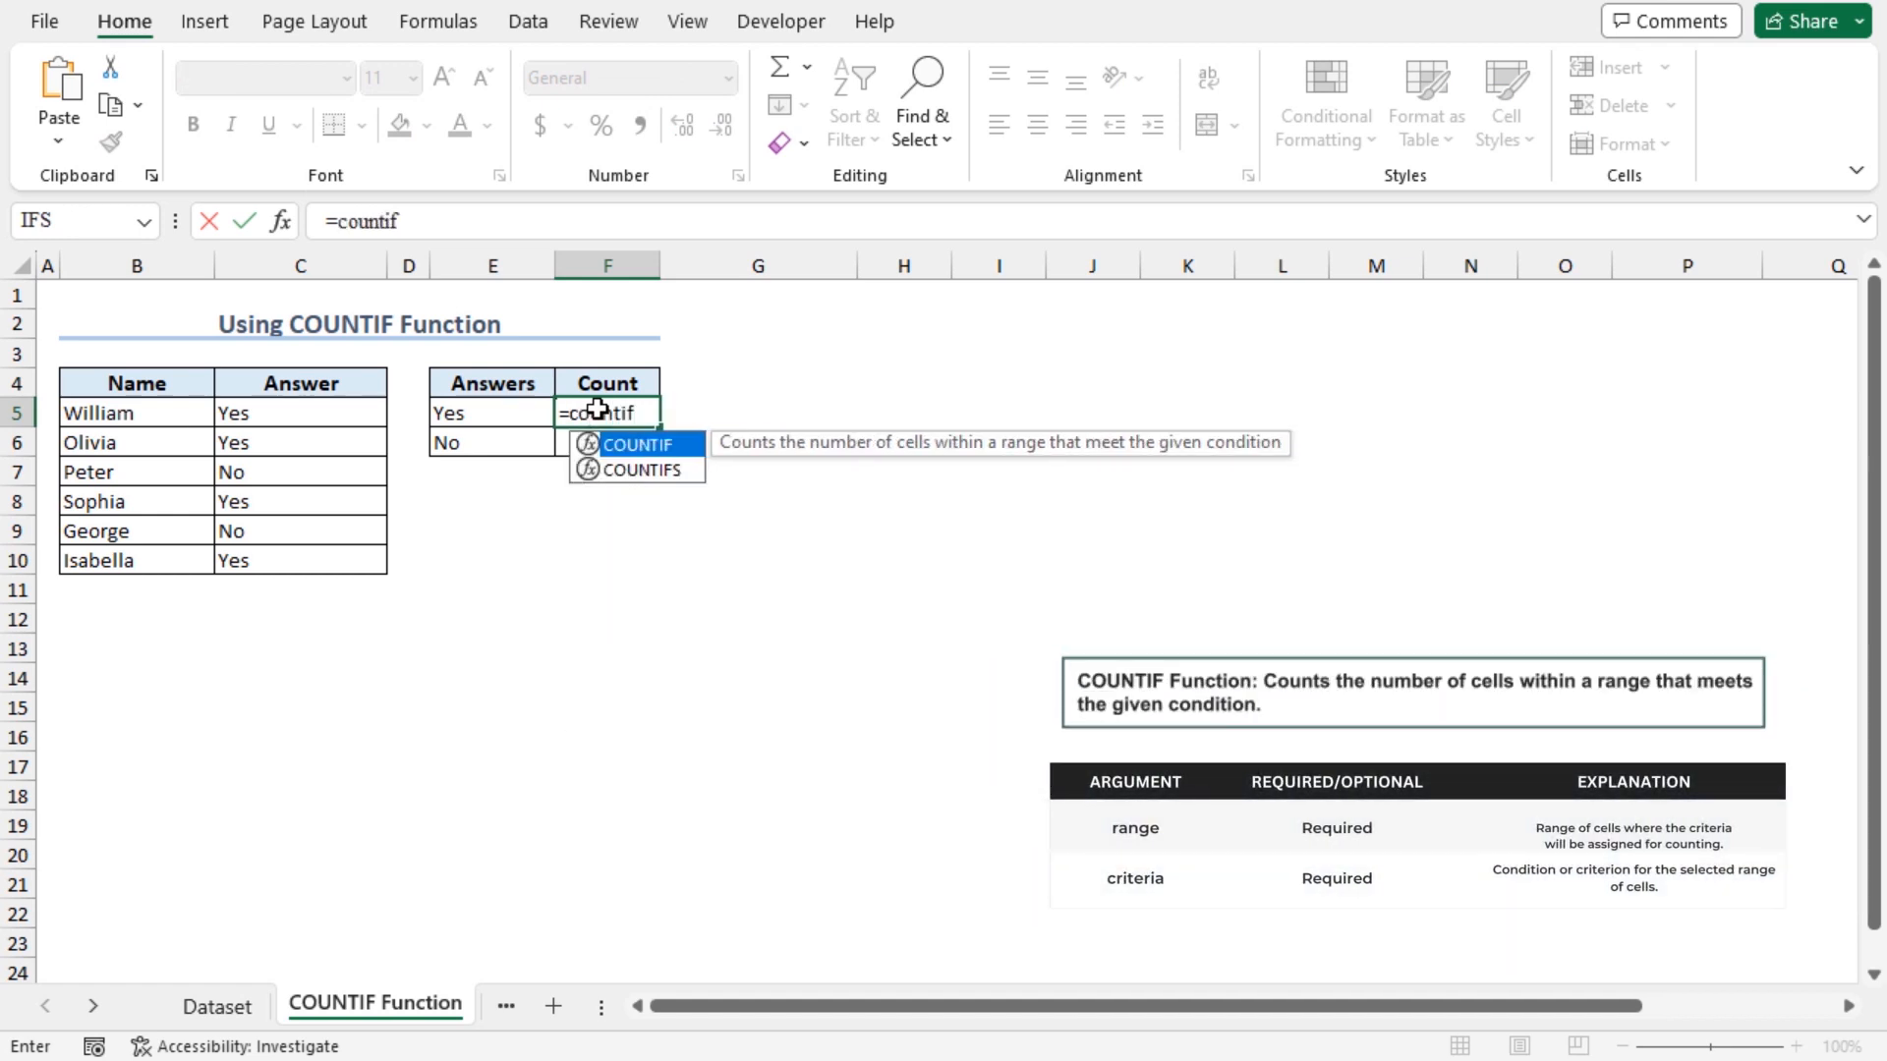
double_click(638, 443)
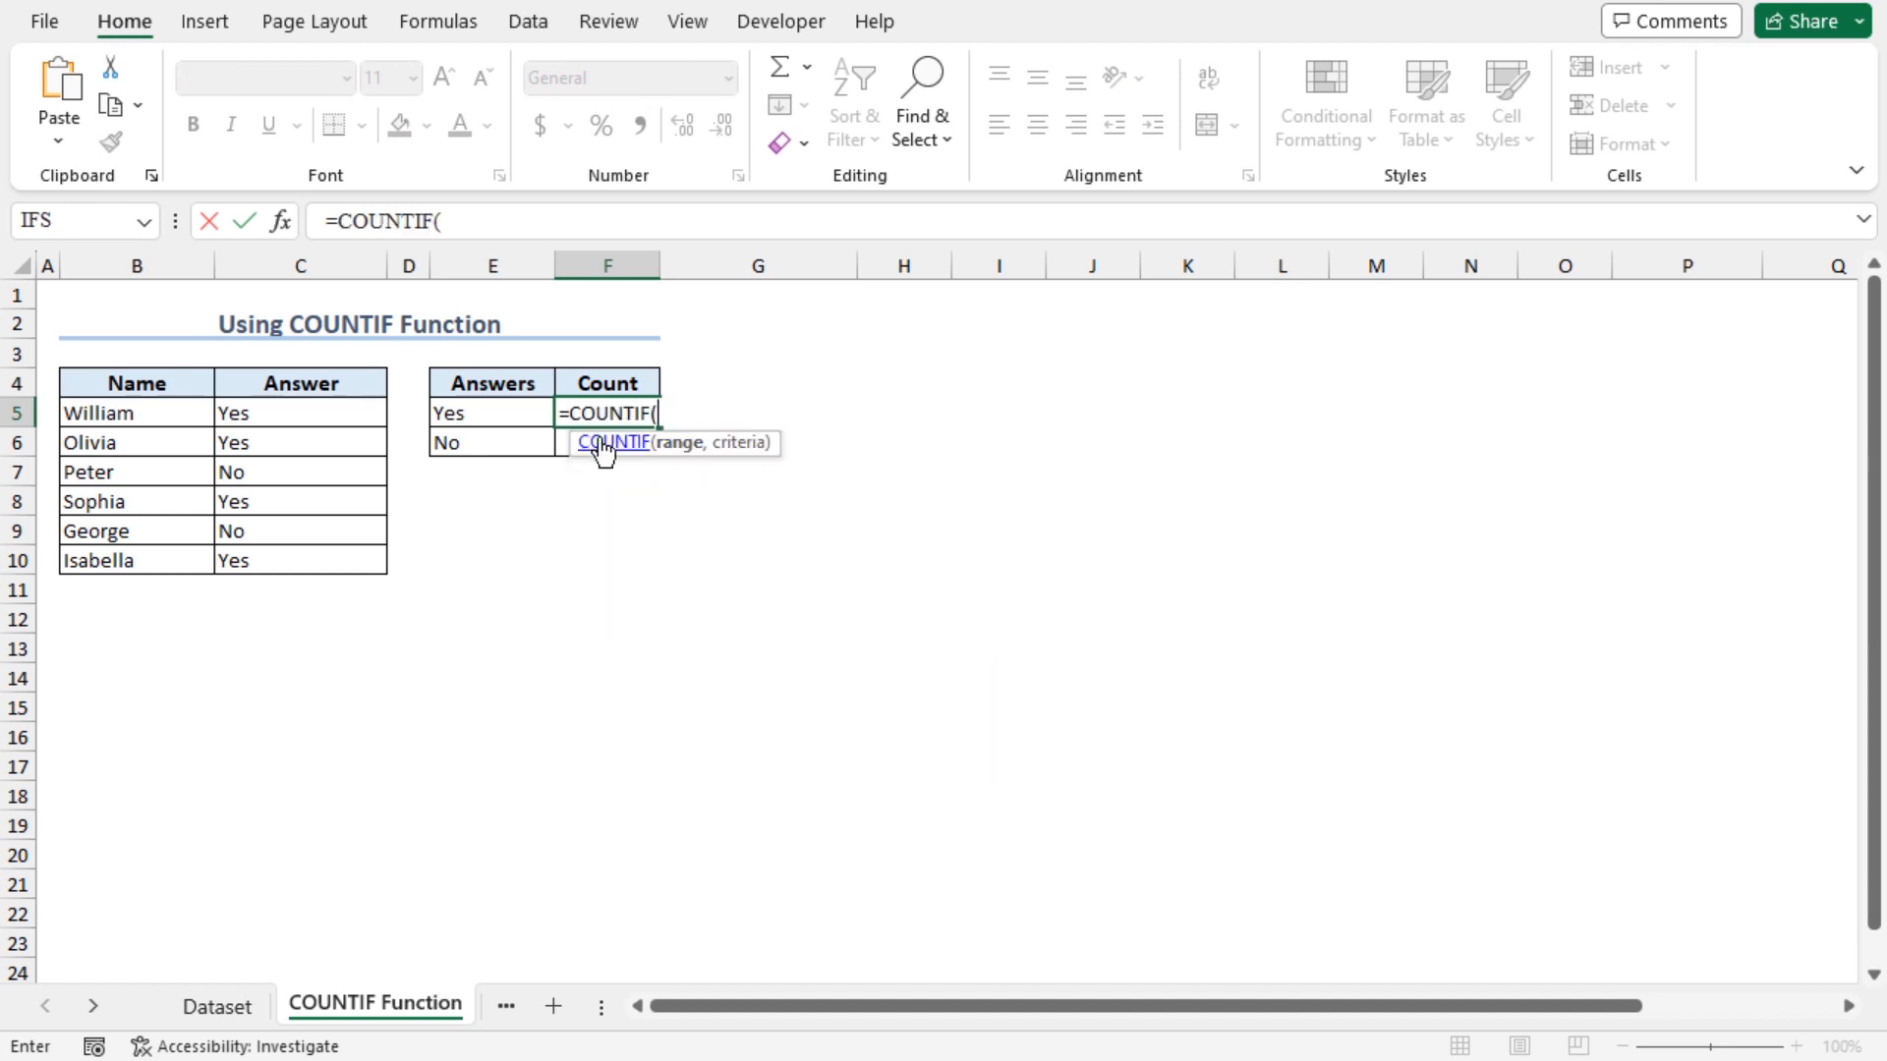
mouse_move(685, 459)
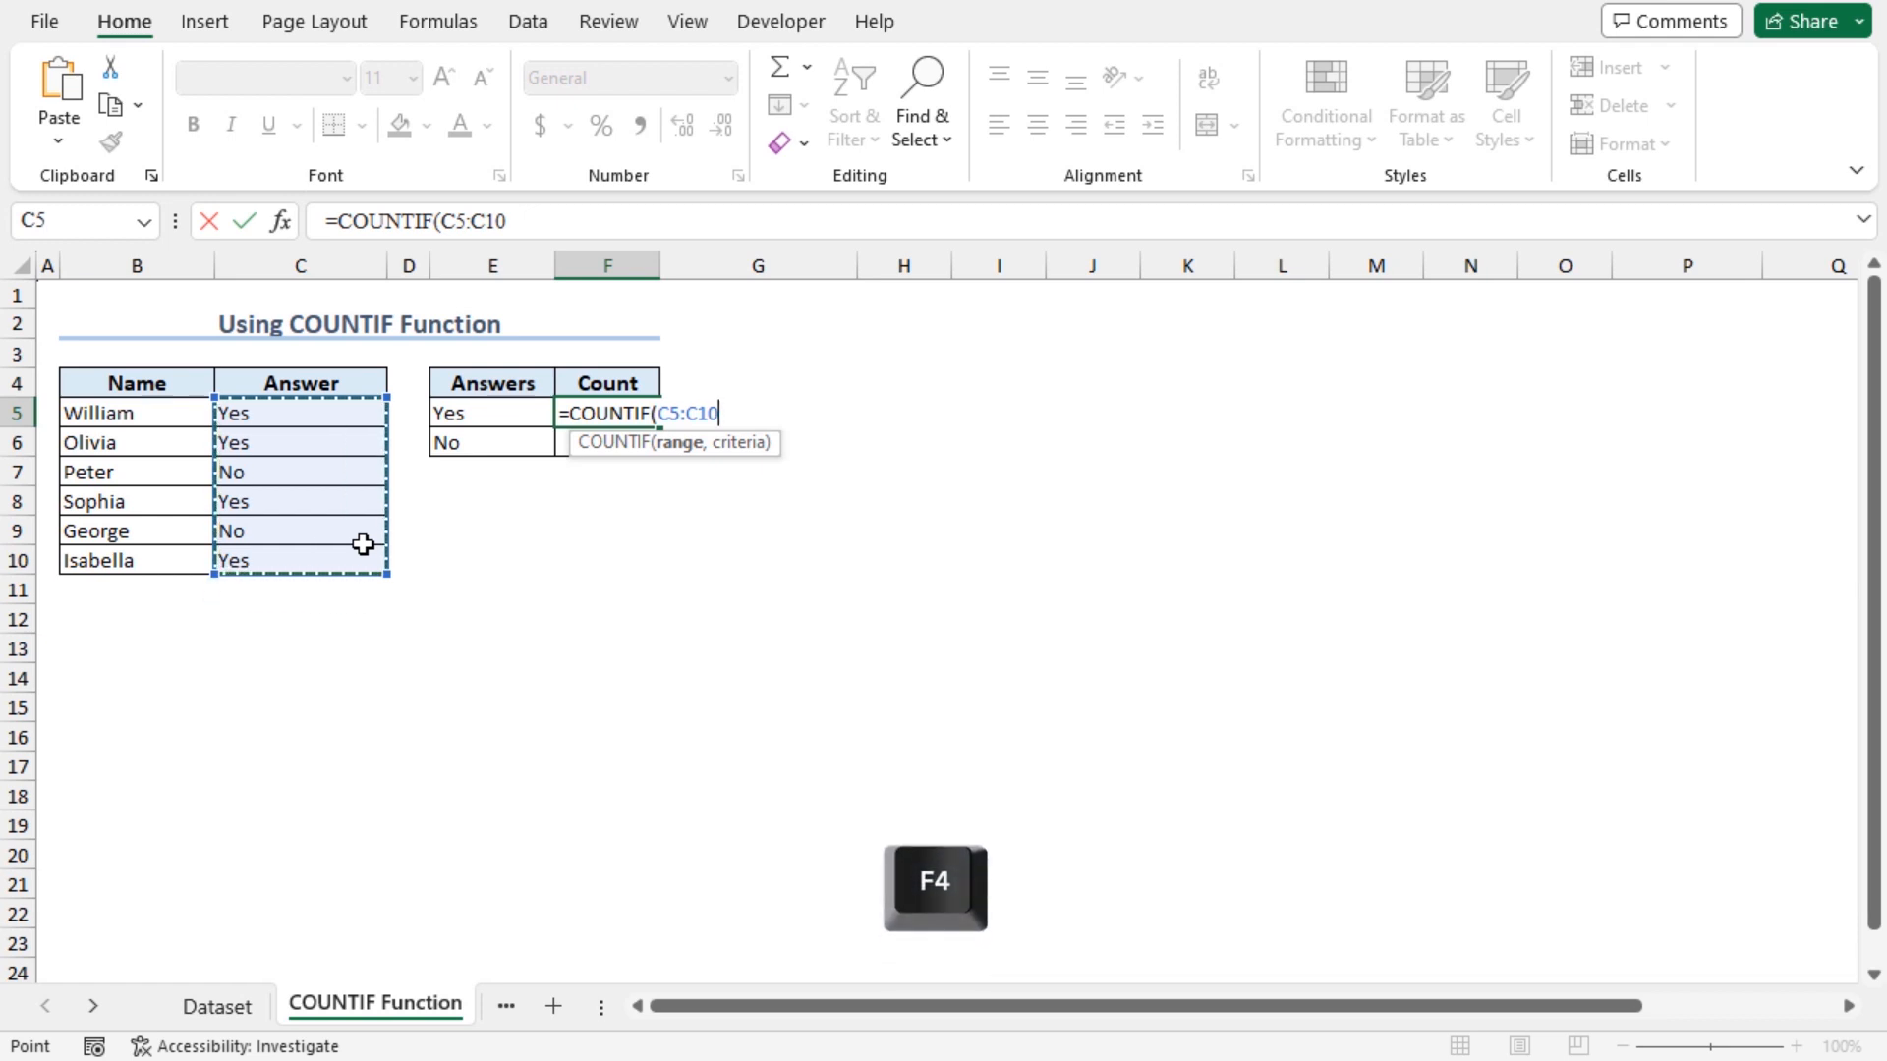
key(F4)
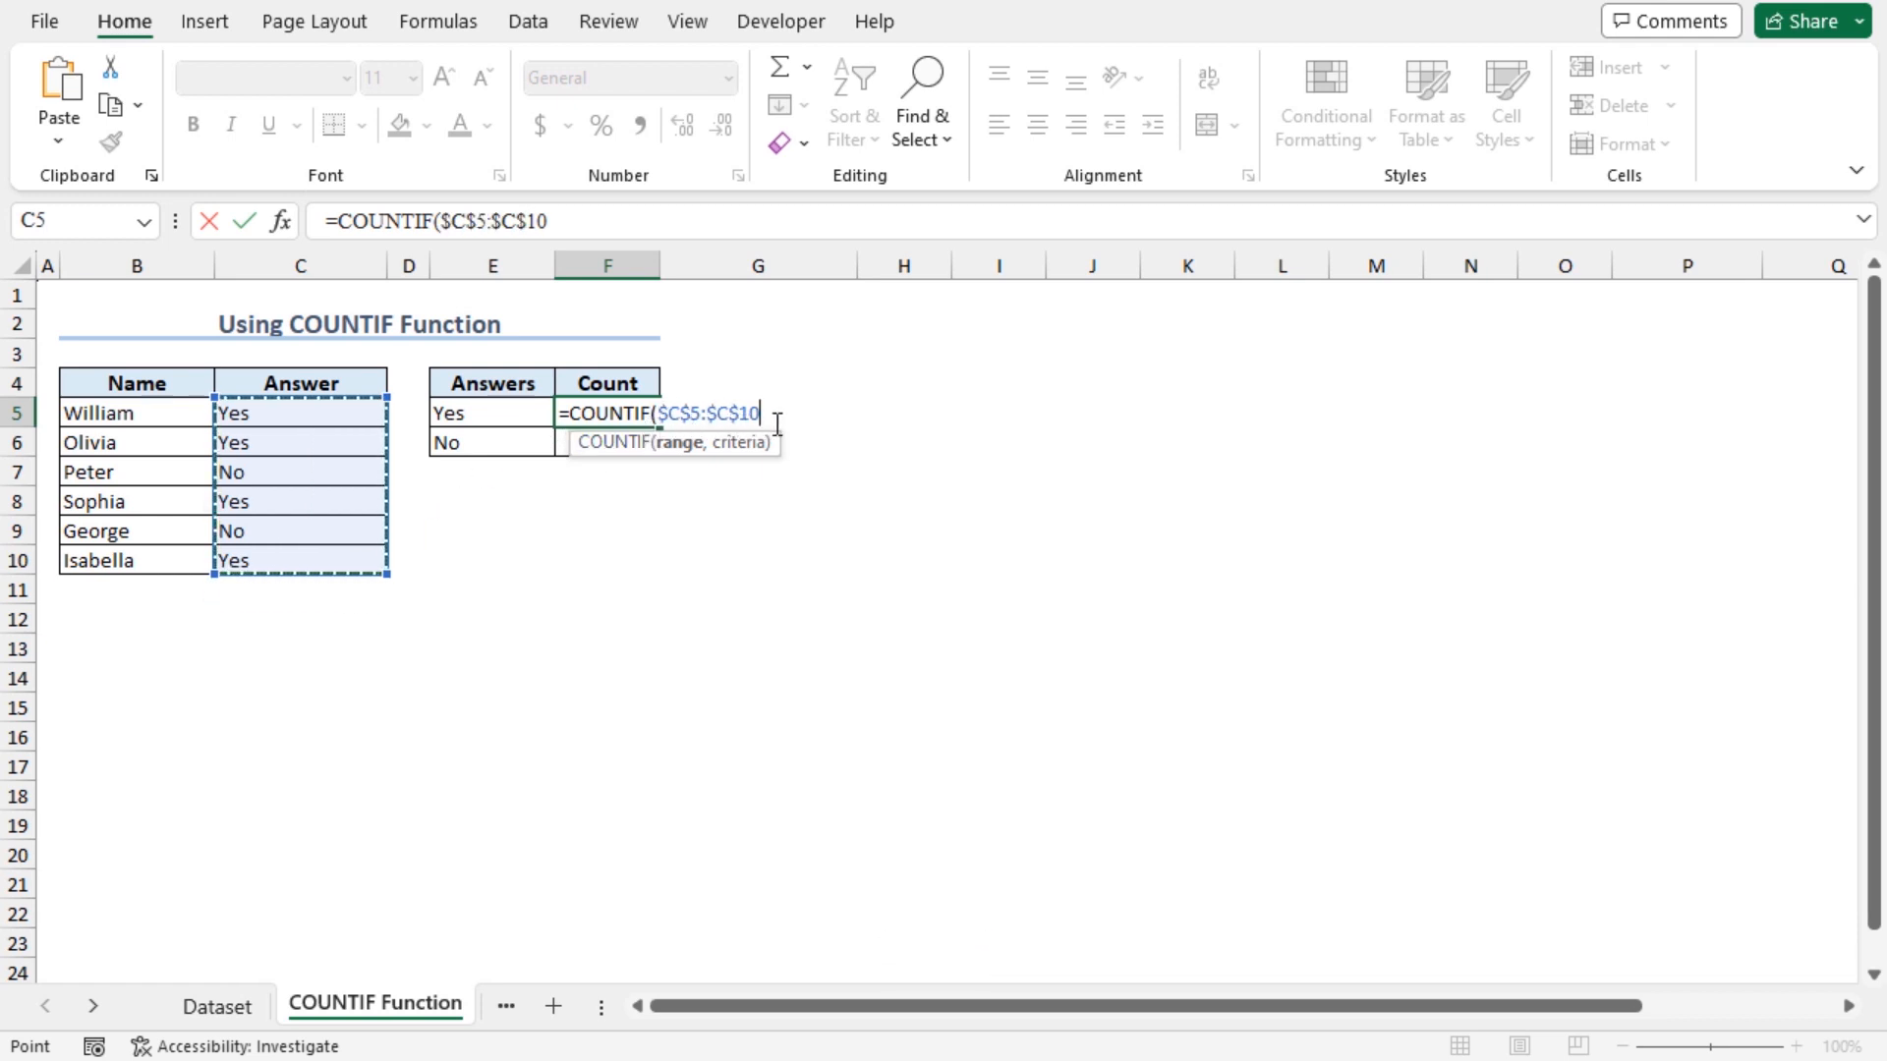
text(,)
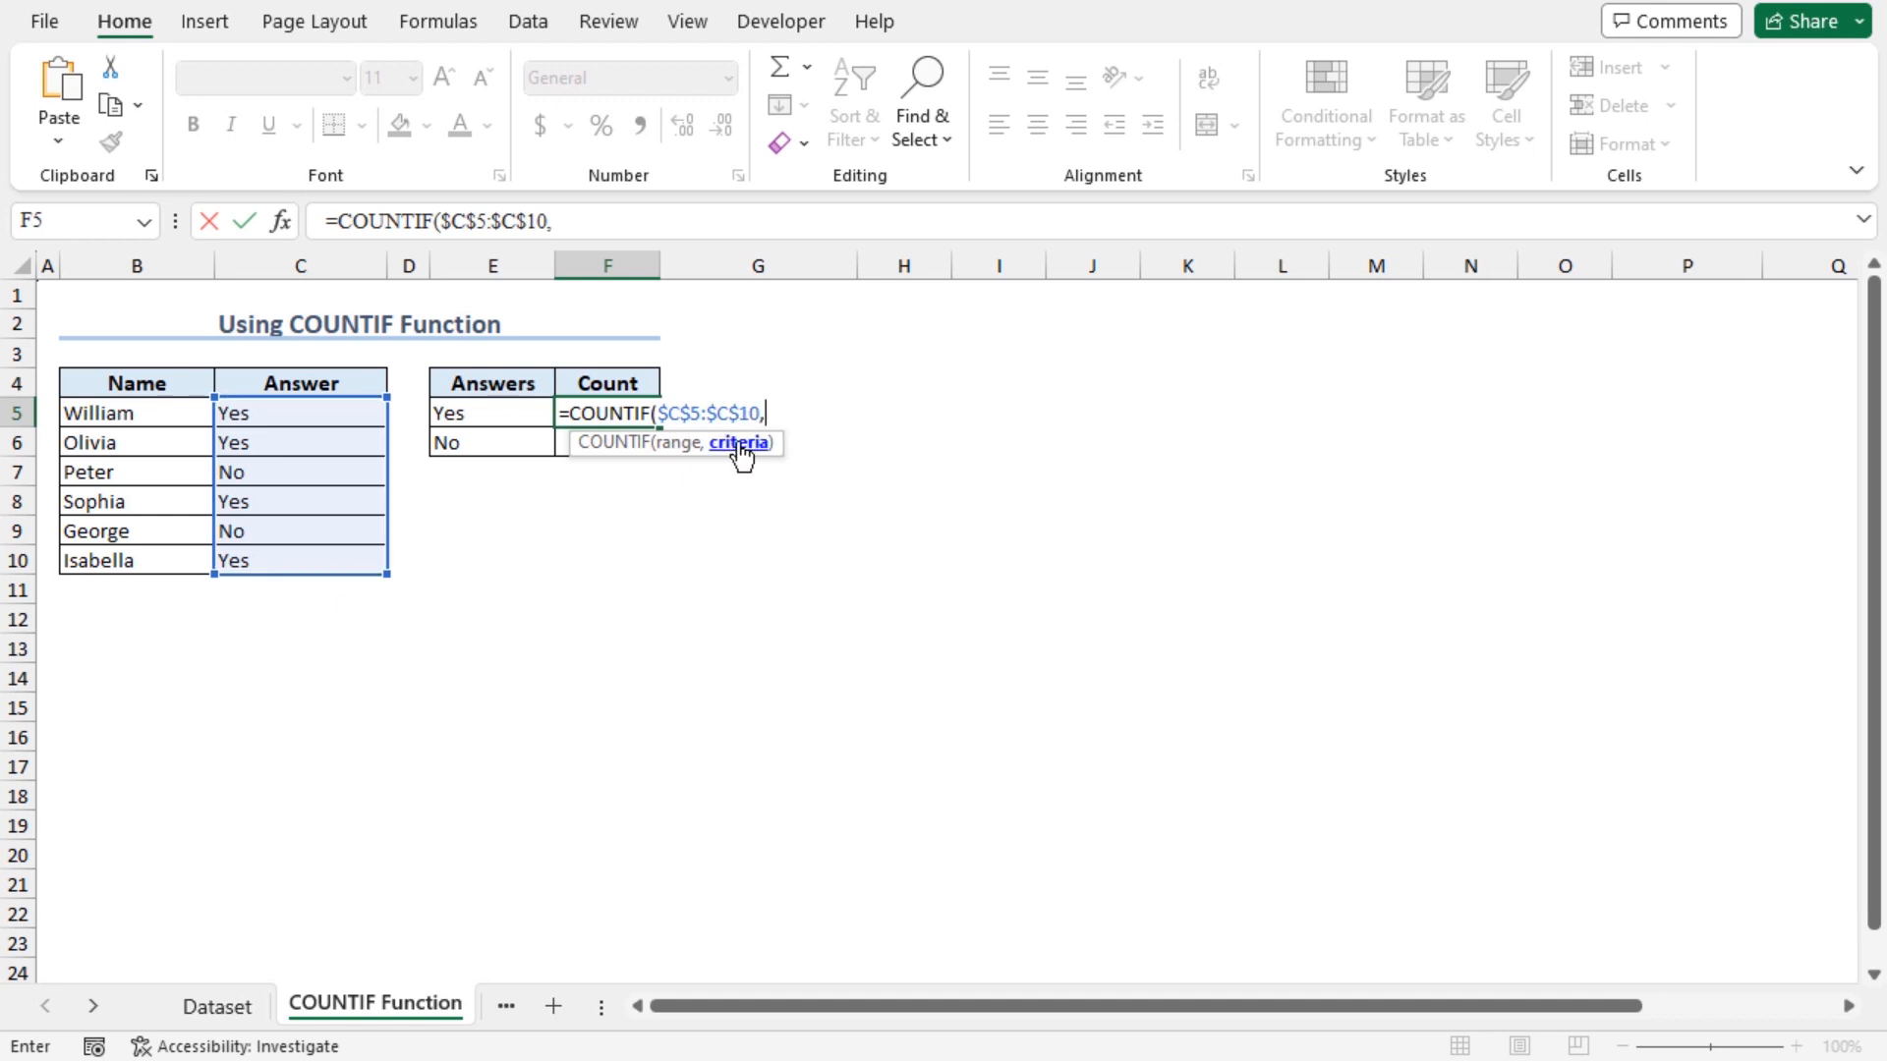
click(491, 412)
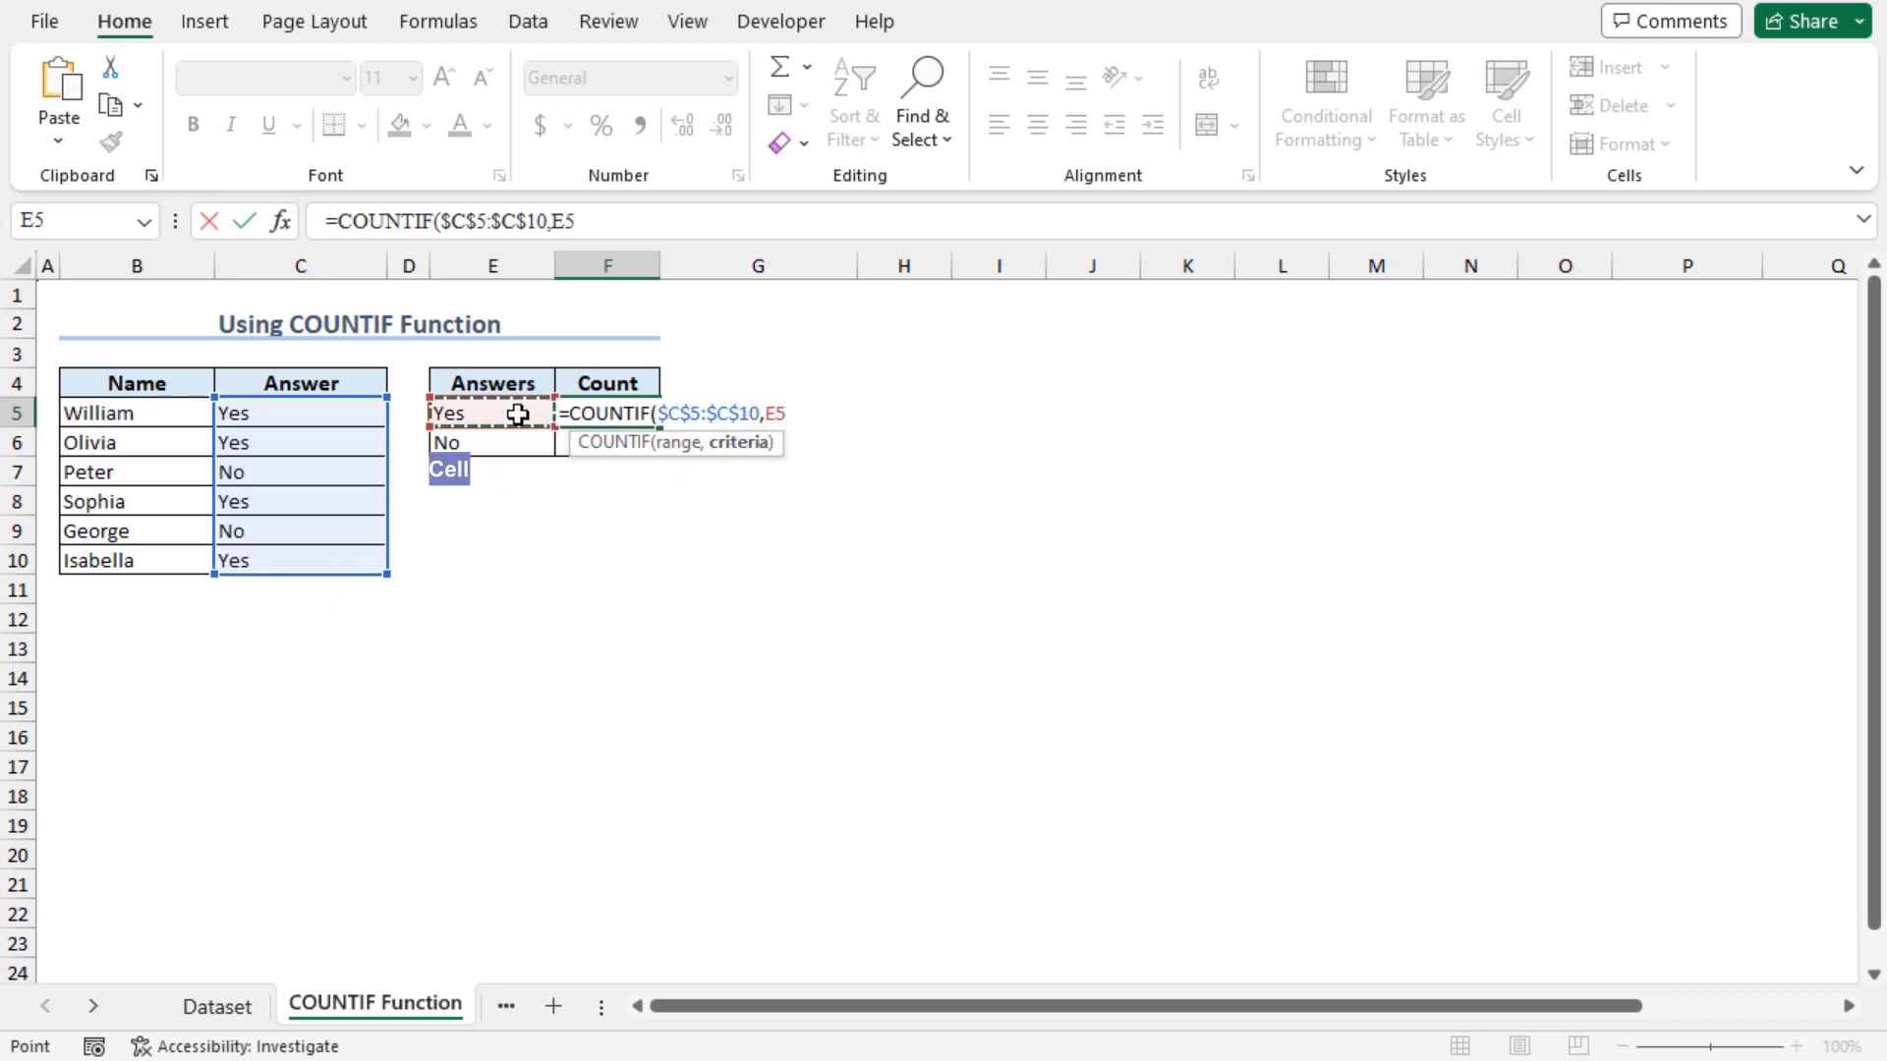
key(Enter)
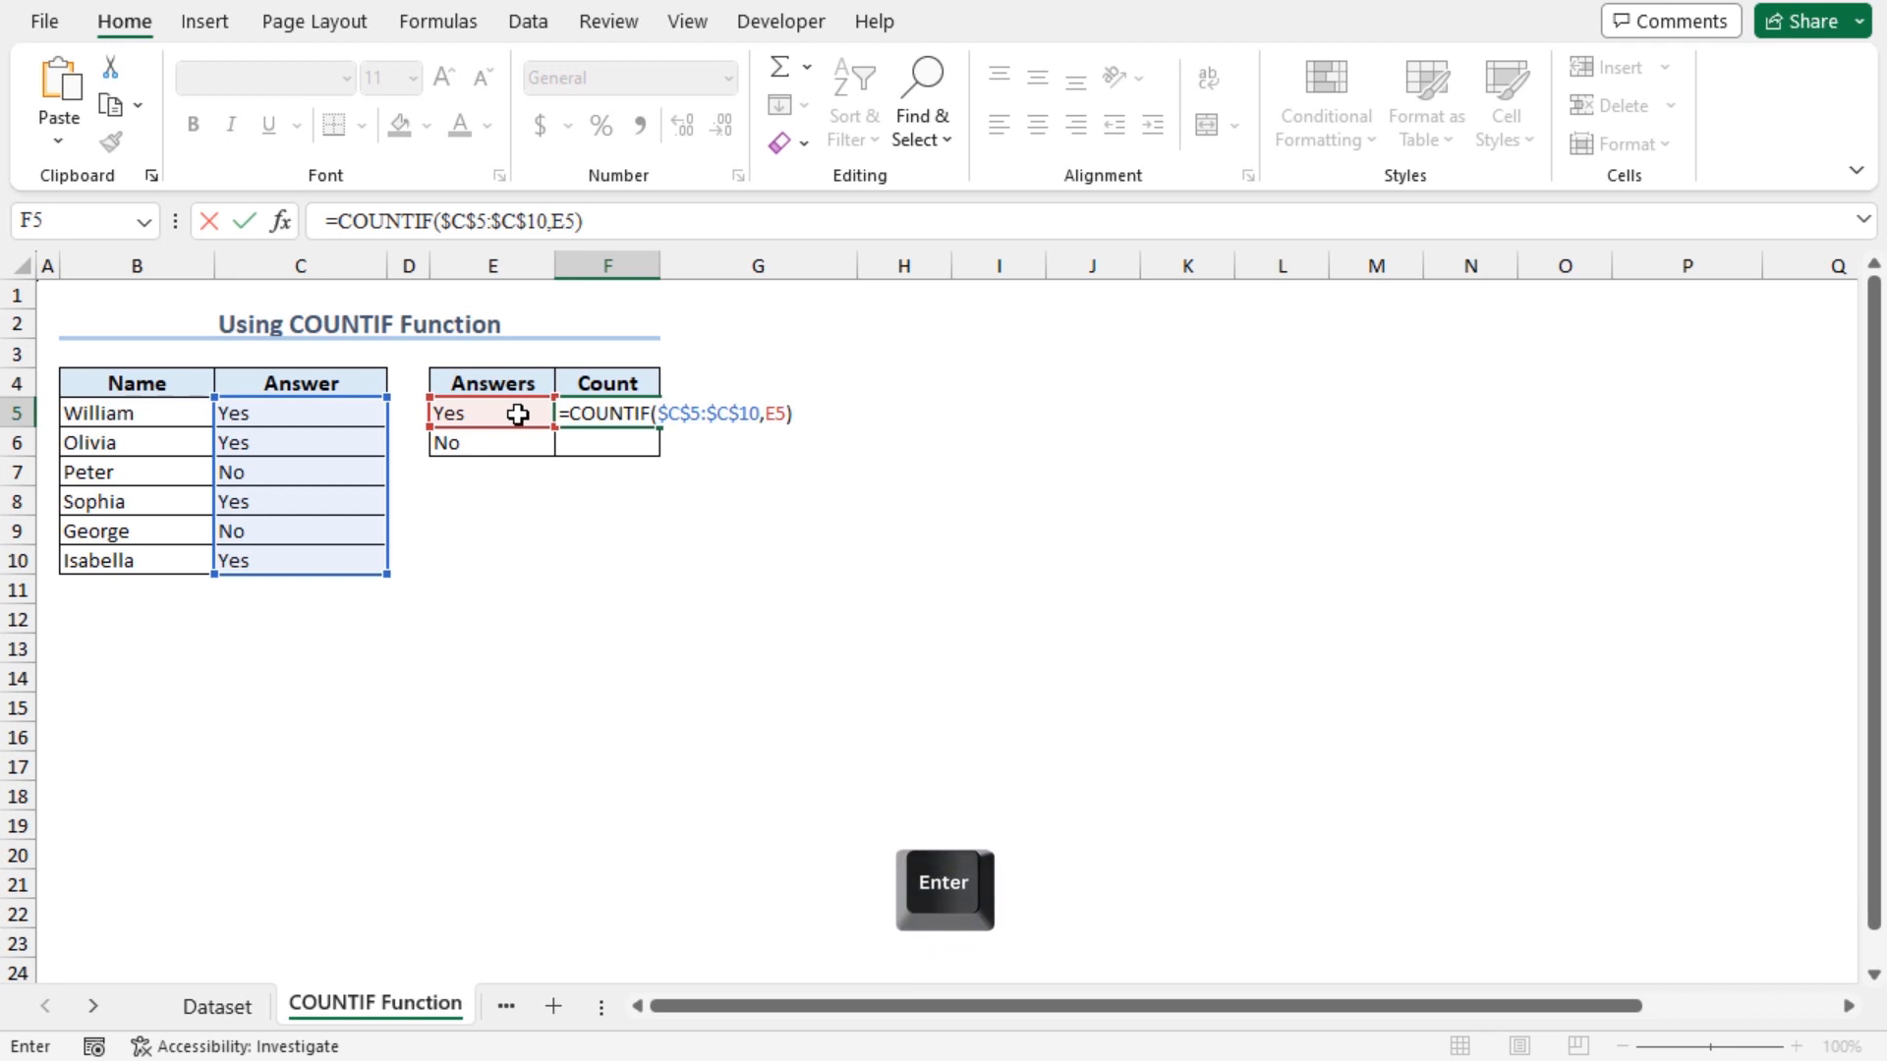
key(Enter)
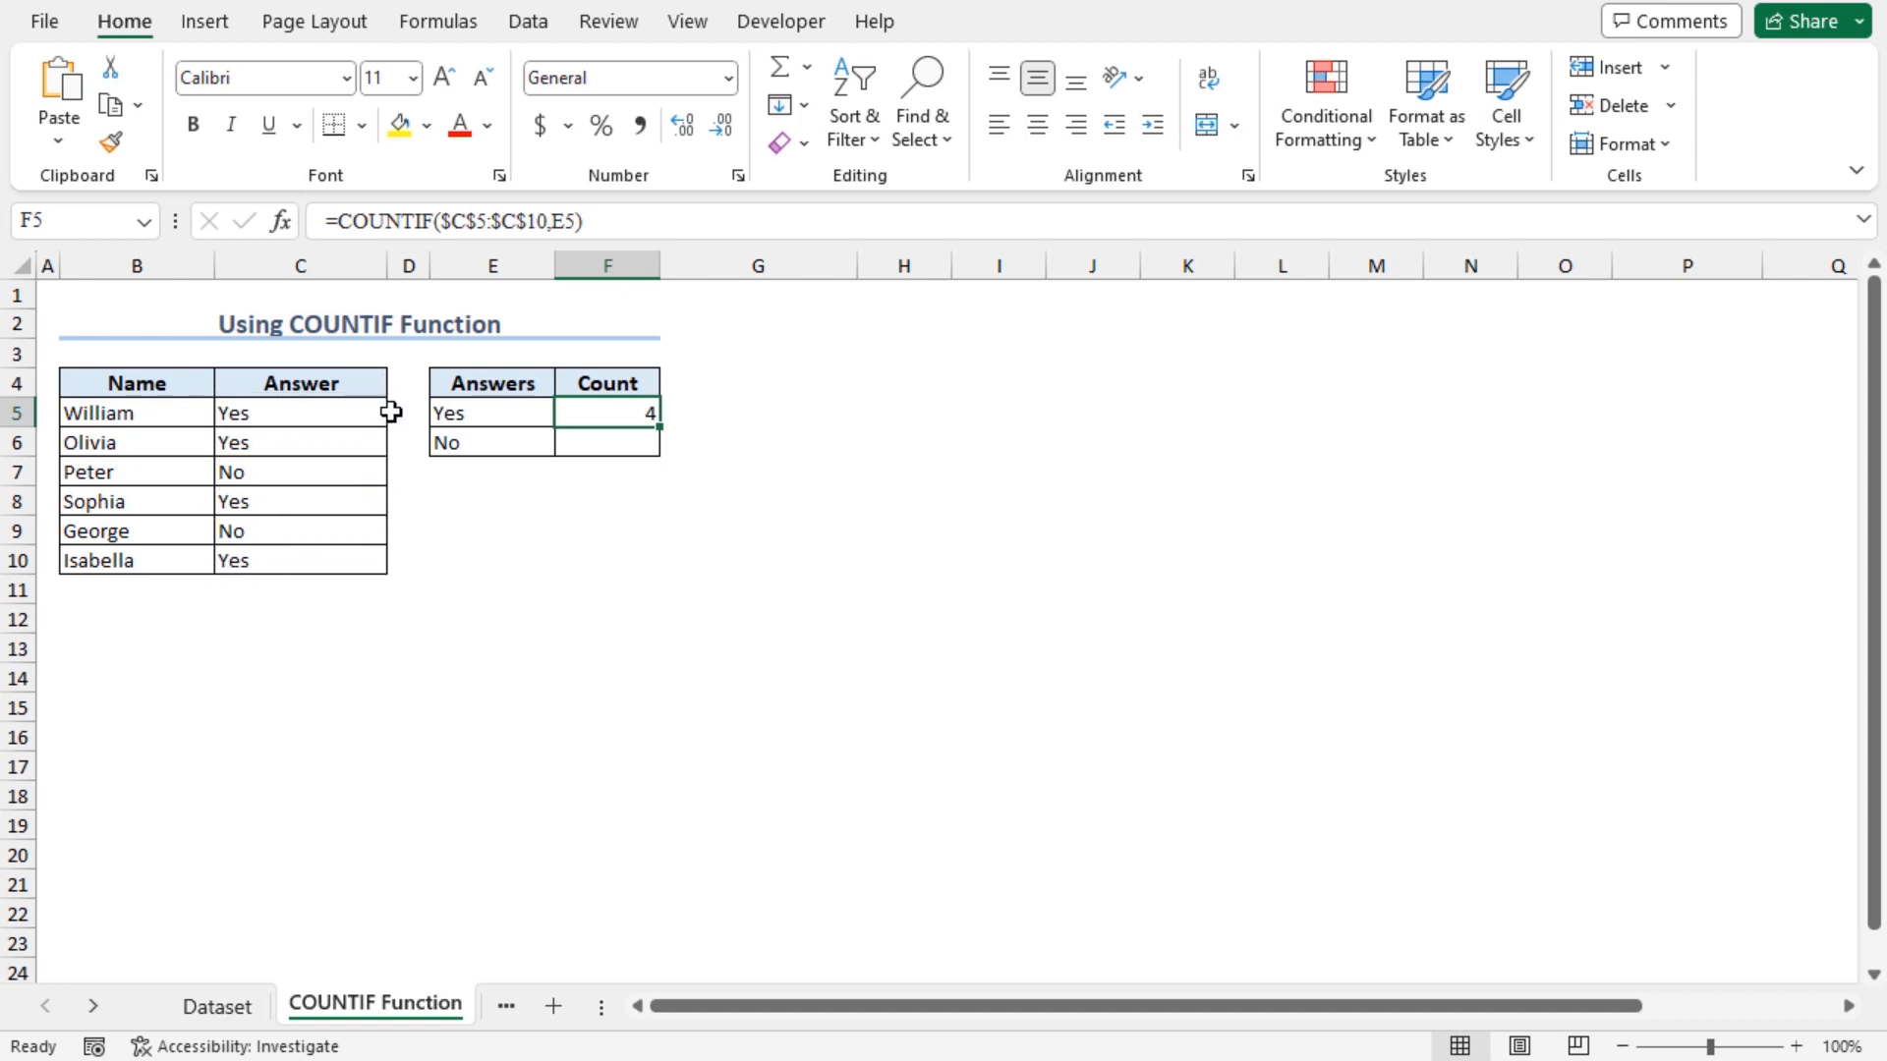
mouse_move(599, 456)
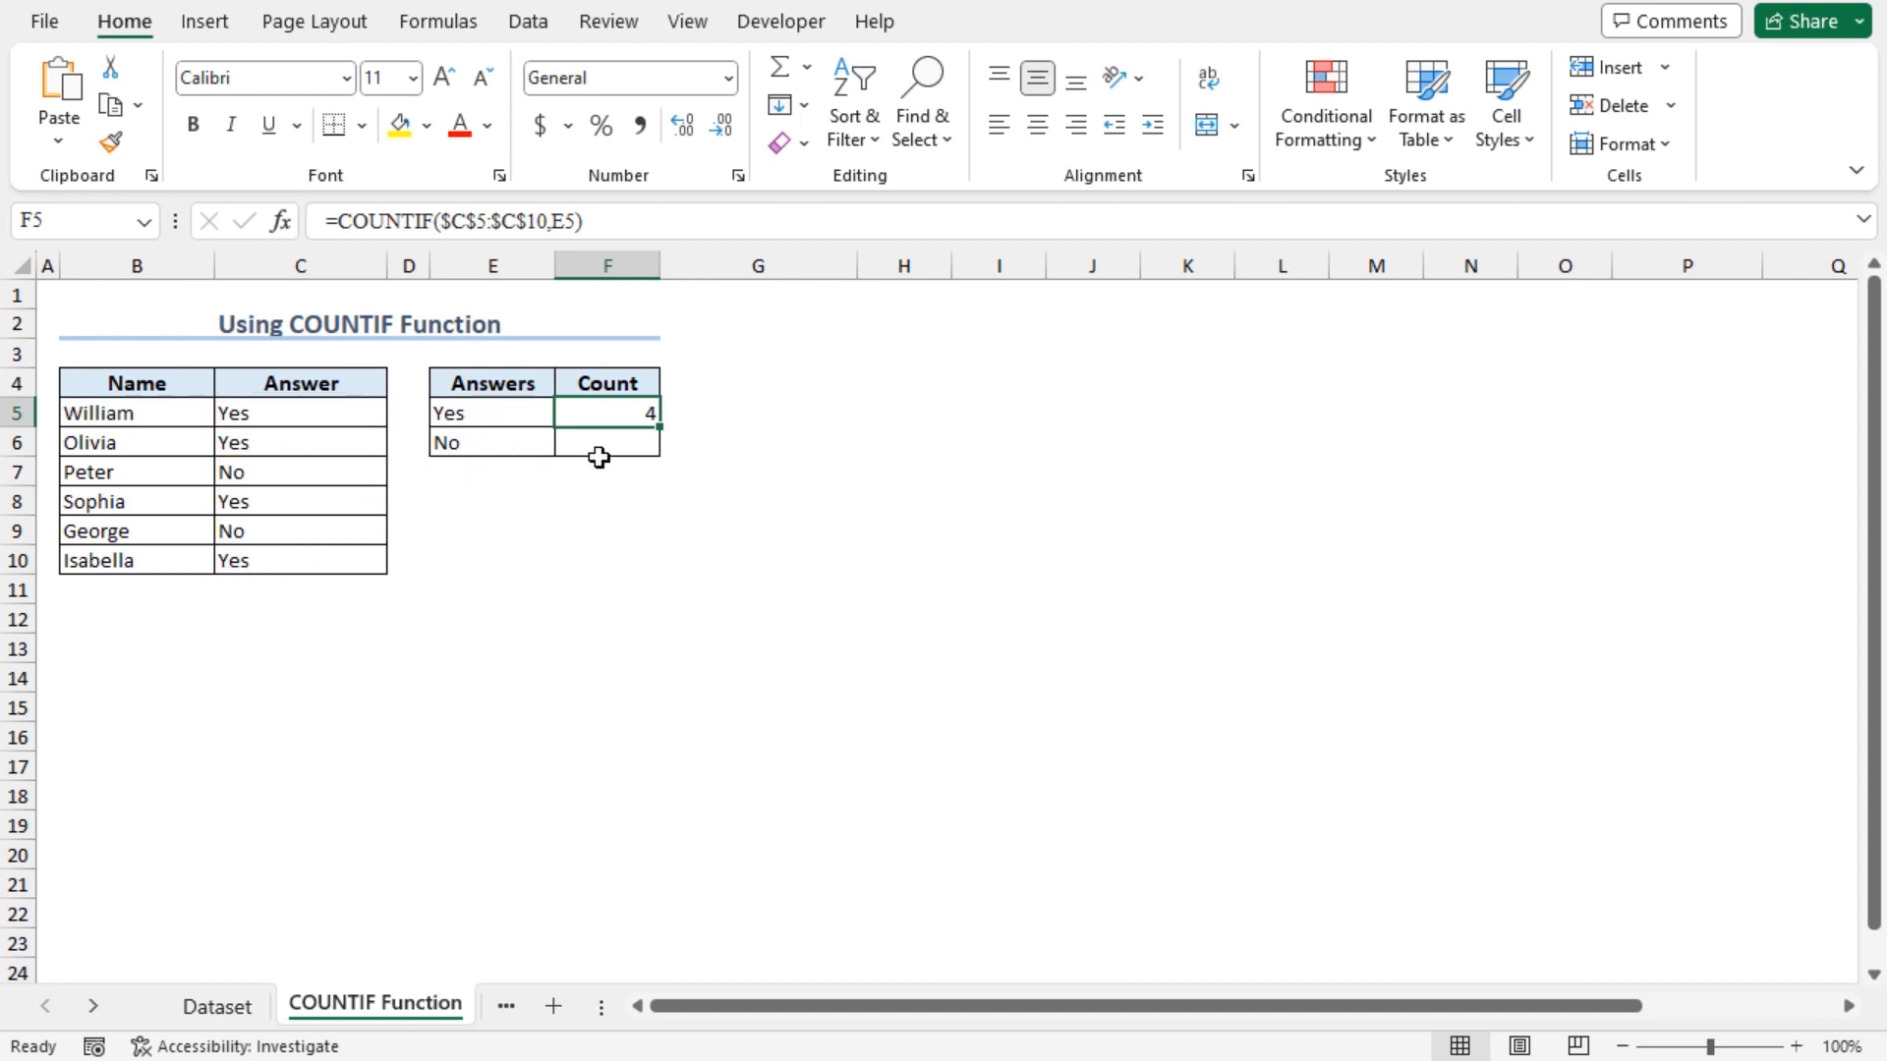
click(606, 441)
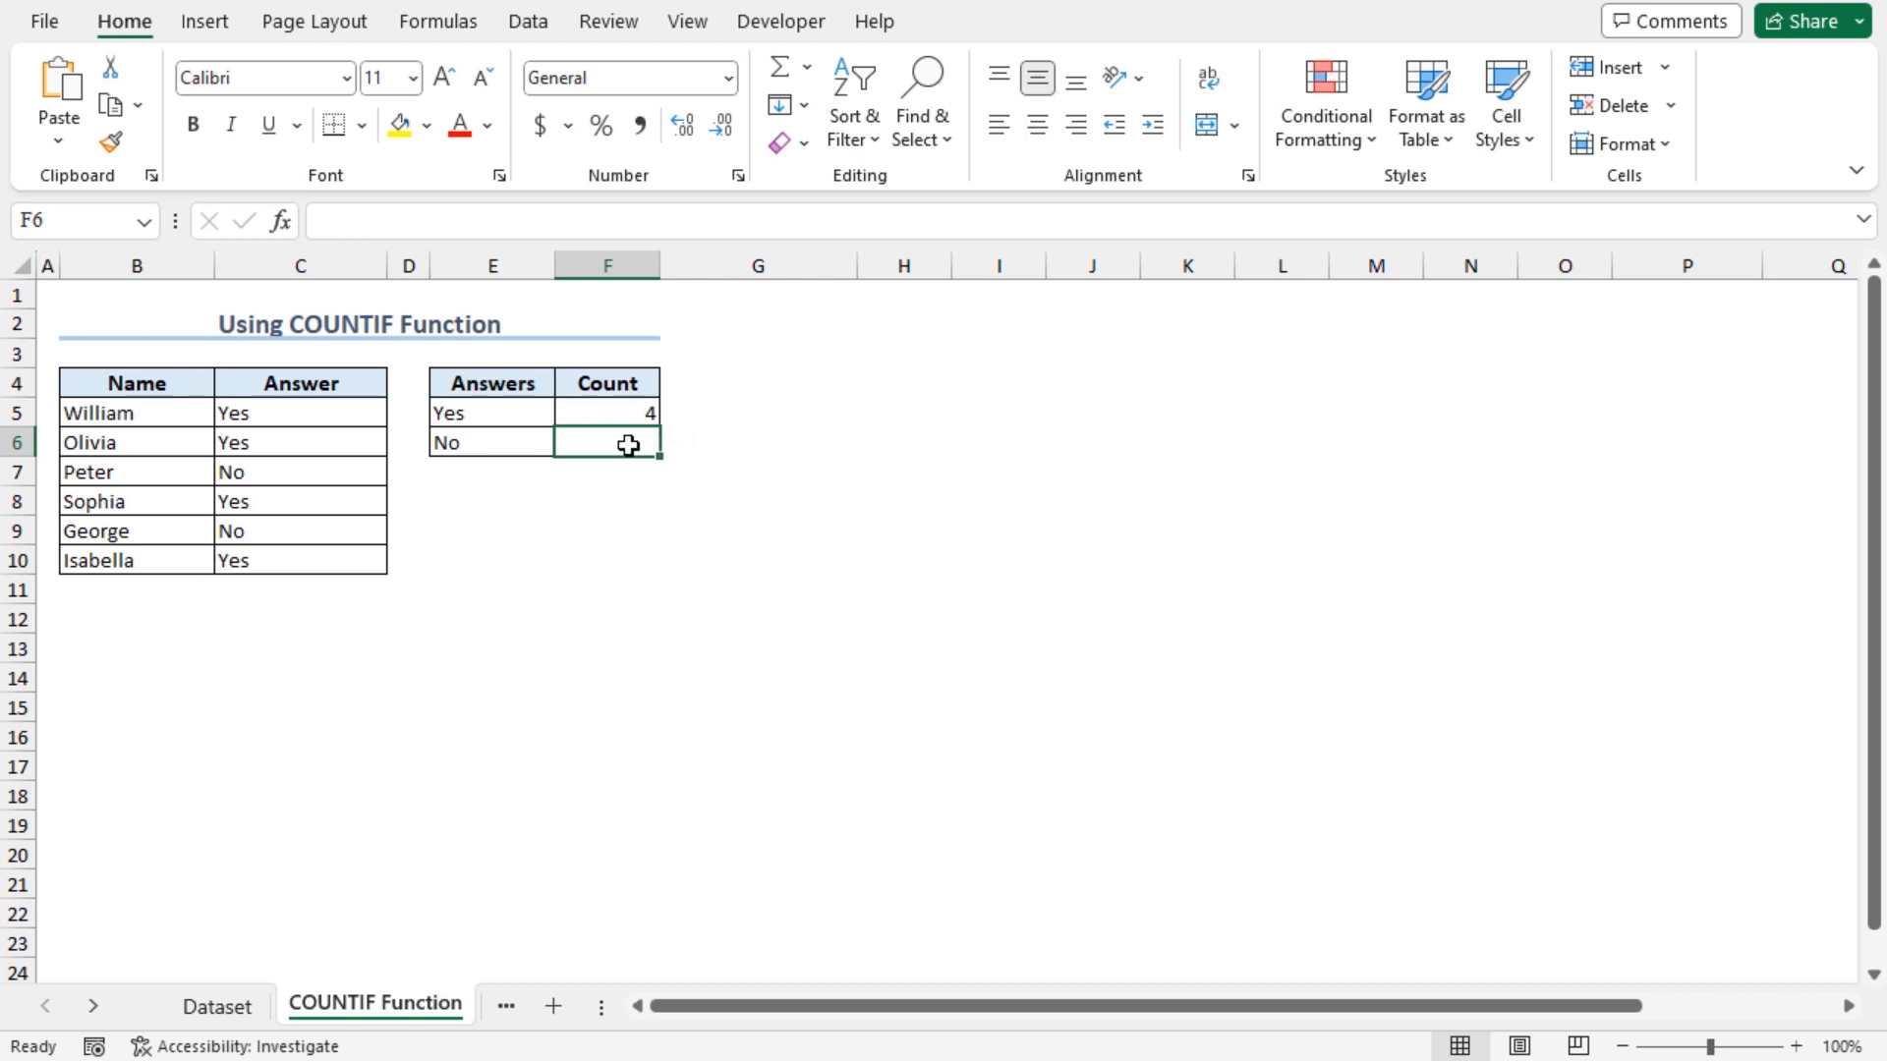
- Fill the F5 COUNTIF formula down to F6, giving a No count of 2
click(607, 413)
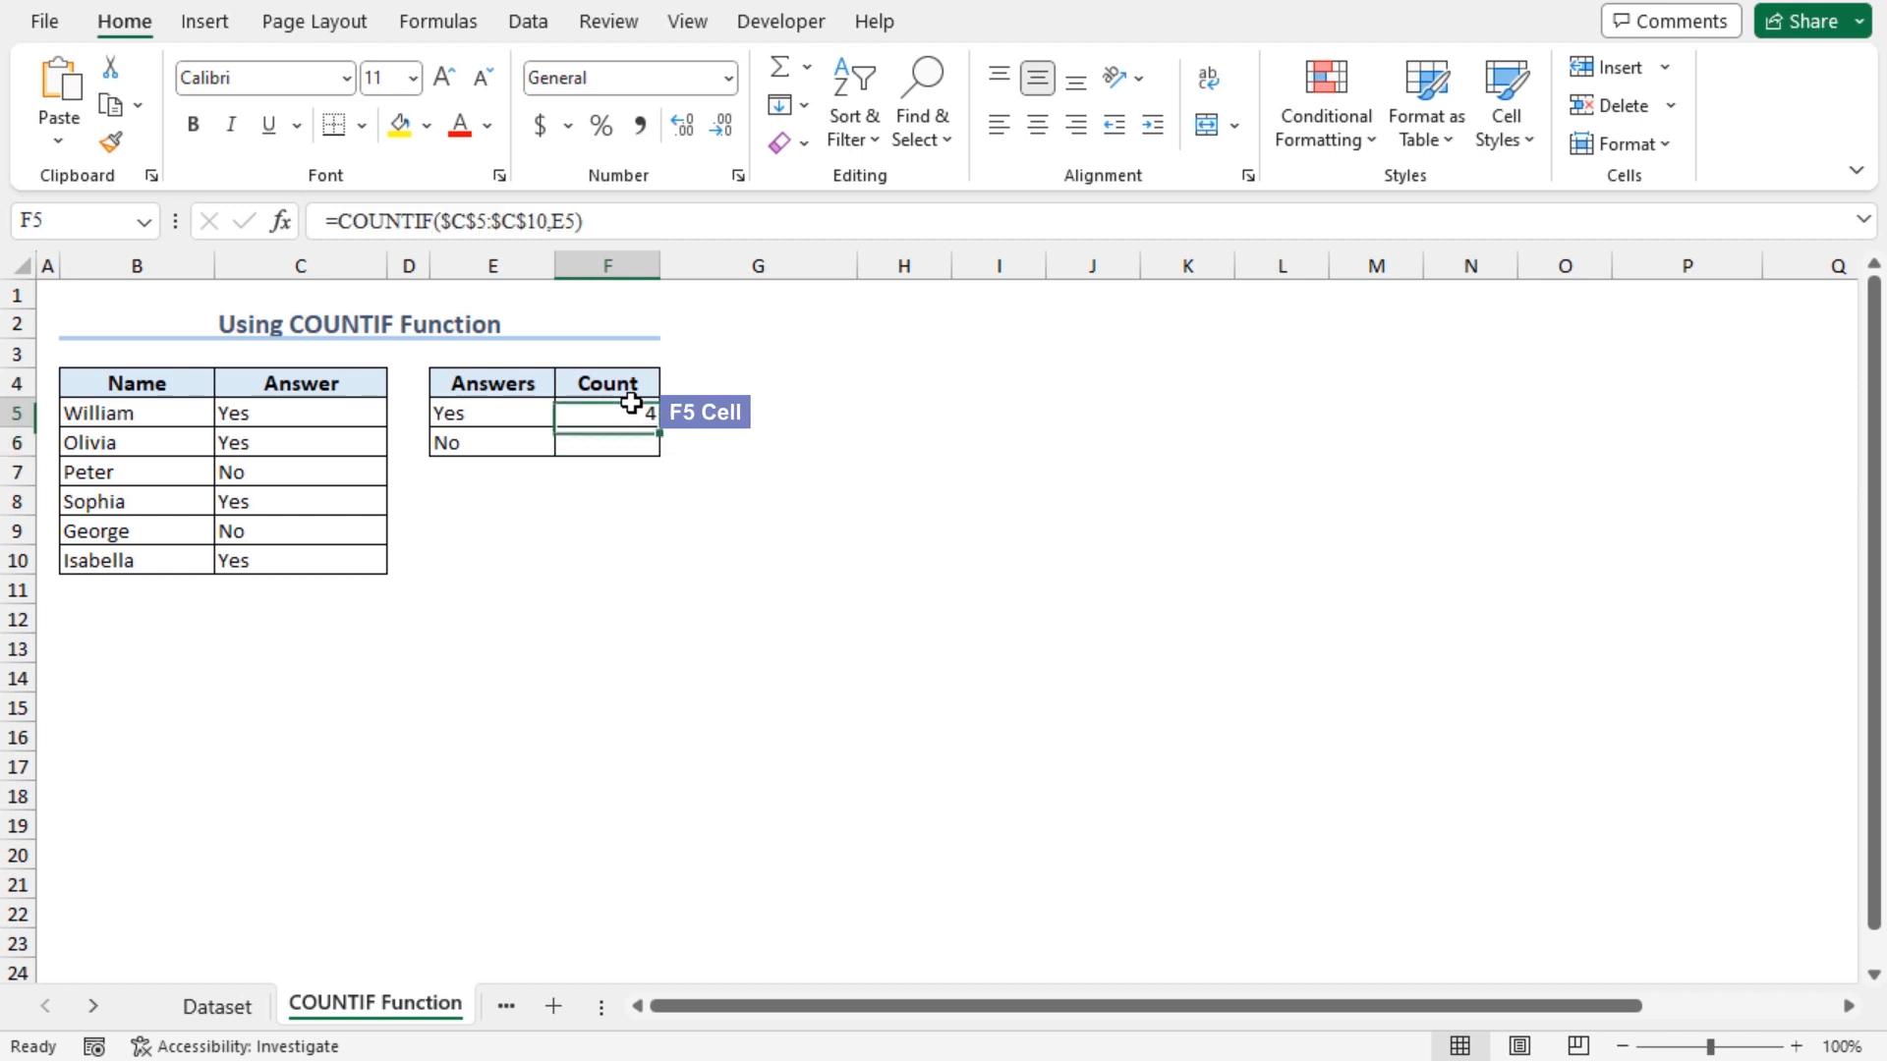
double_click(659, 427)
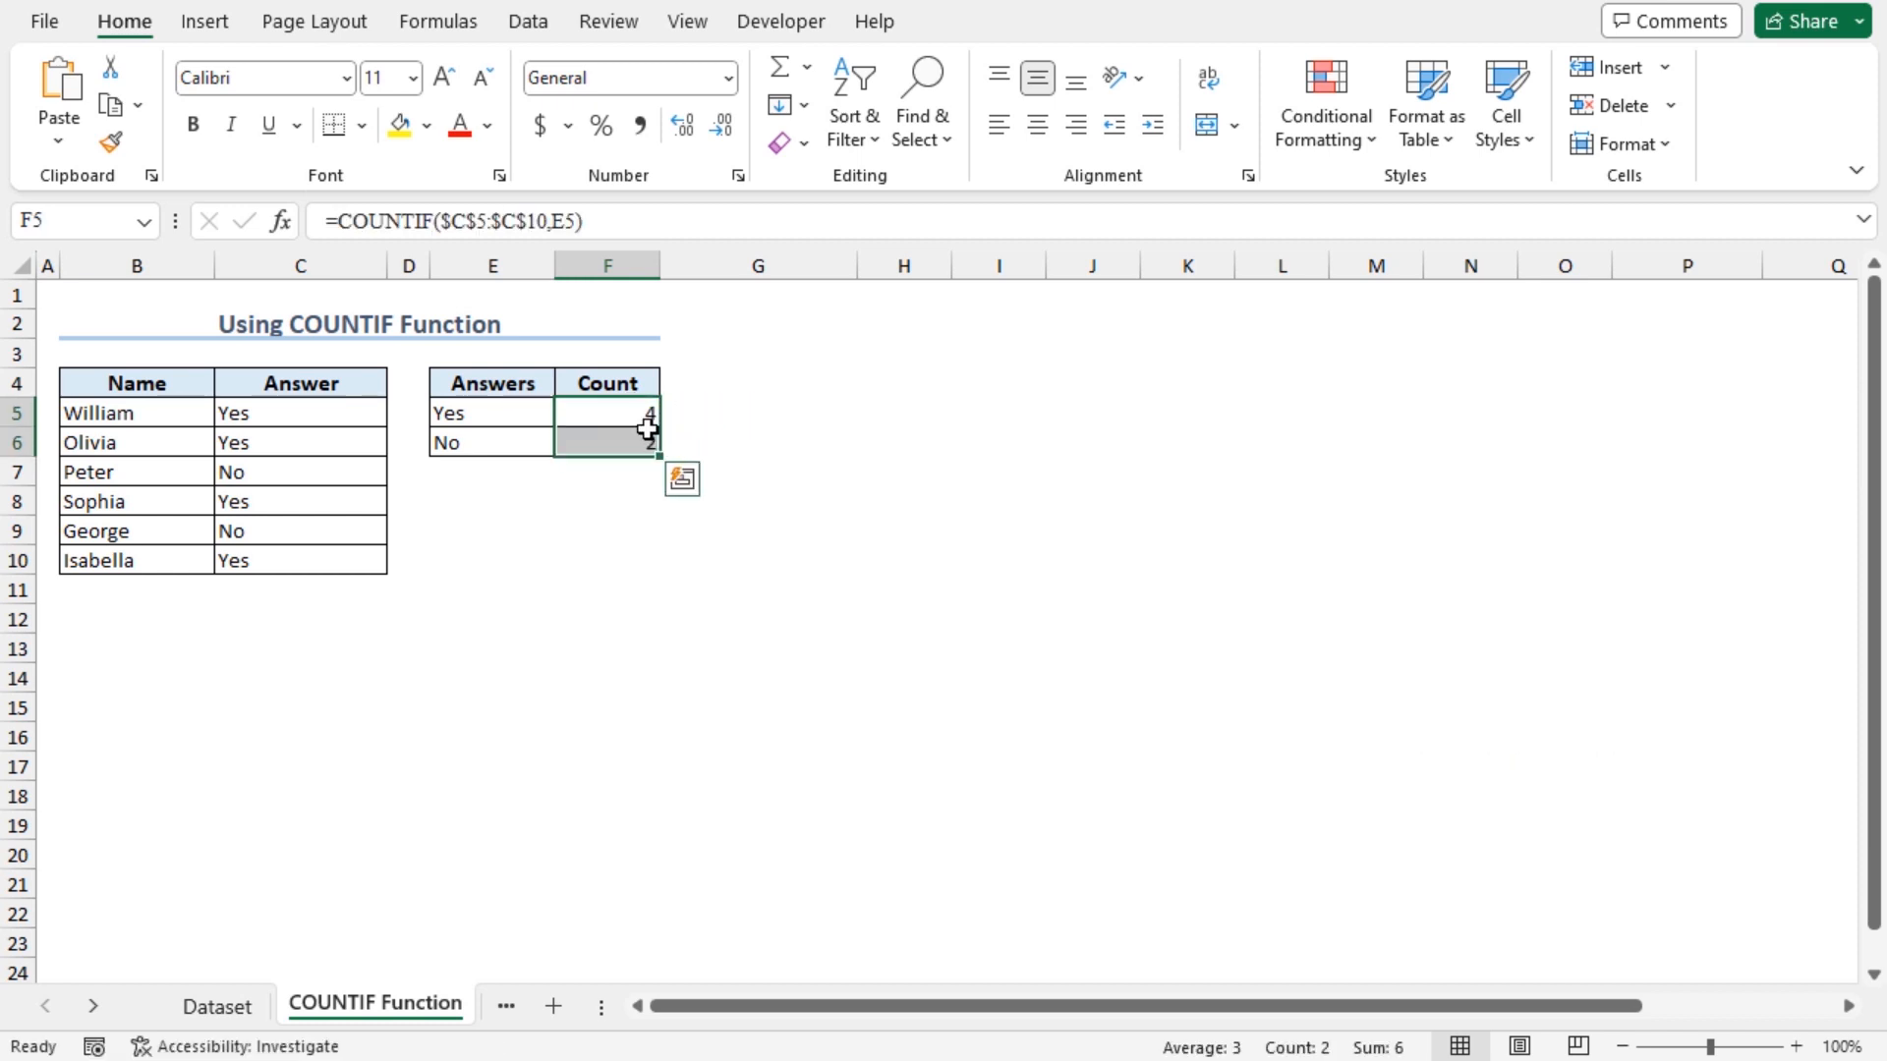
click(606, 441)
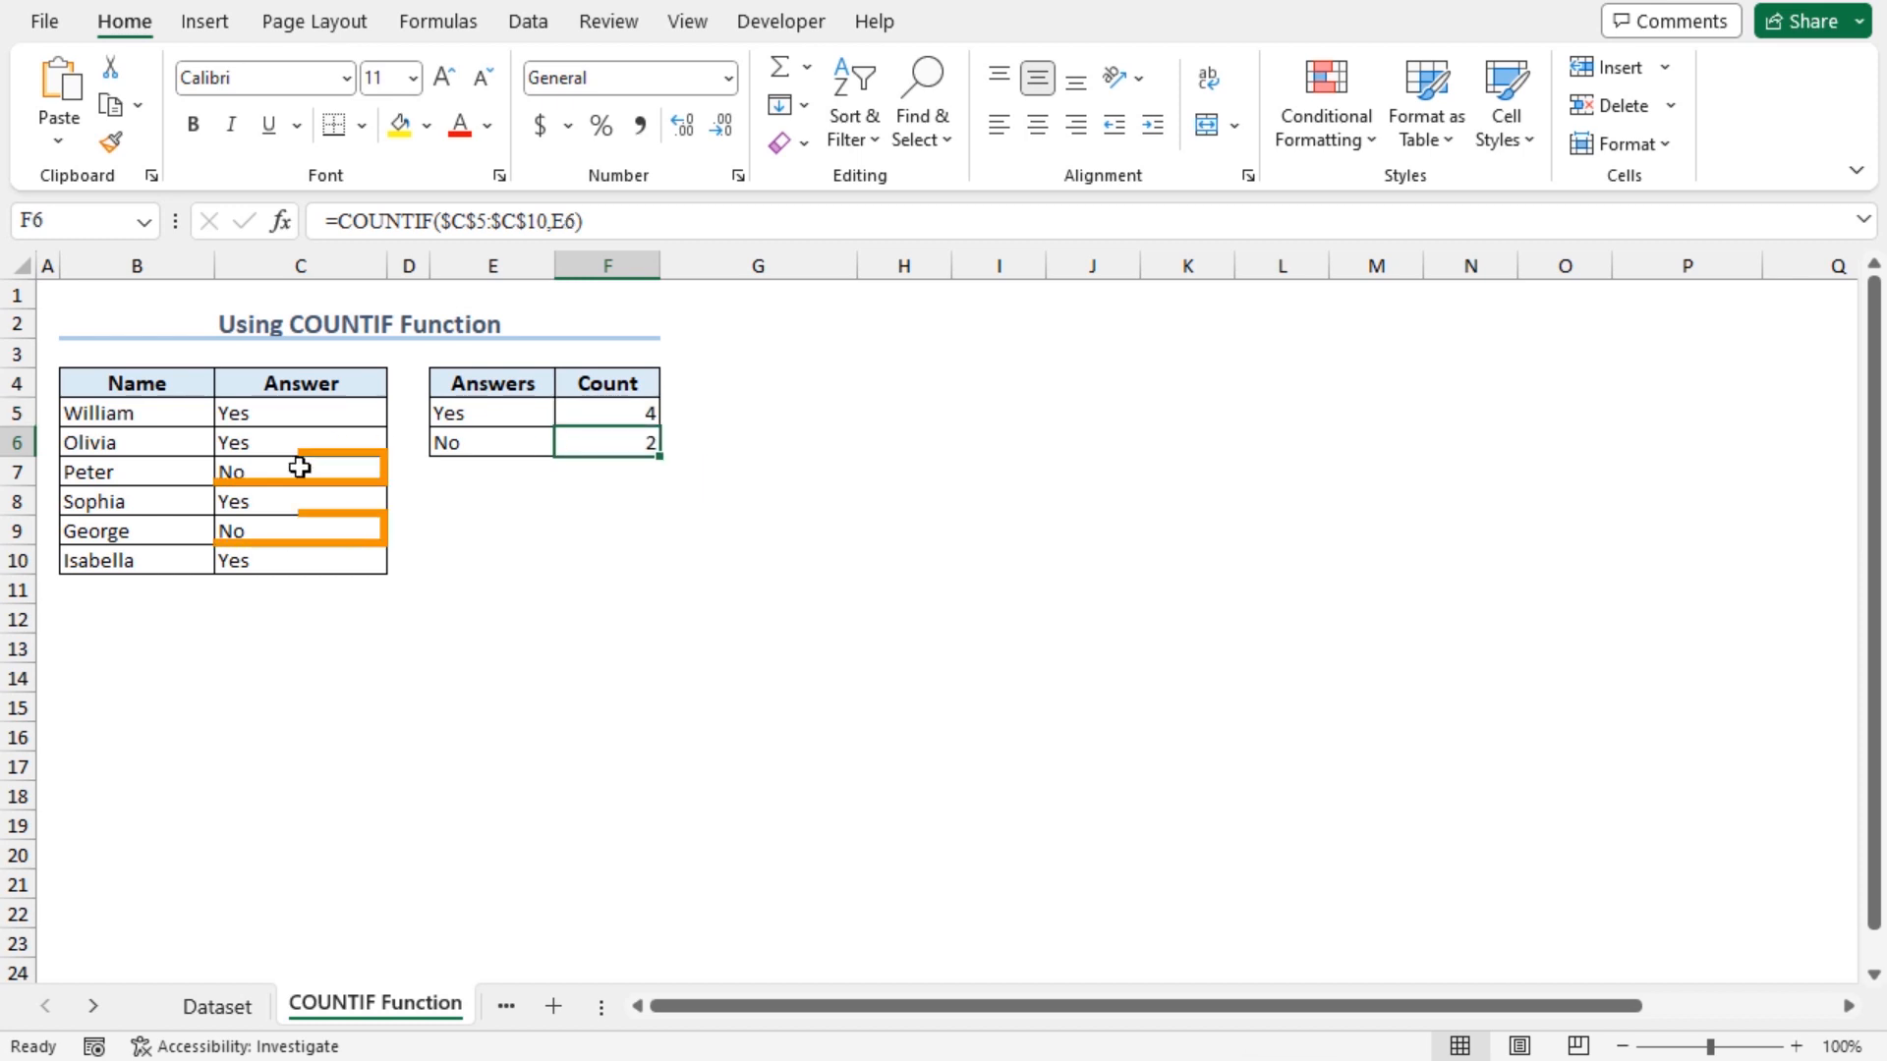
click(300, 530)
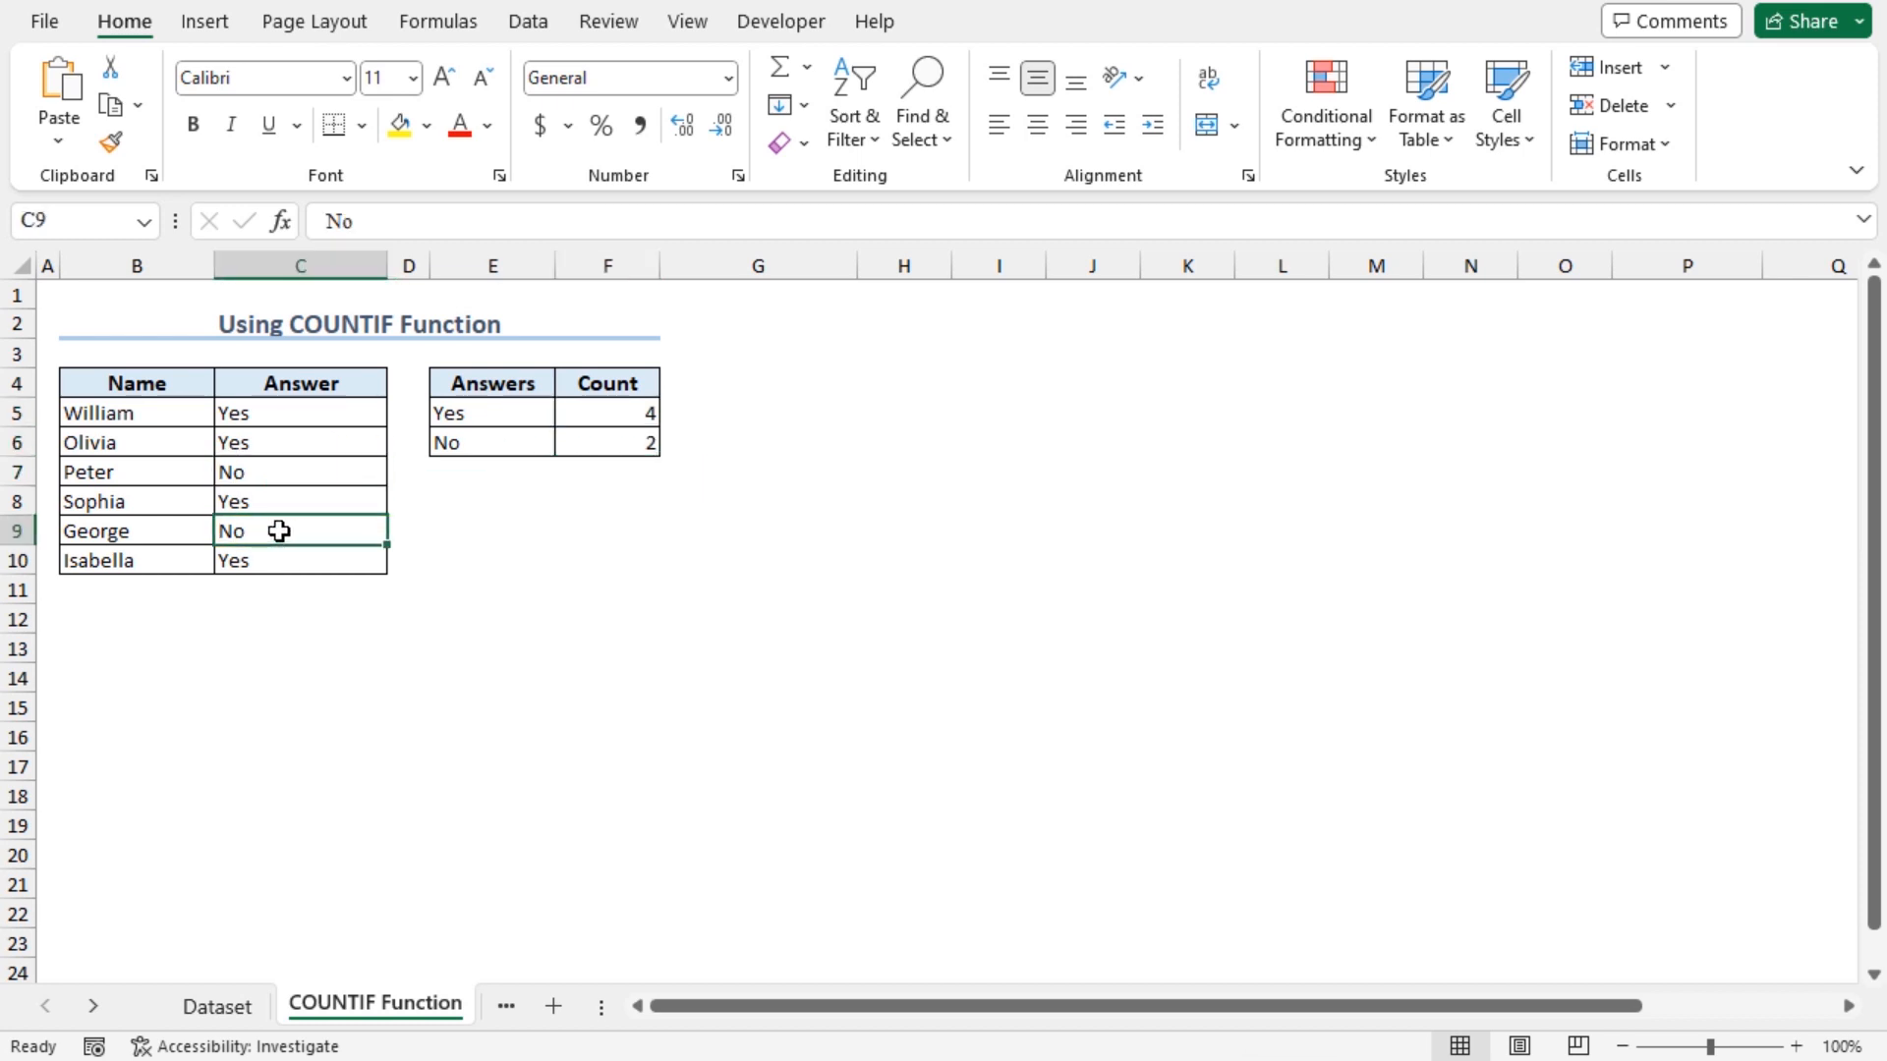
mouse_move(451, 385)
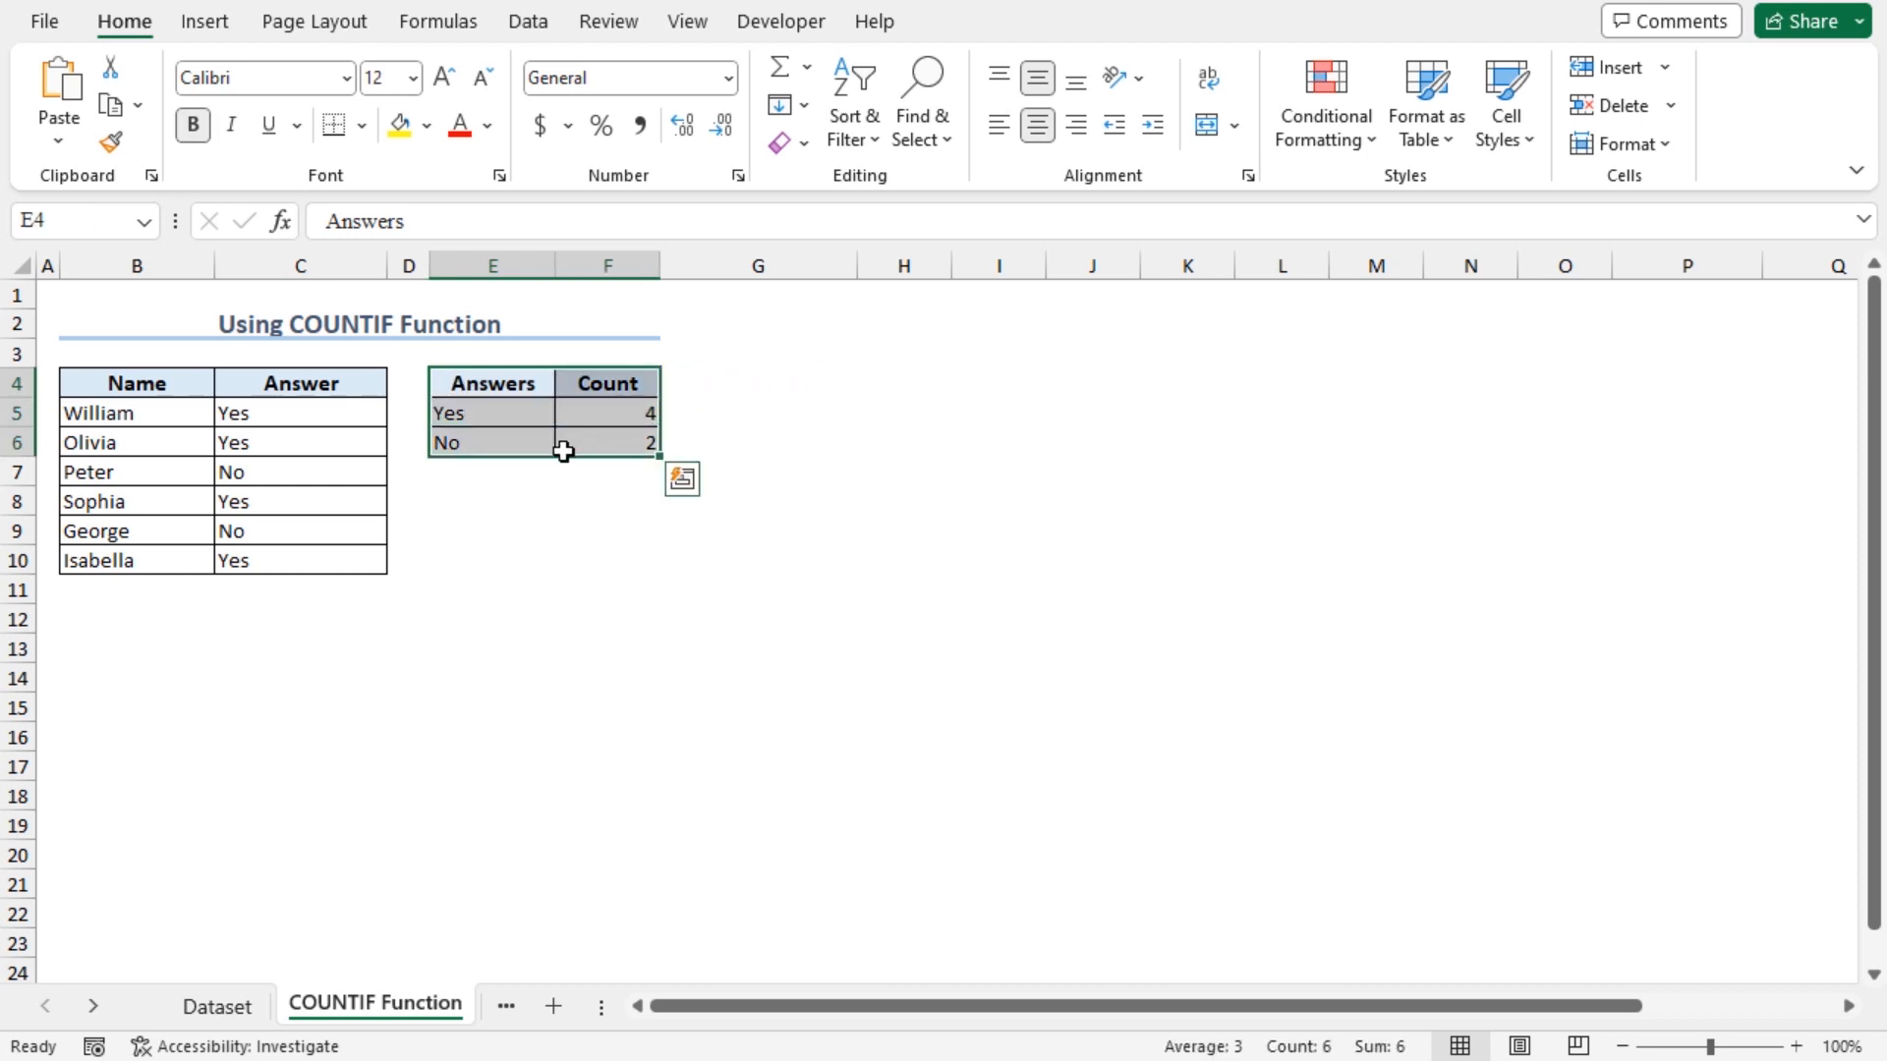
mouse_move(434, 401)
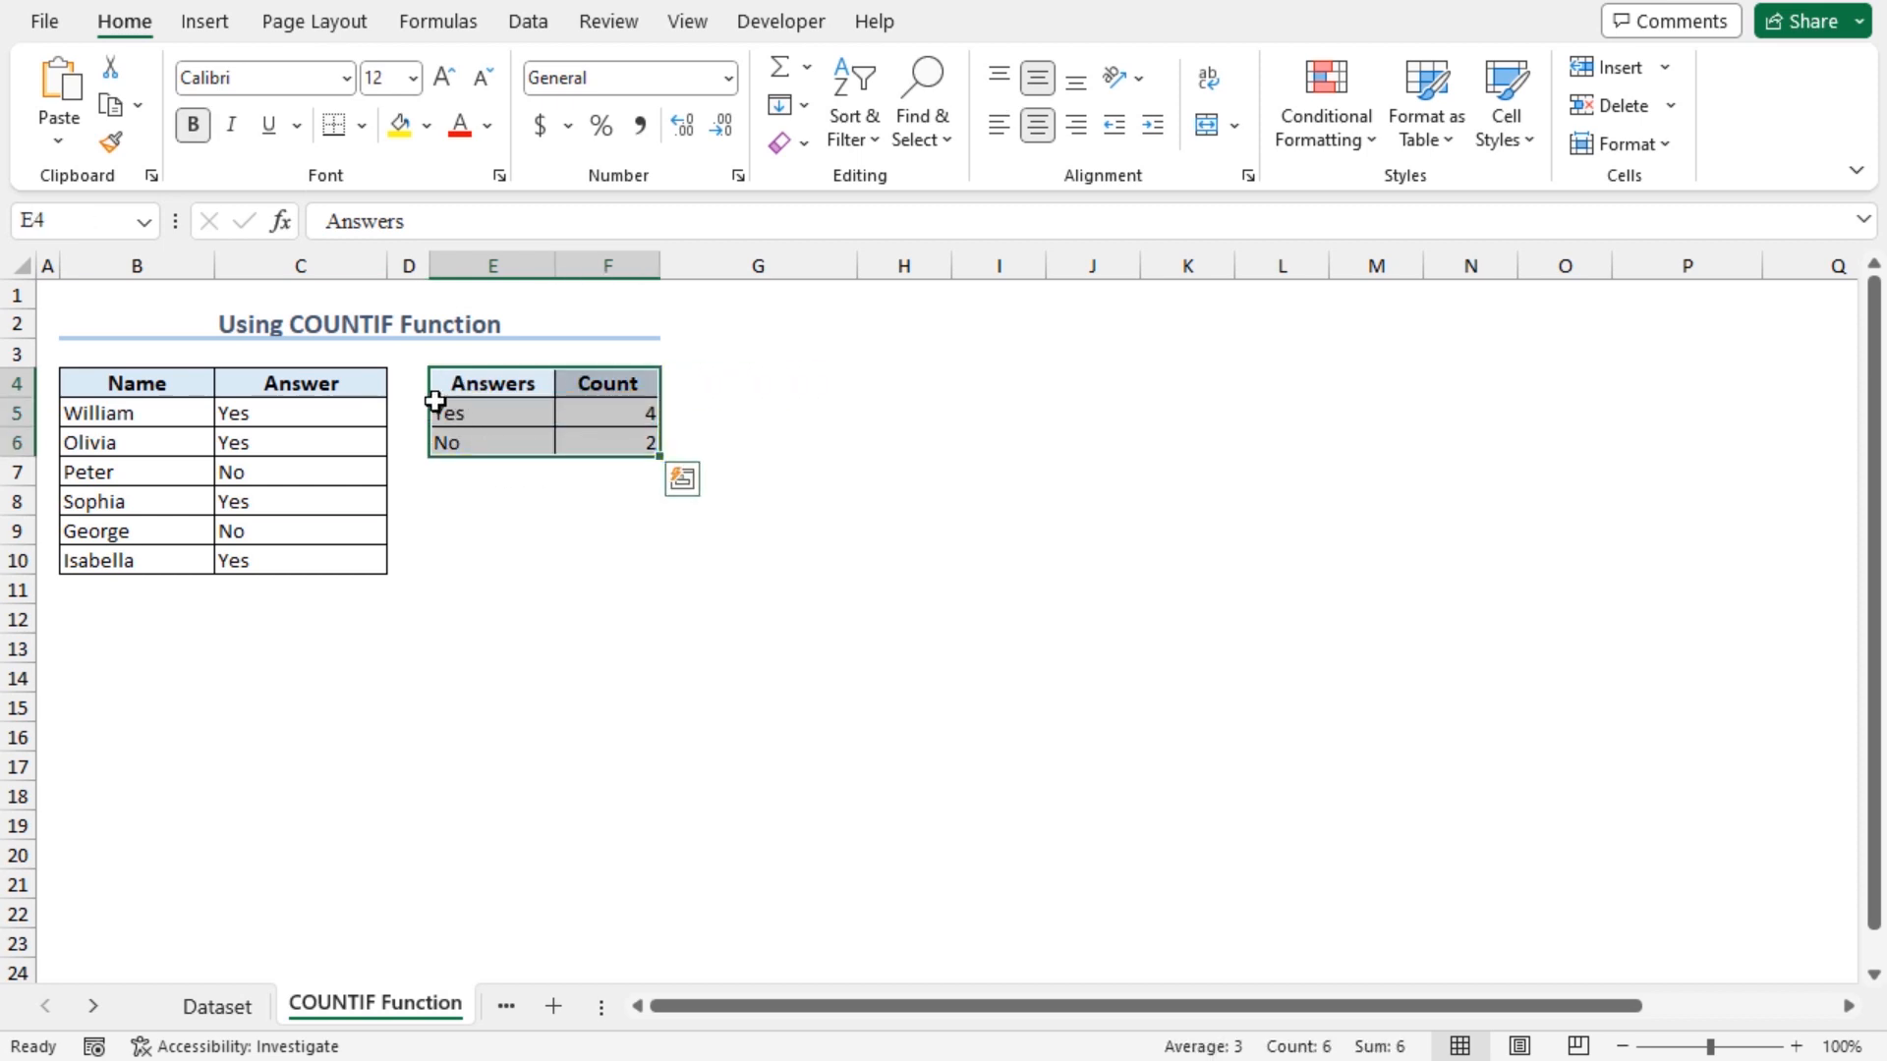
- Insert a 2-D pie chart of the Yes/No counts in E4:F6
click(204, 21)
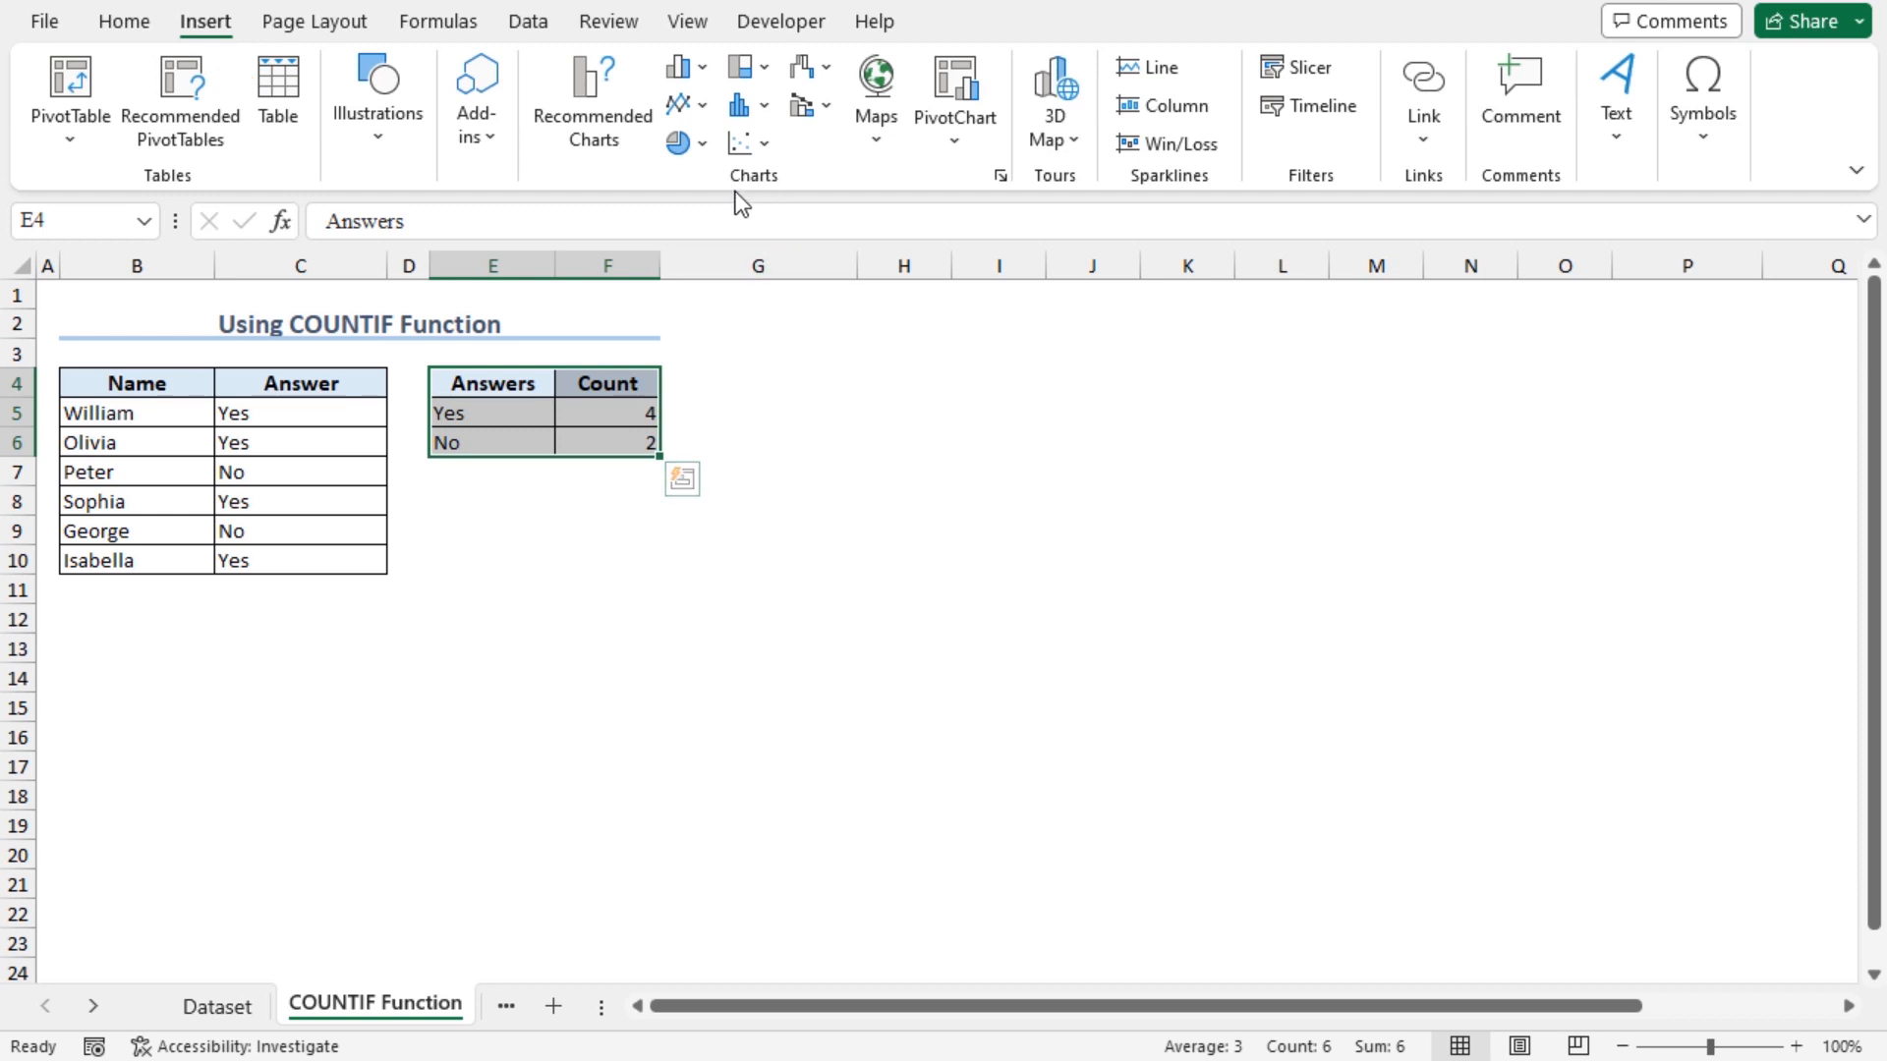
mouse_move(680, 142)
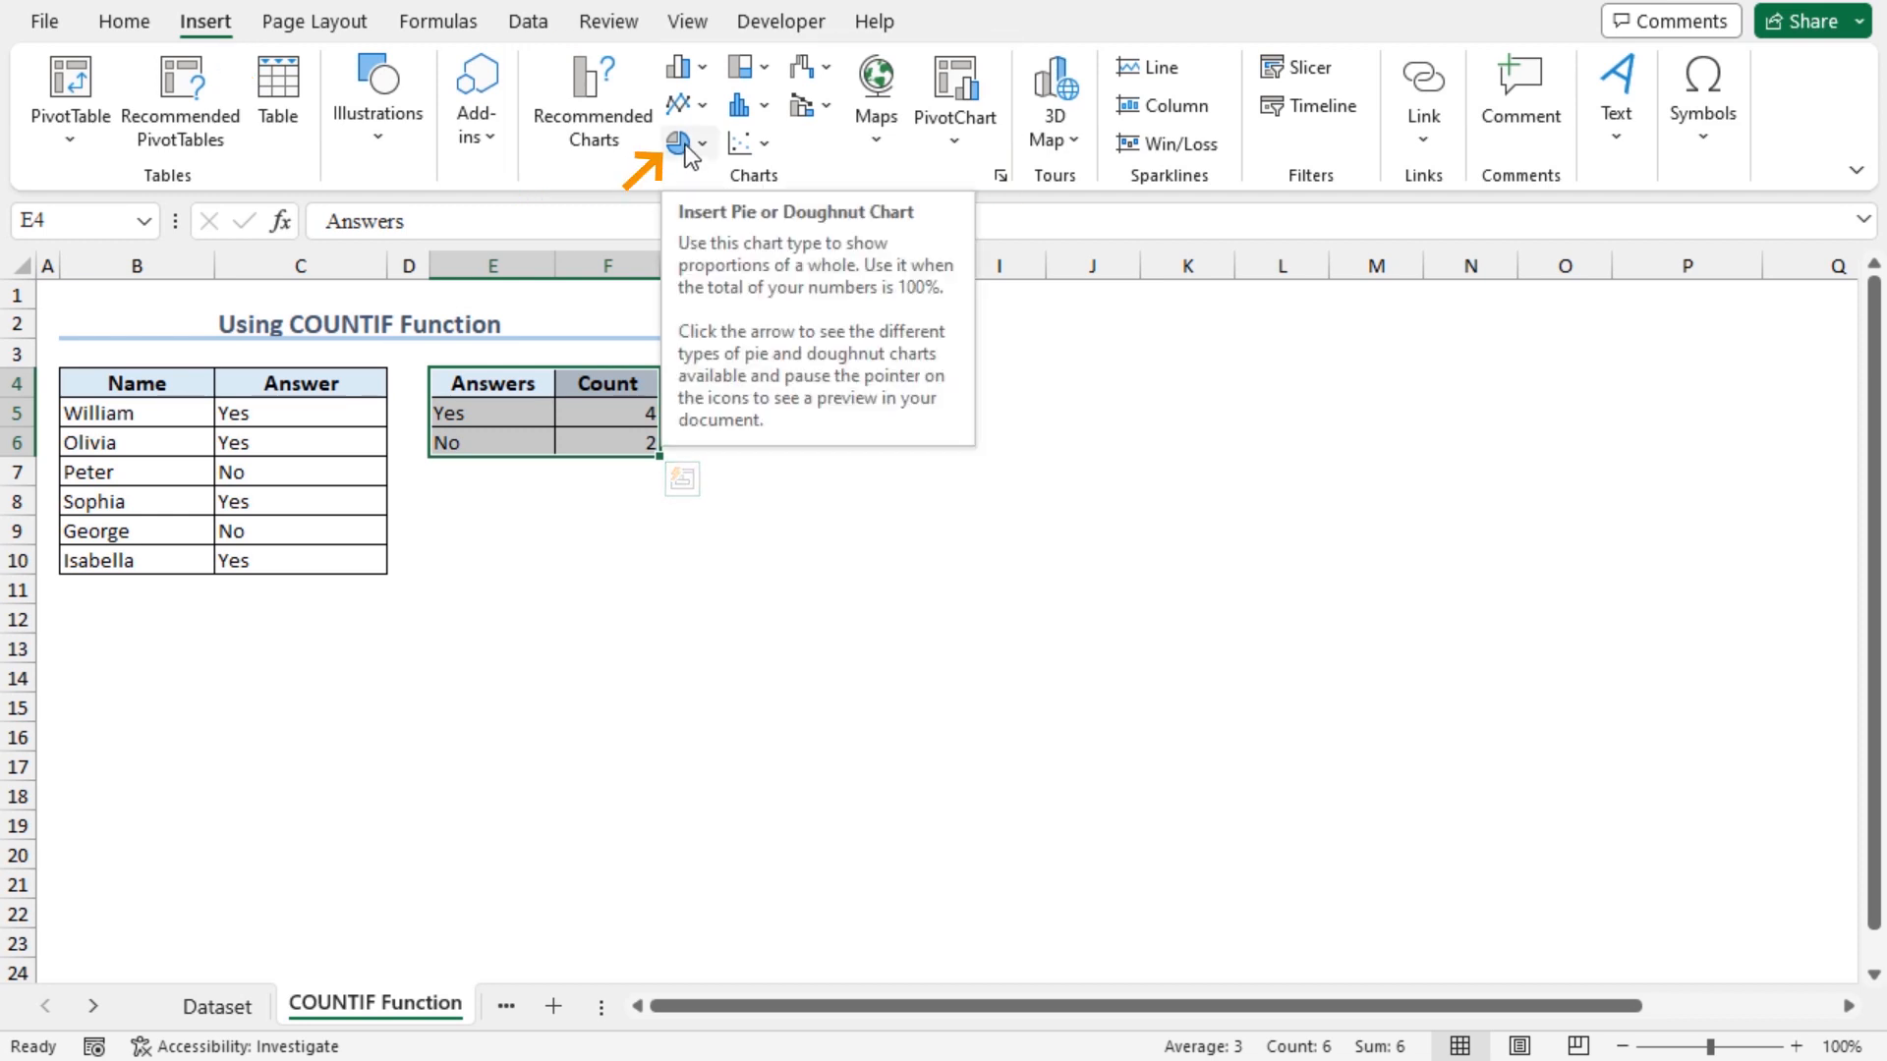
click(680, 133)
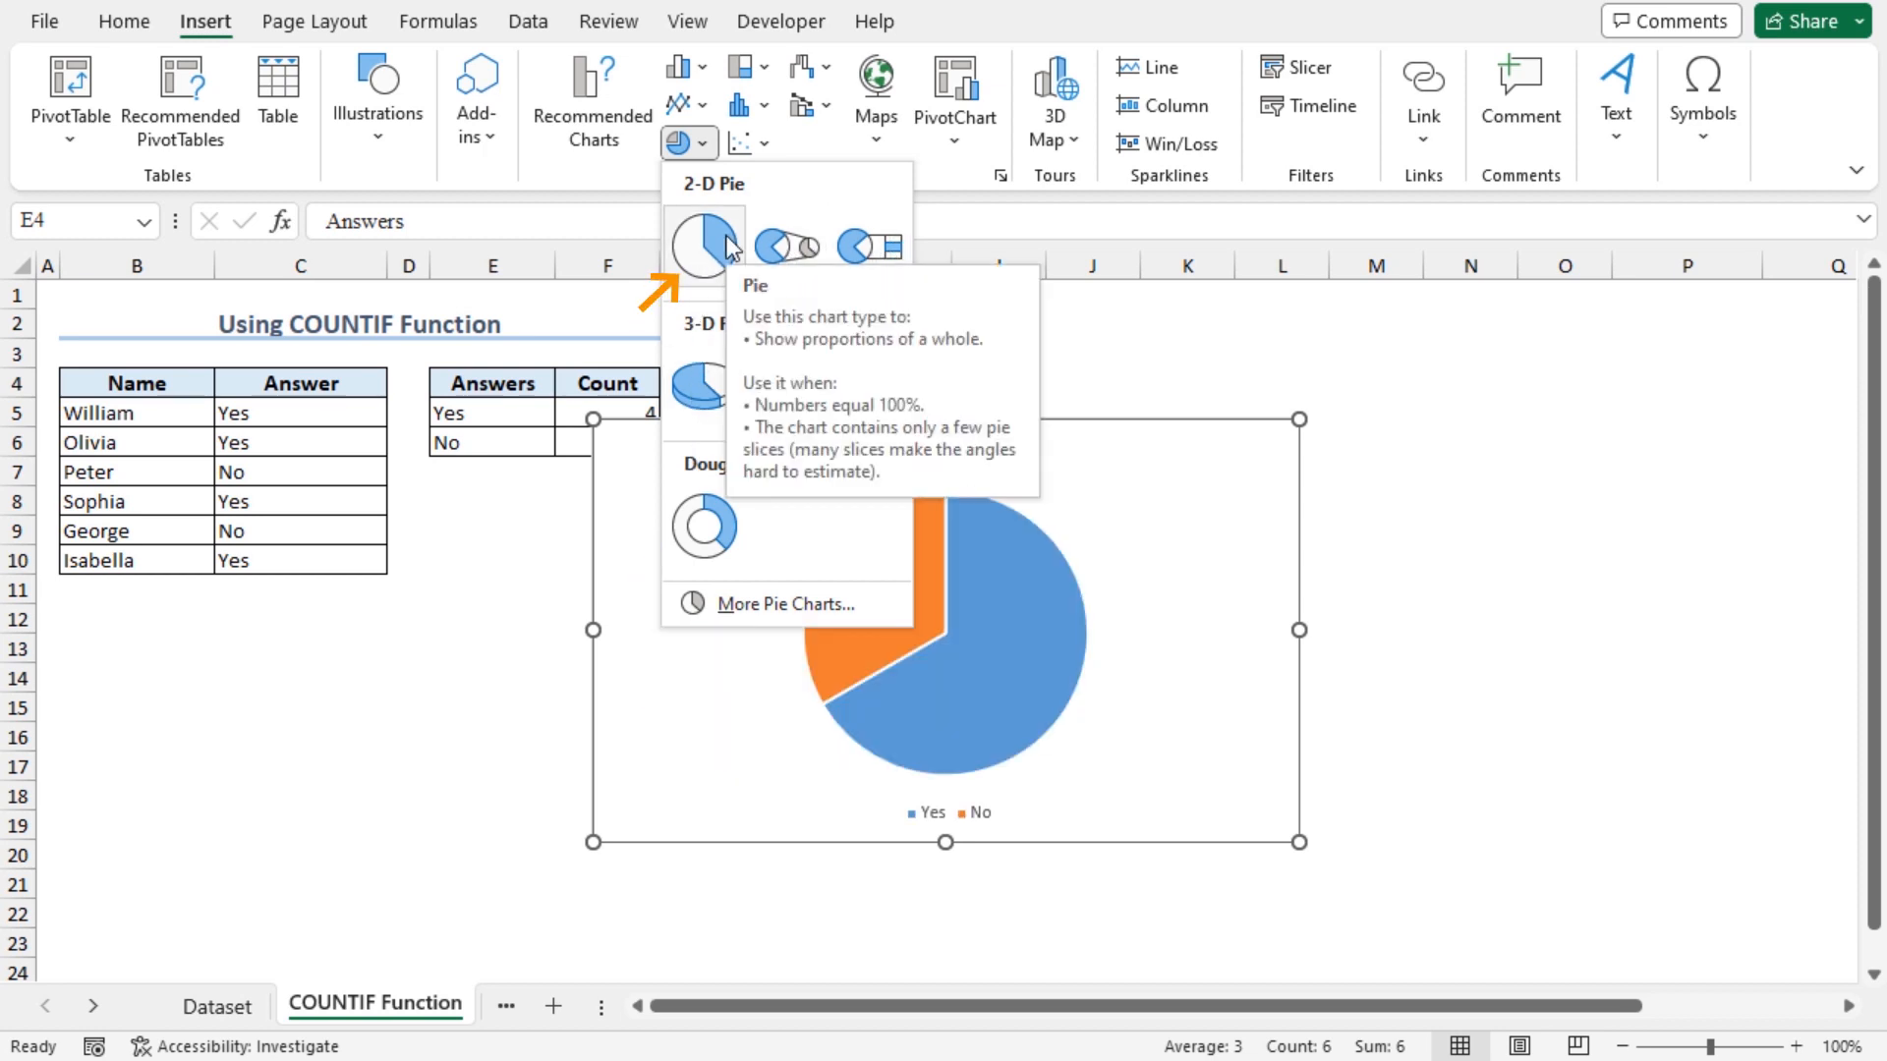
click(702, 245)
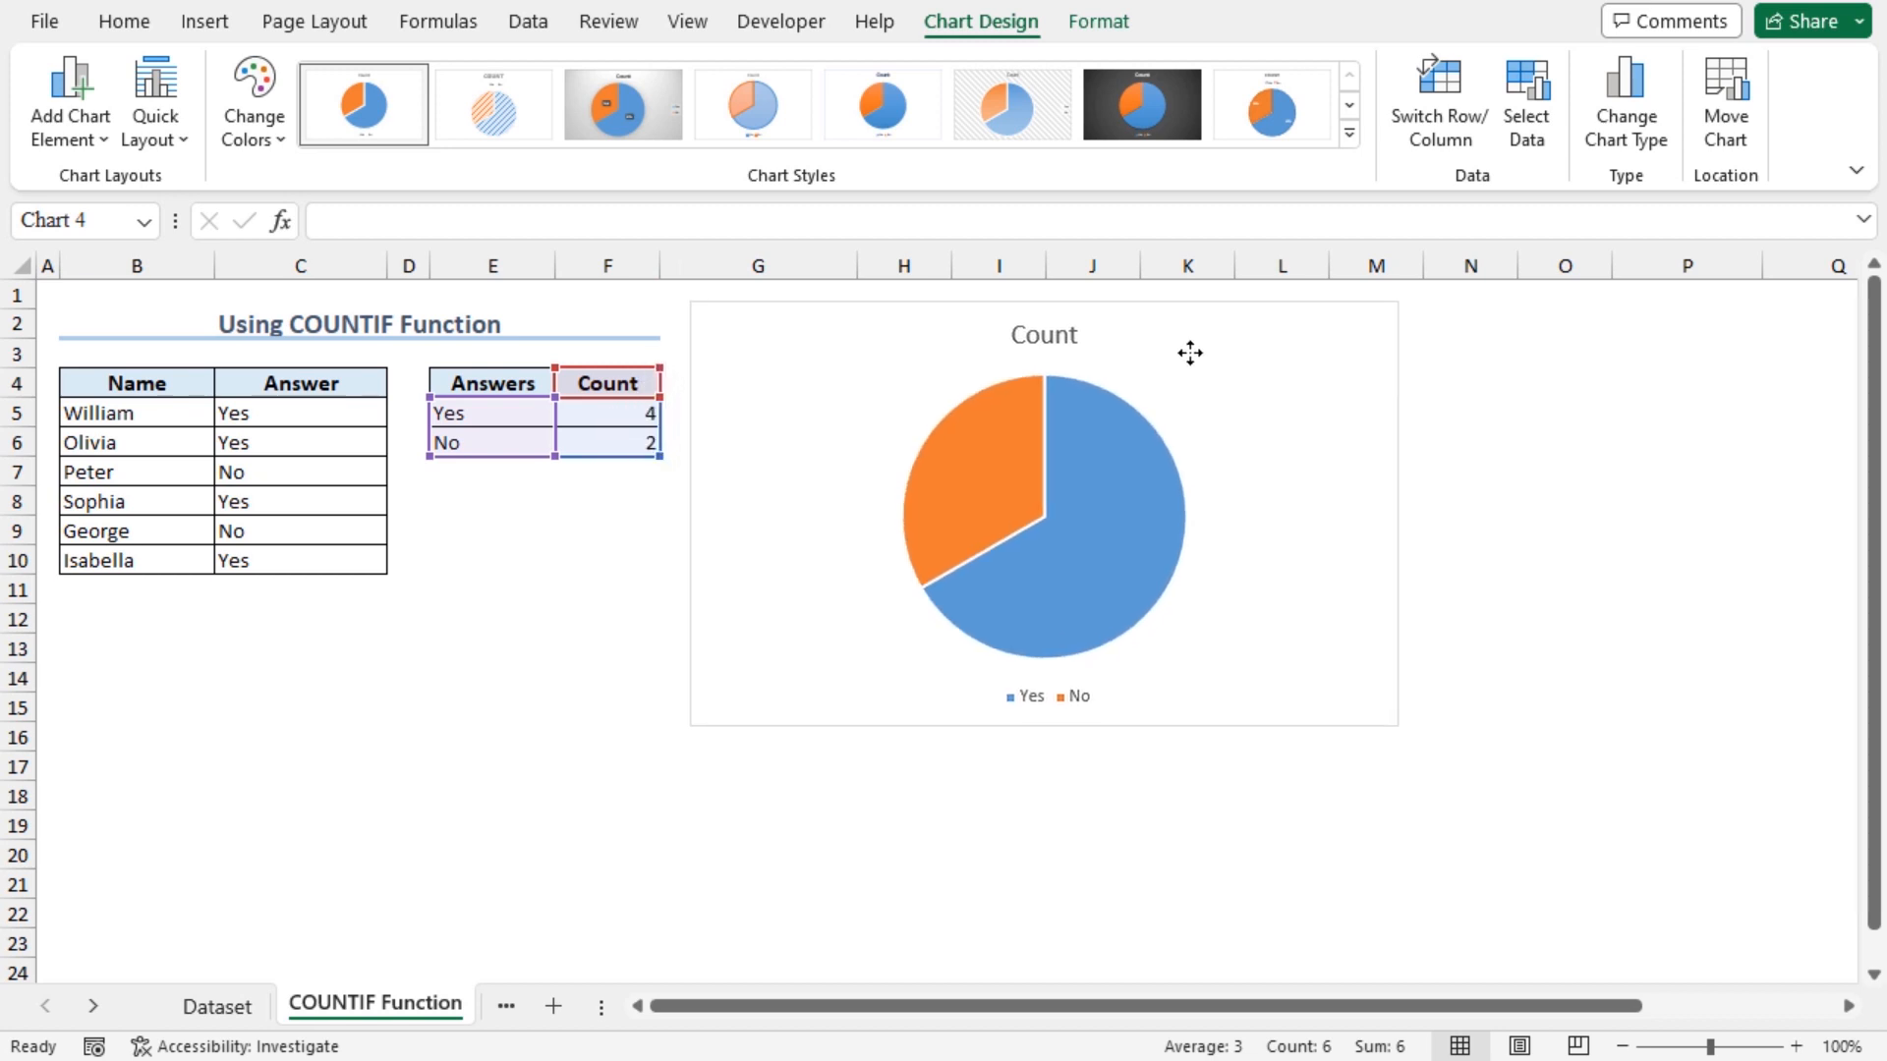
click(1043, 510)
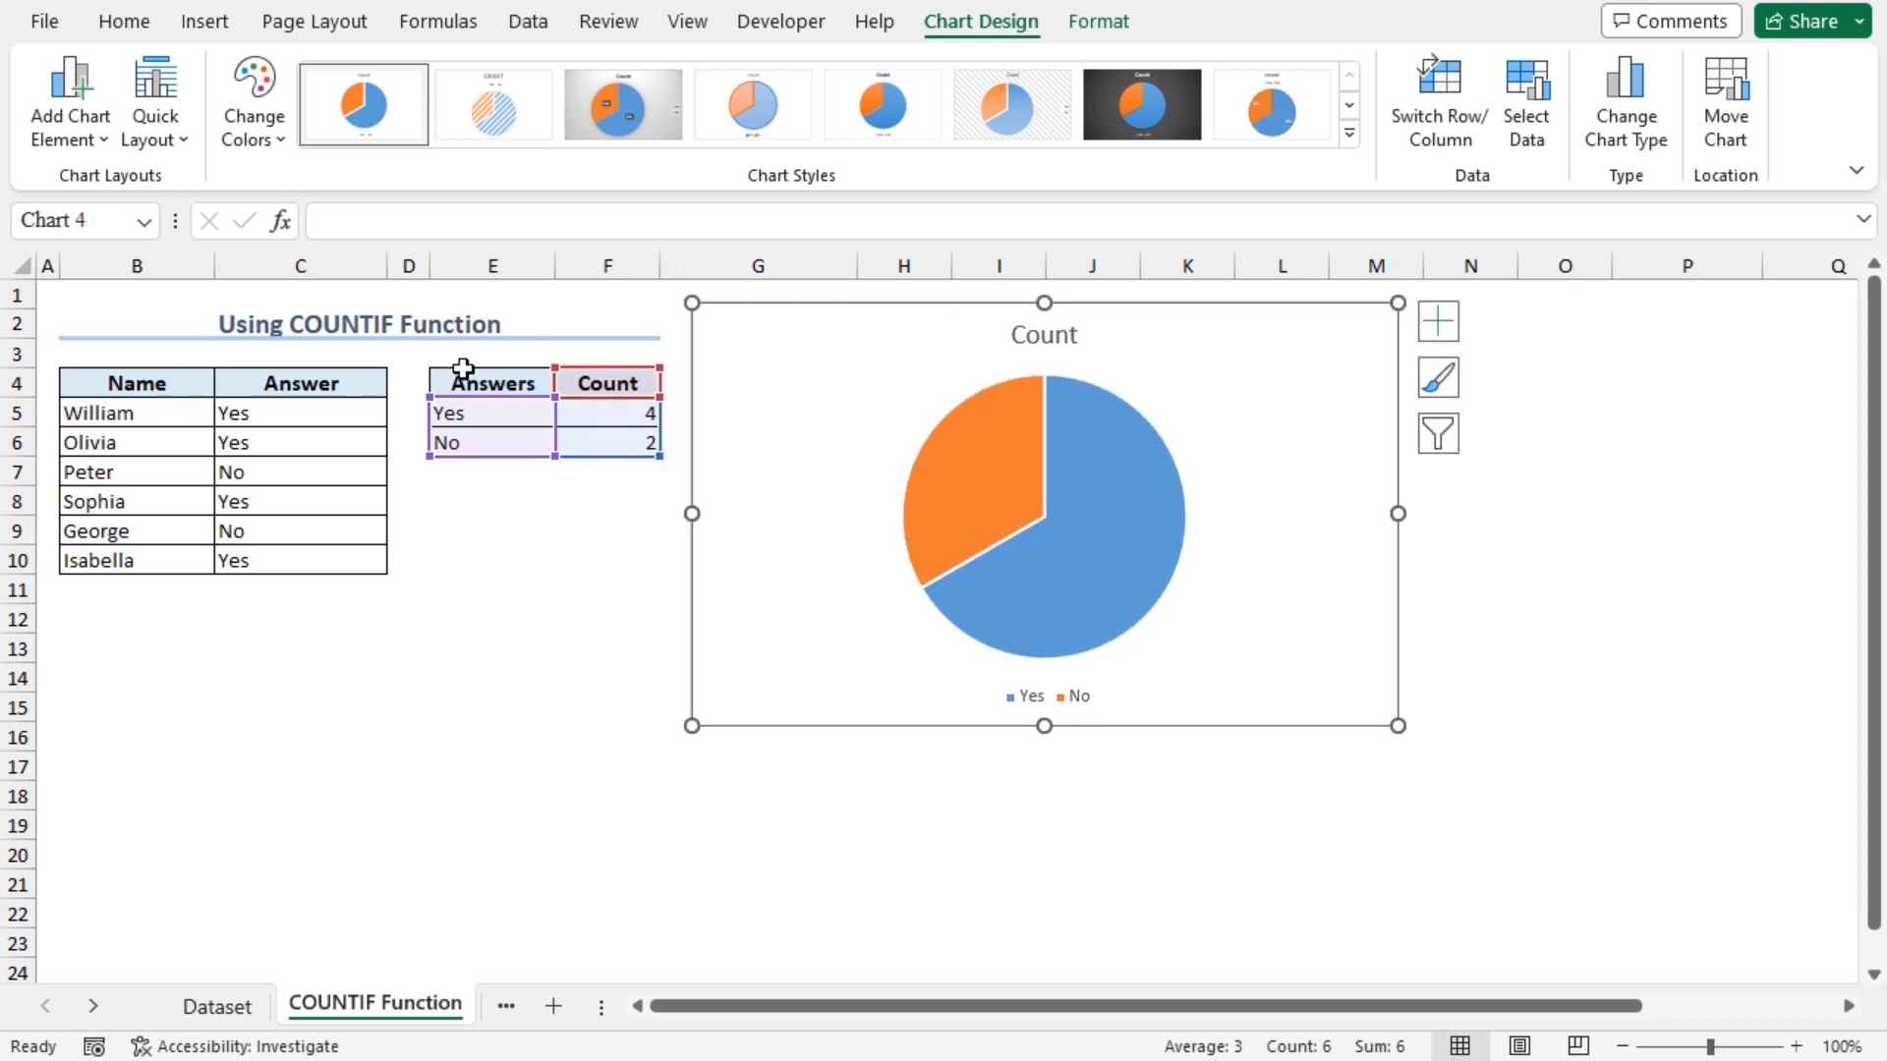
mouse_move(890, 582)
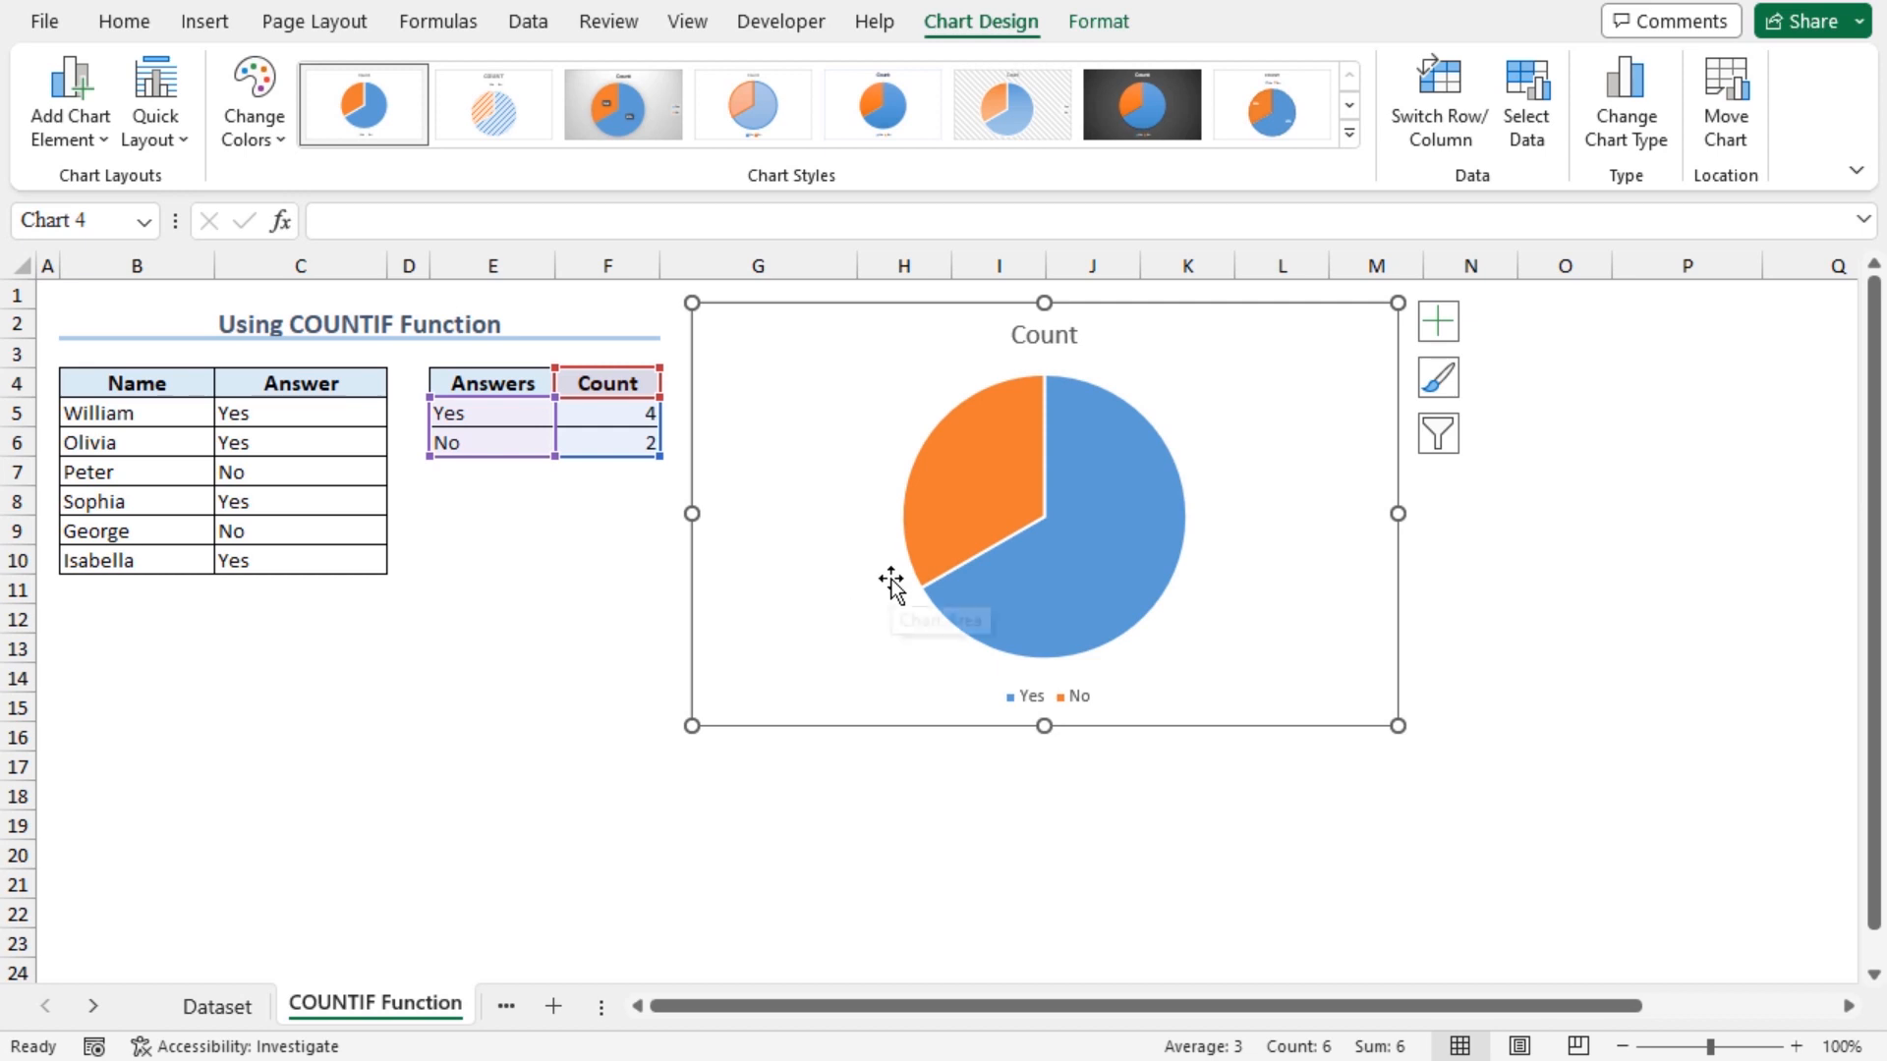
click(580, 1006)
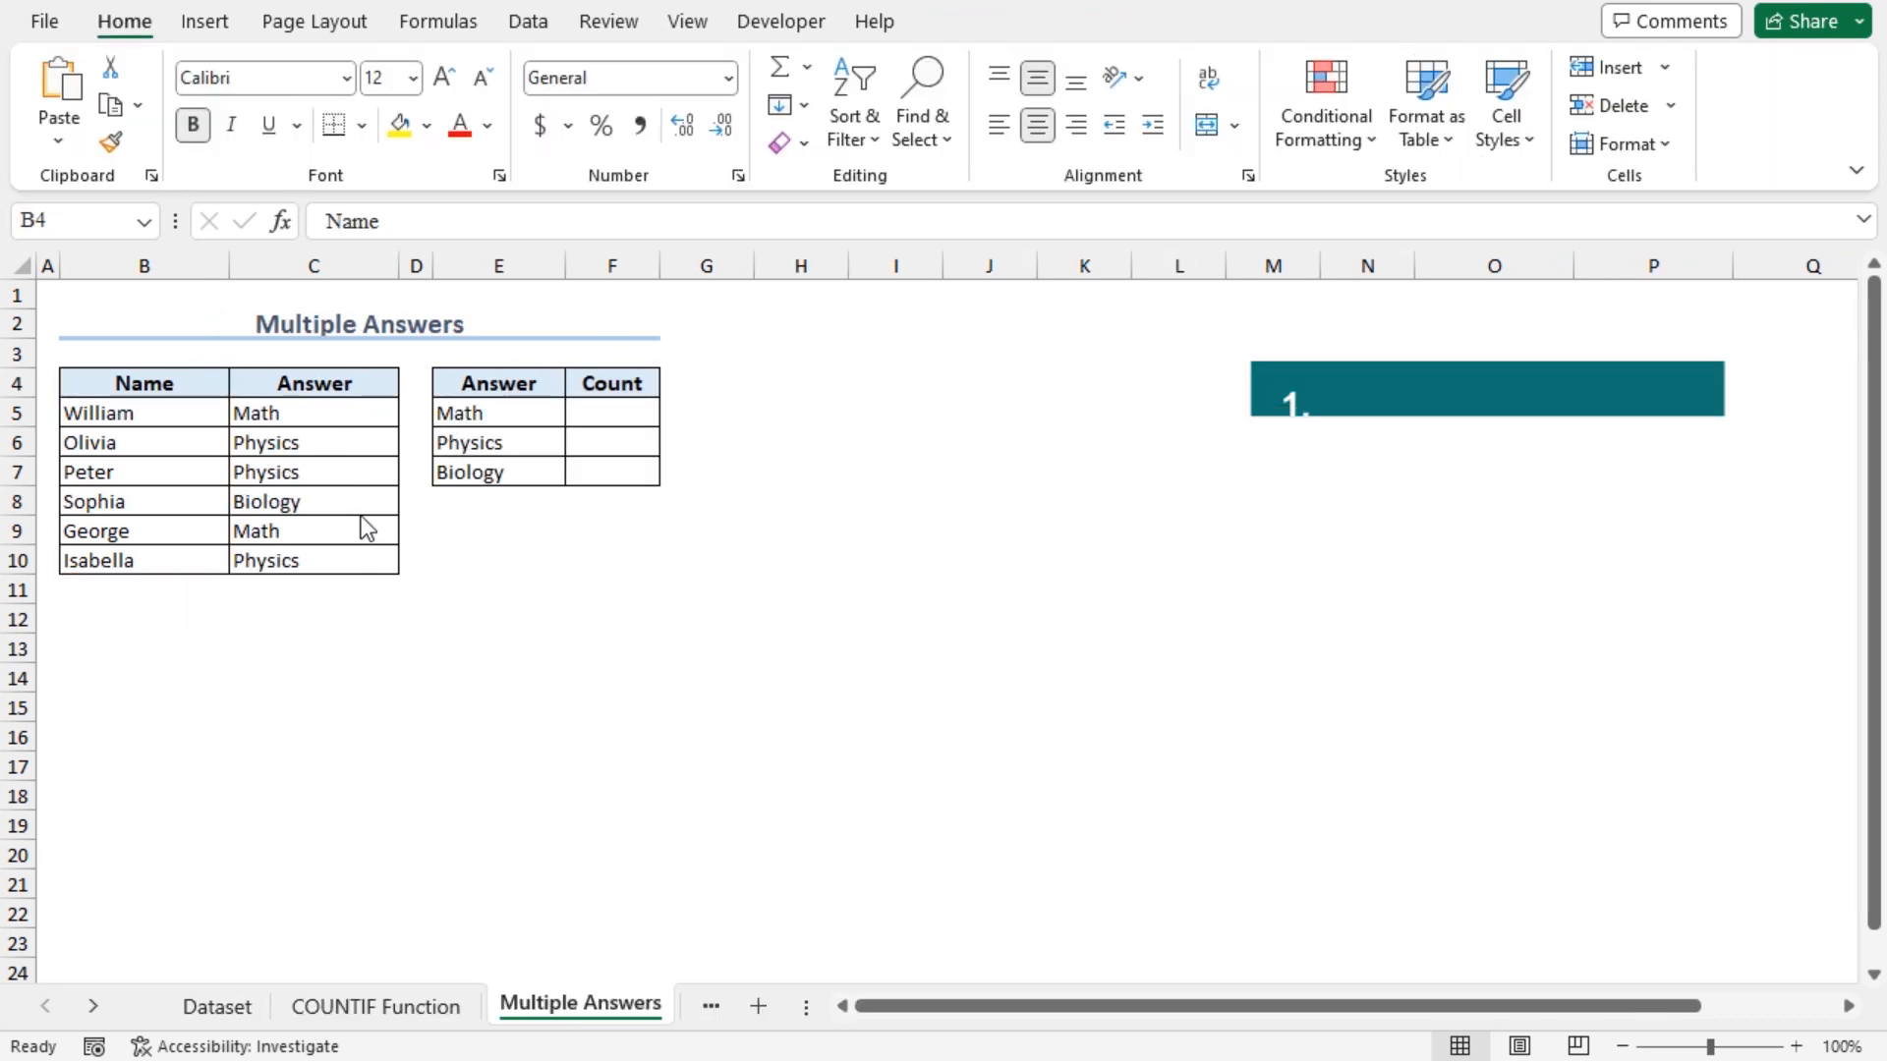
- Review the Name/Answer data and the Math, Physics, Biology count table
click(313, 413)
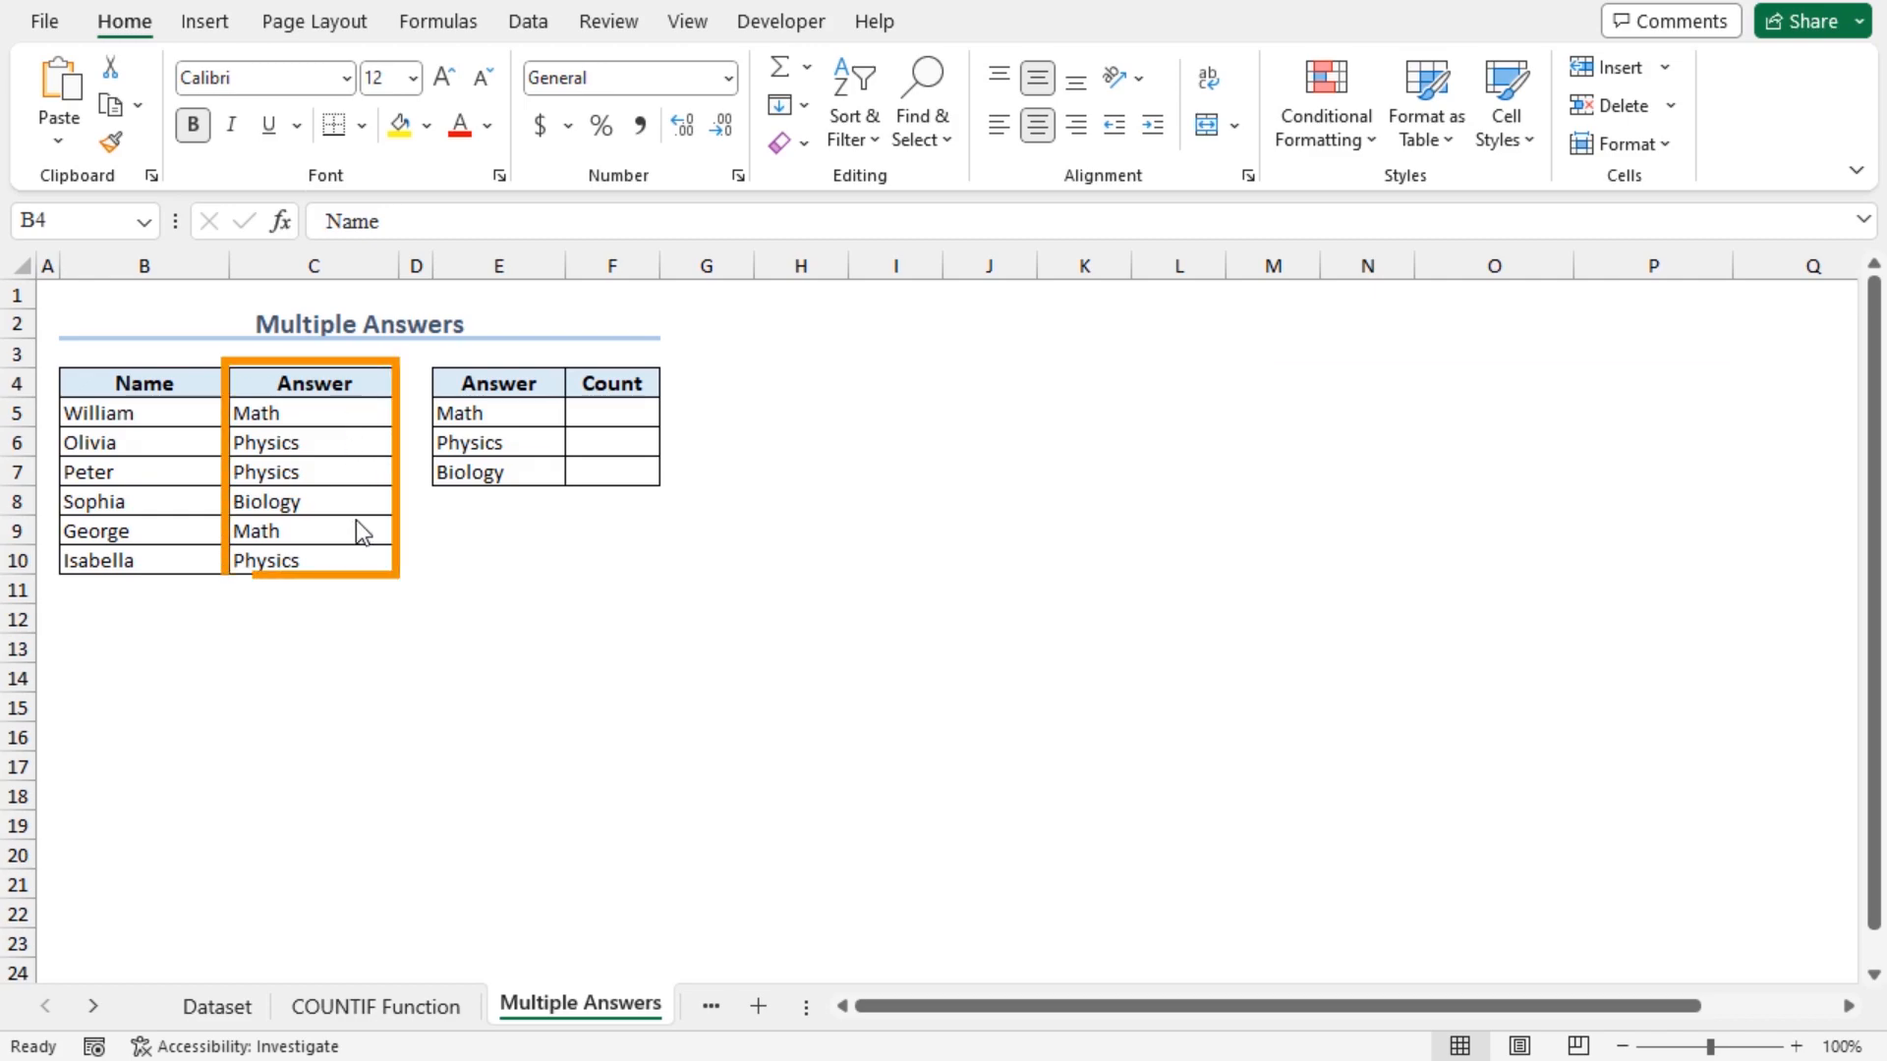
click(141, 382)
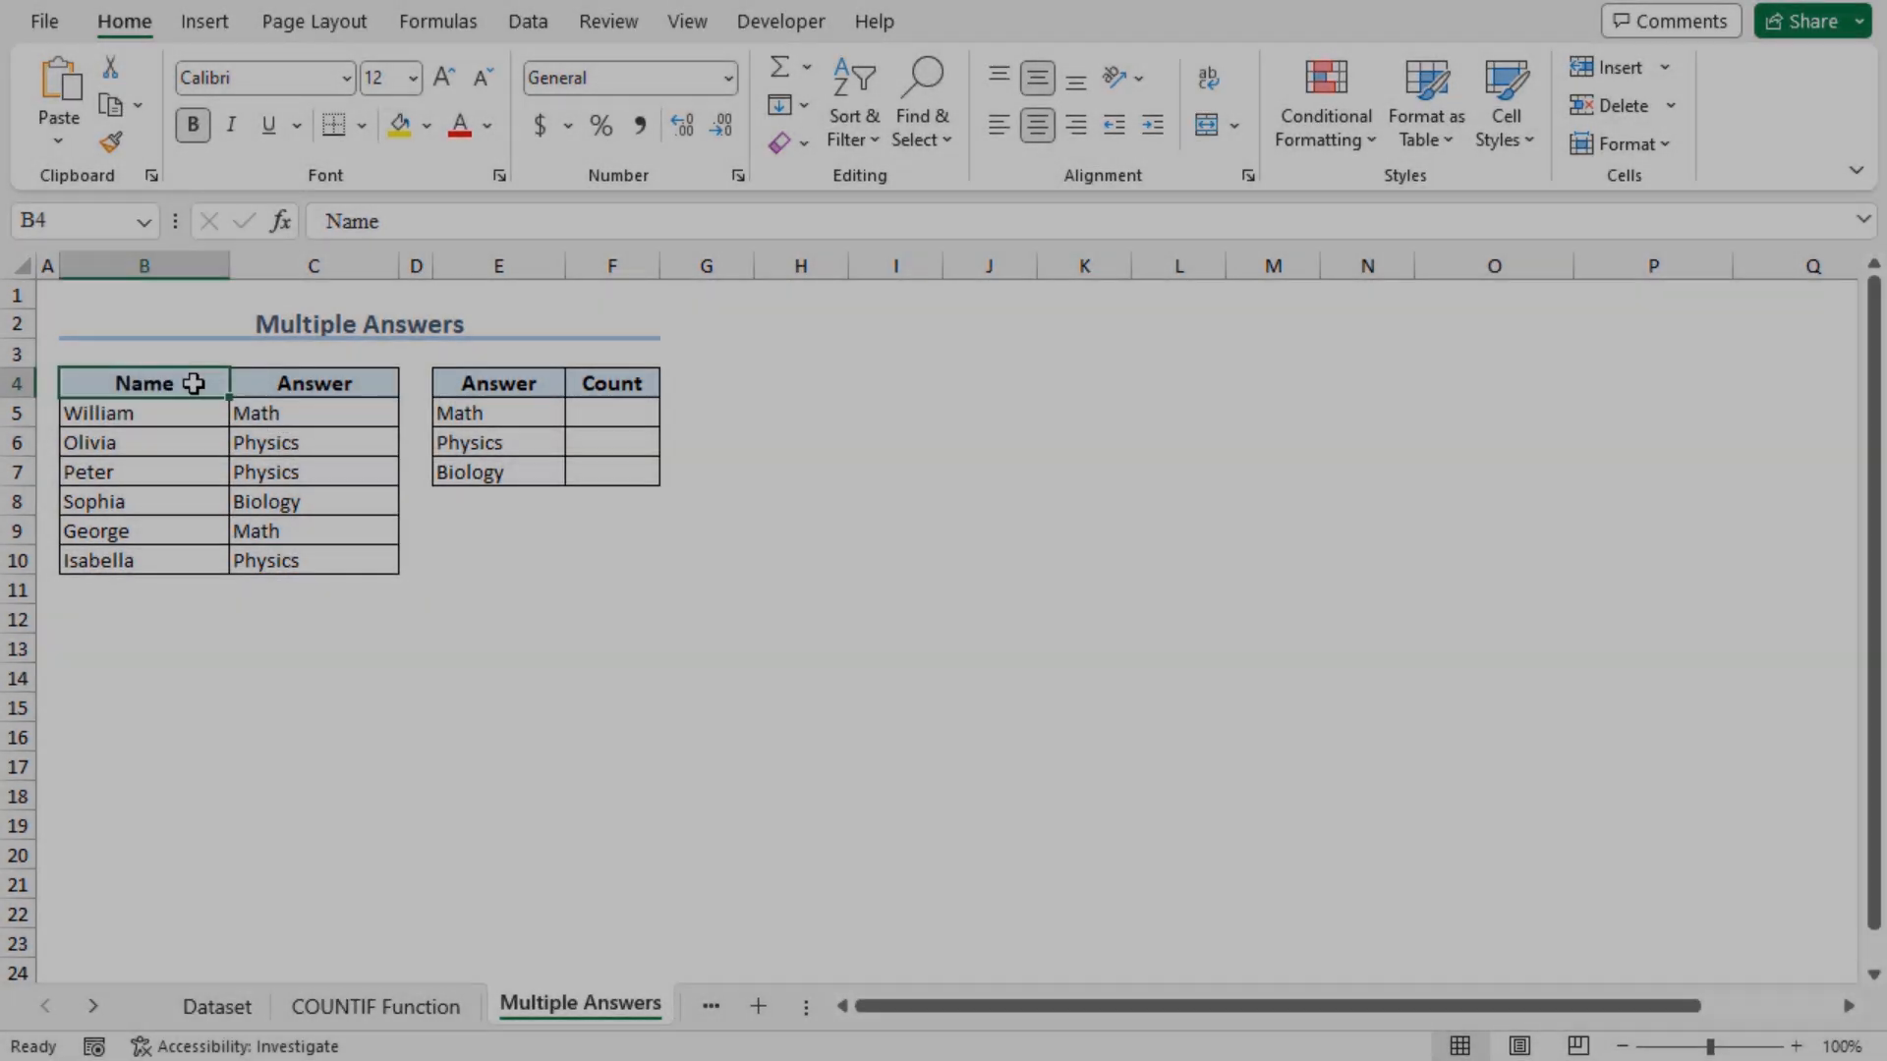
click(313, 382)
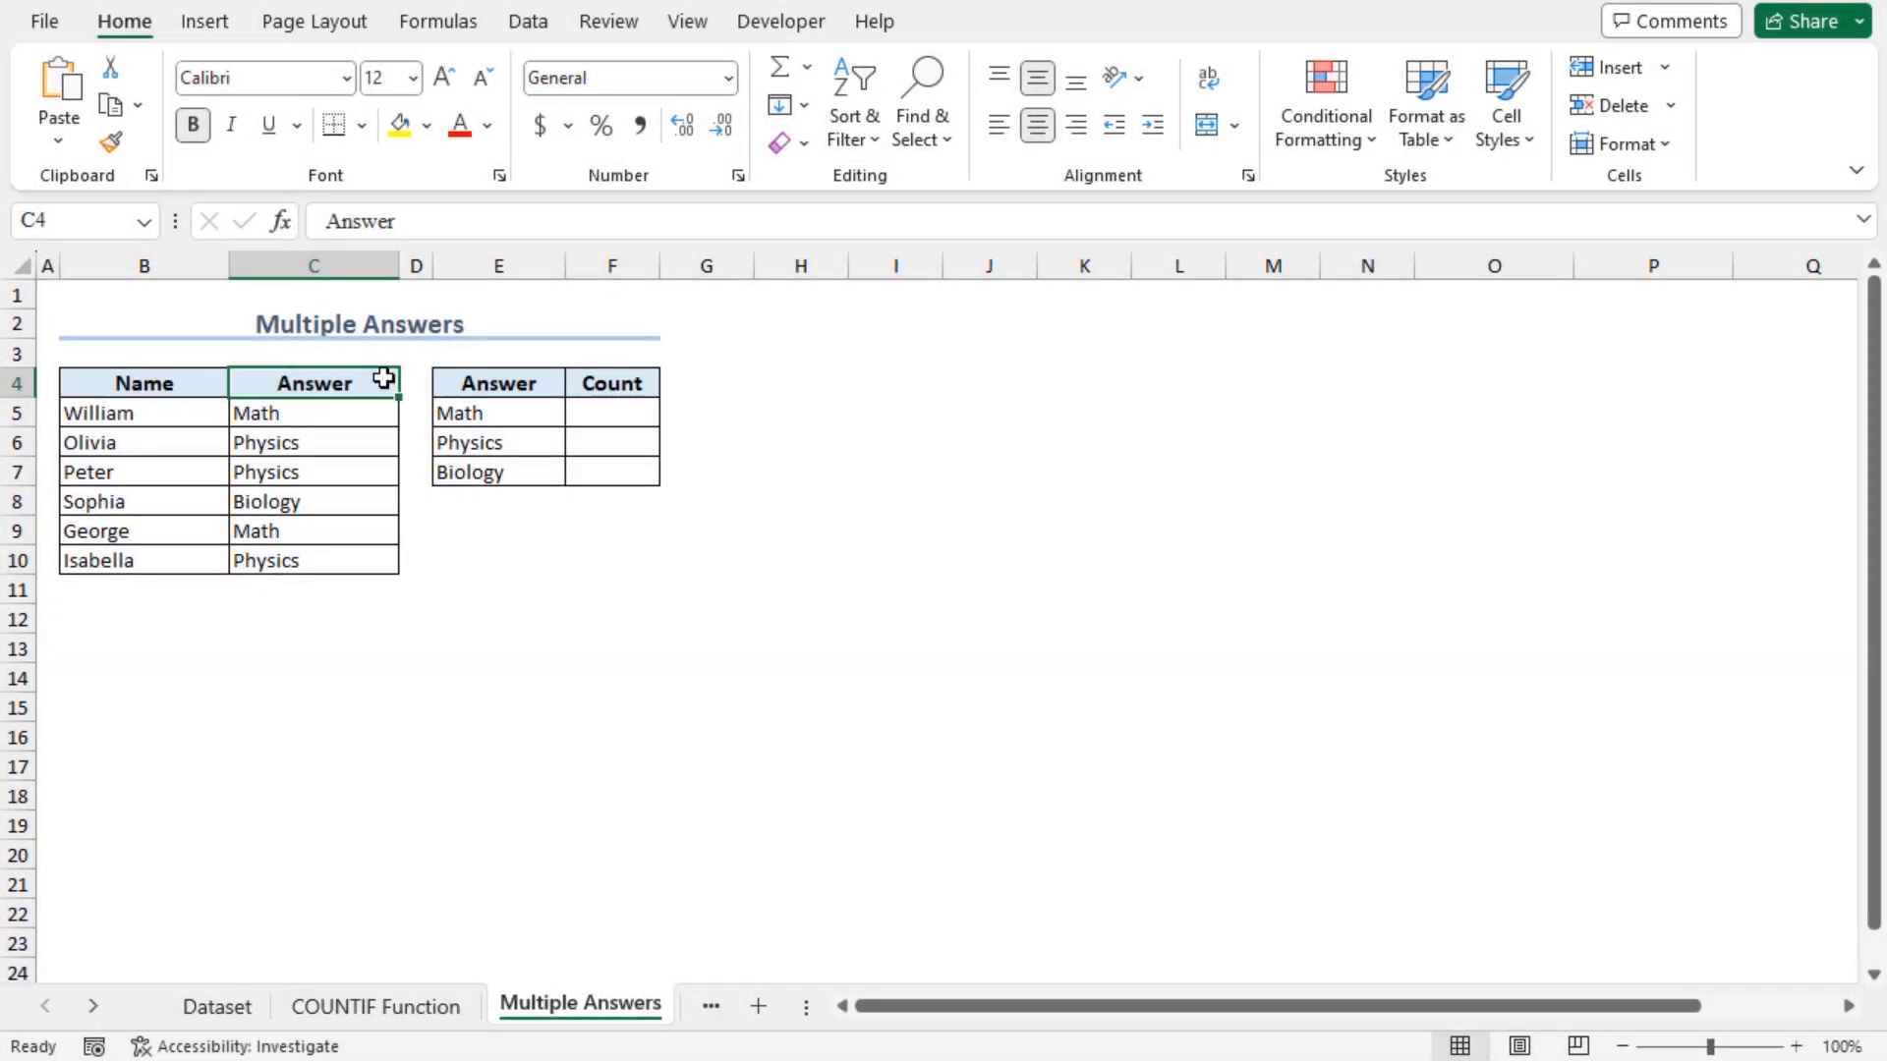
click(497, 412)
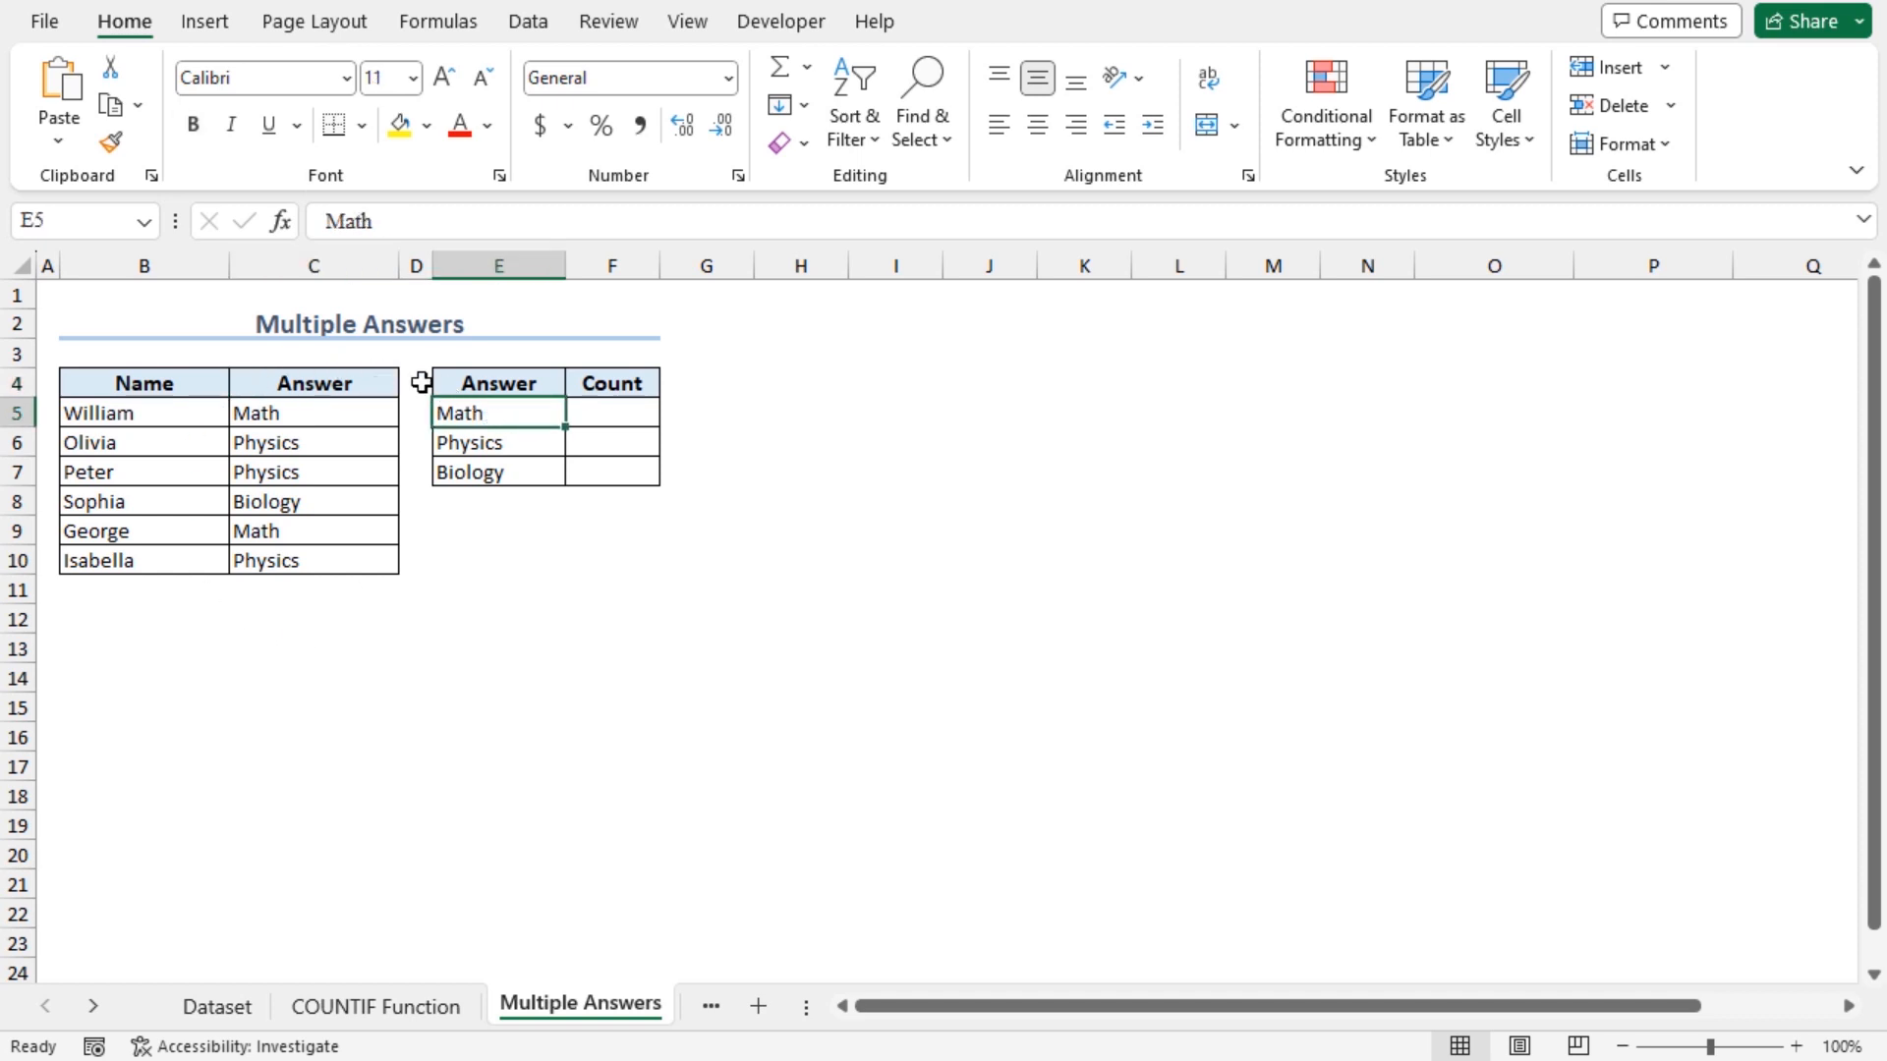
- Enter =COUNTIF($C$5:$C$10,E5) in F5 to count Math answers, returning 2
click(613, 412)
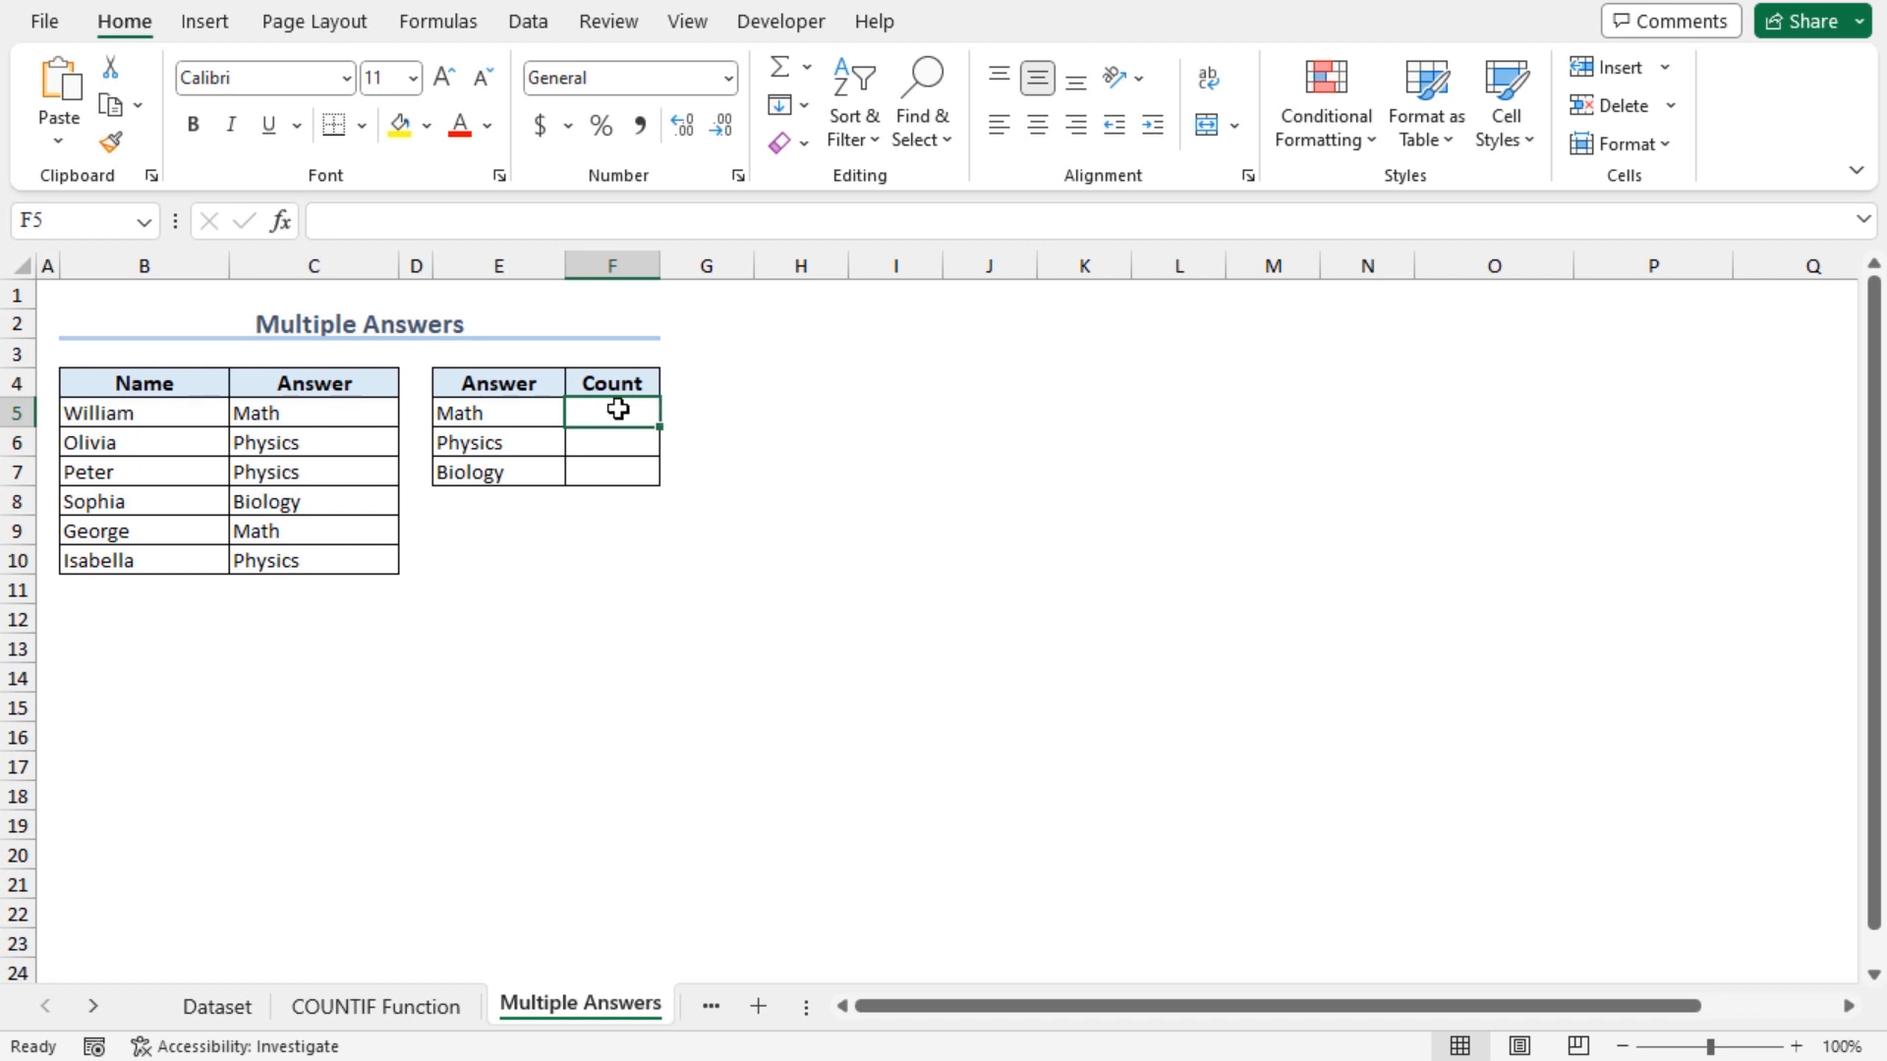
text(=count)
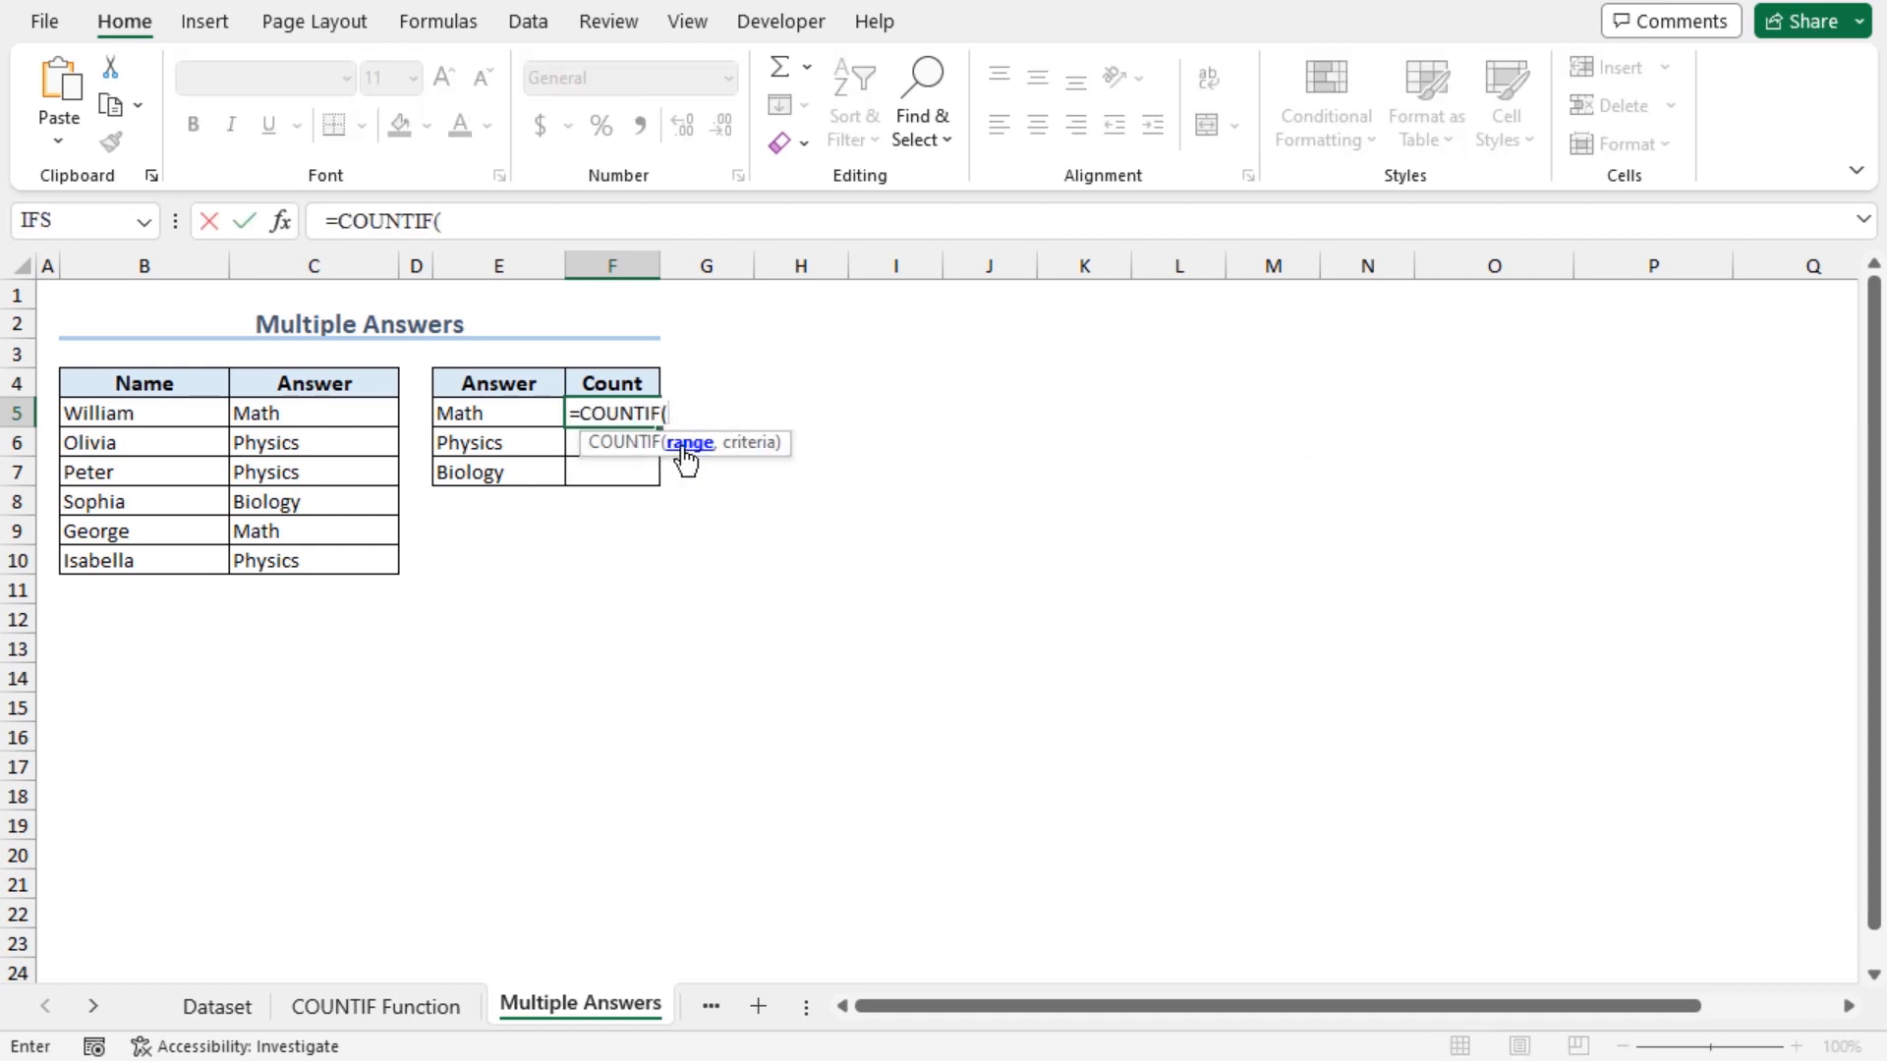
click(312, 413)
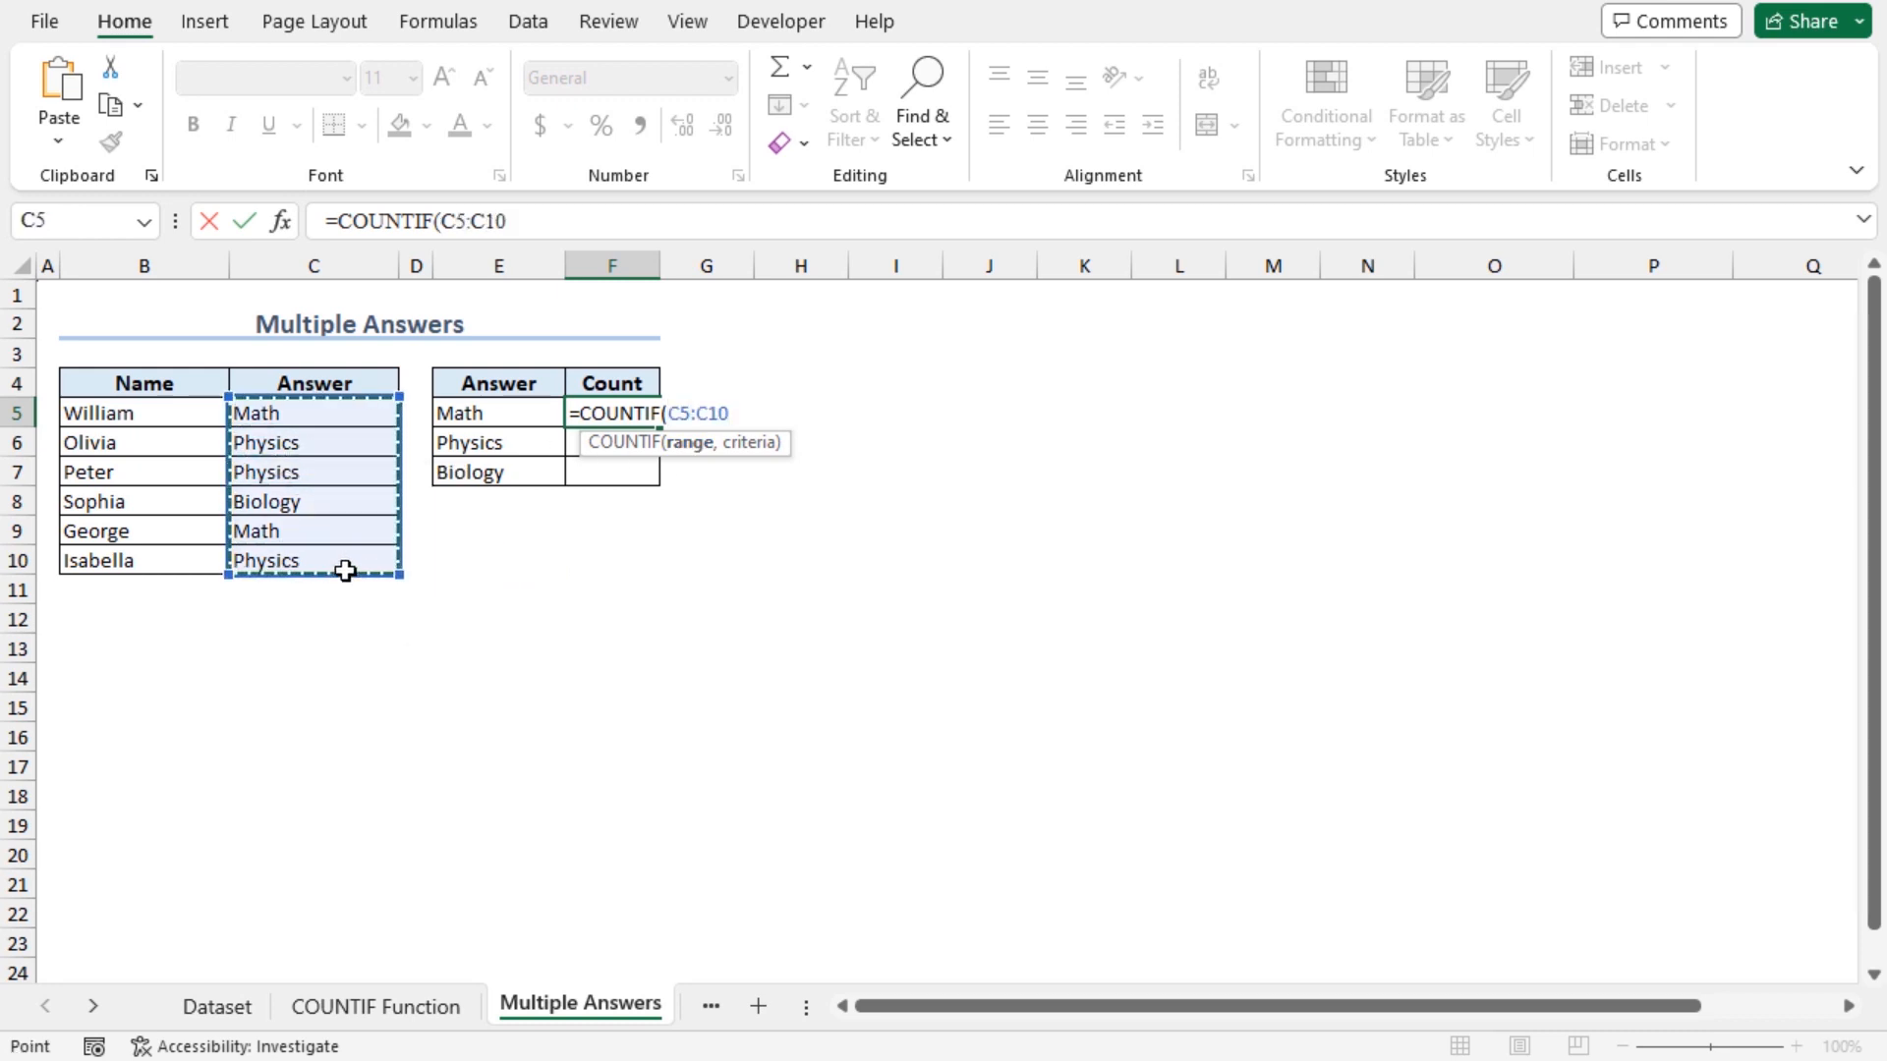
key(f4)
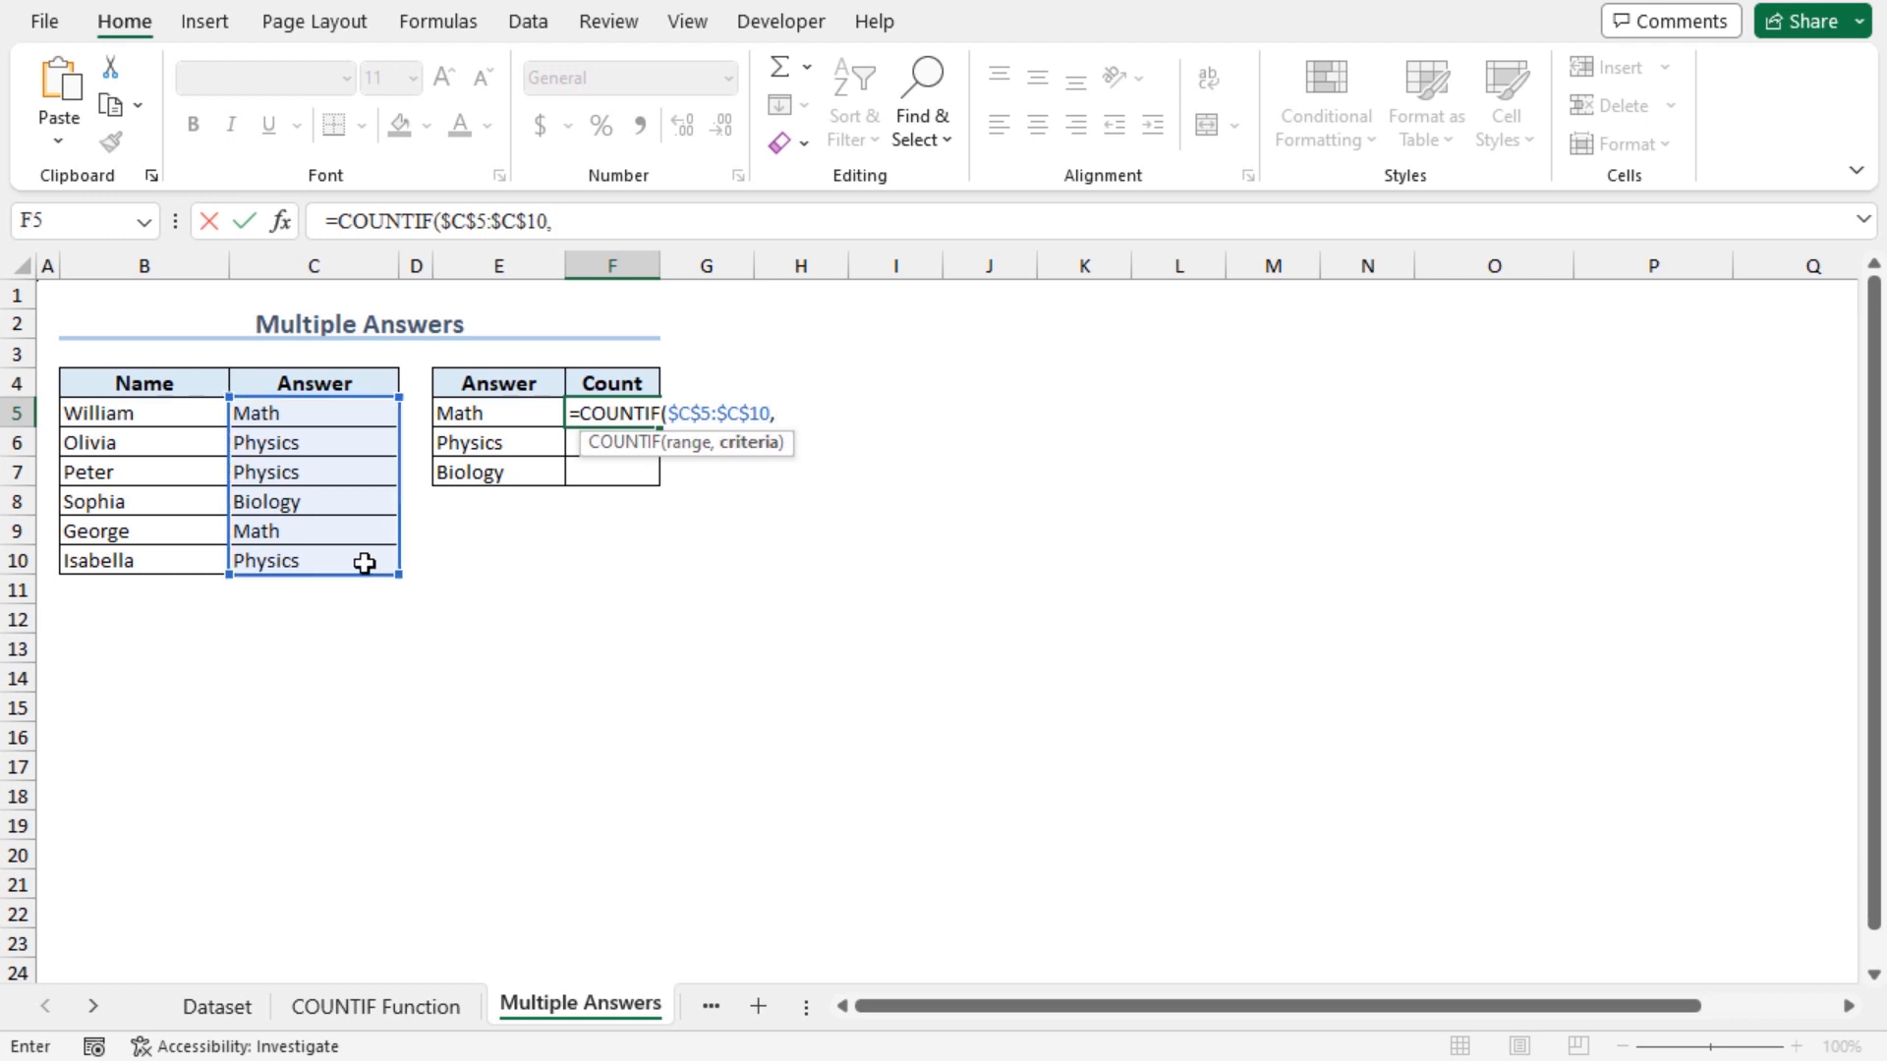
mouse_move(531, 413)
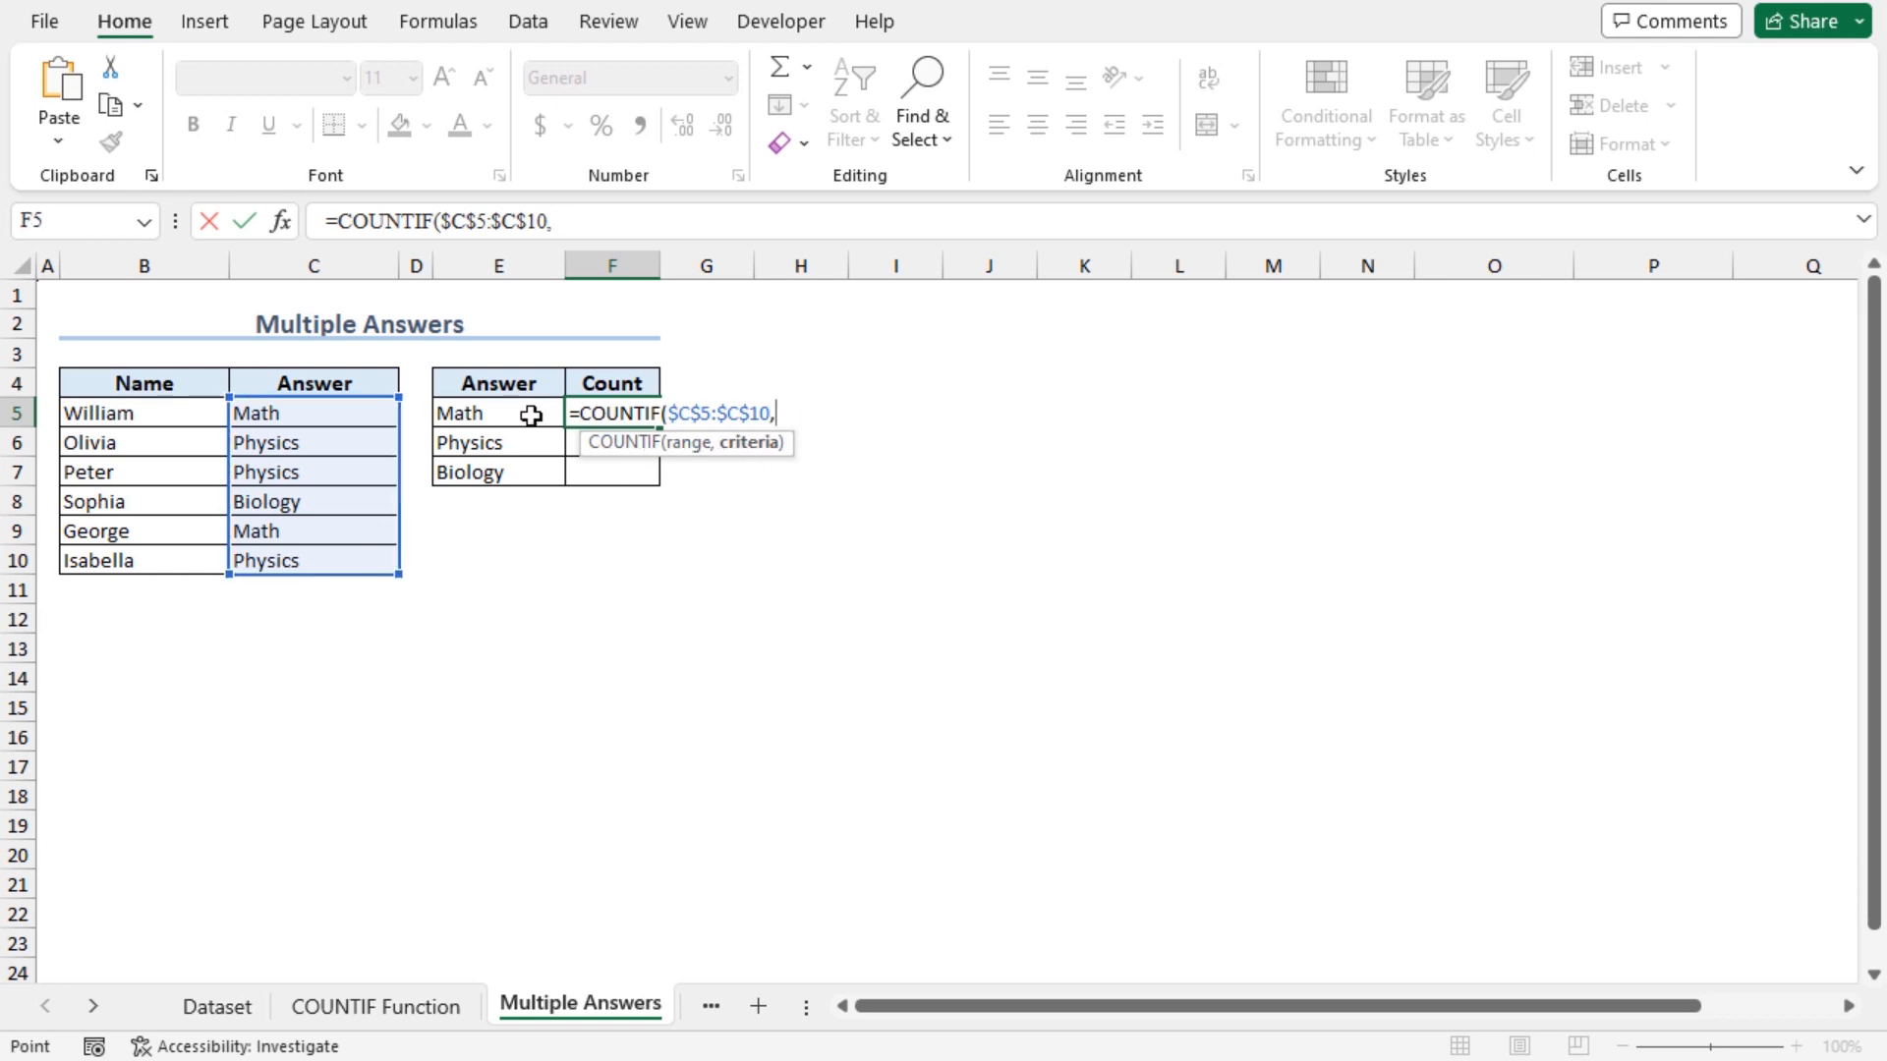
click(497, 413)
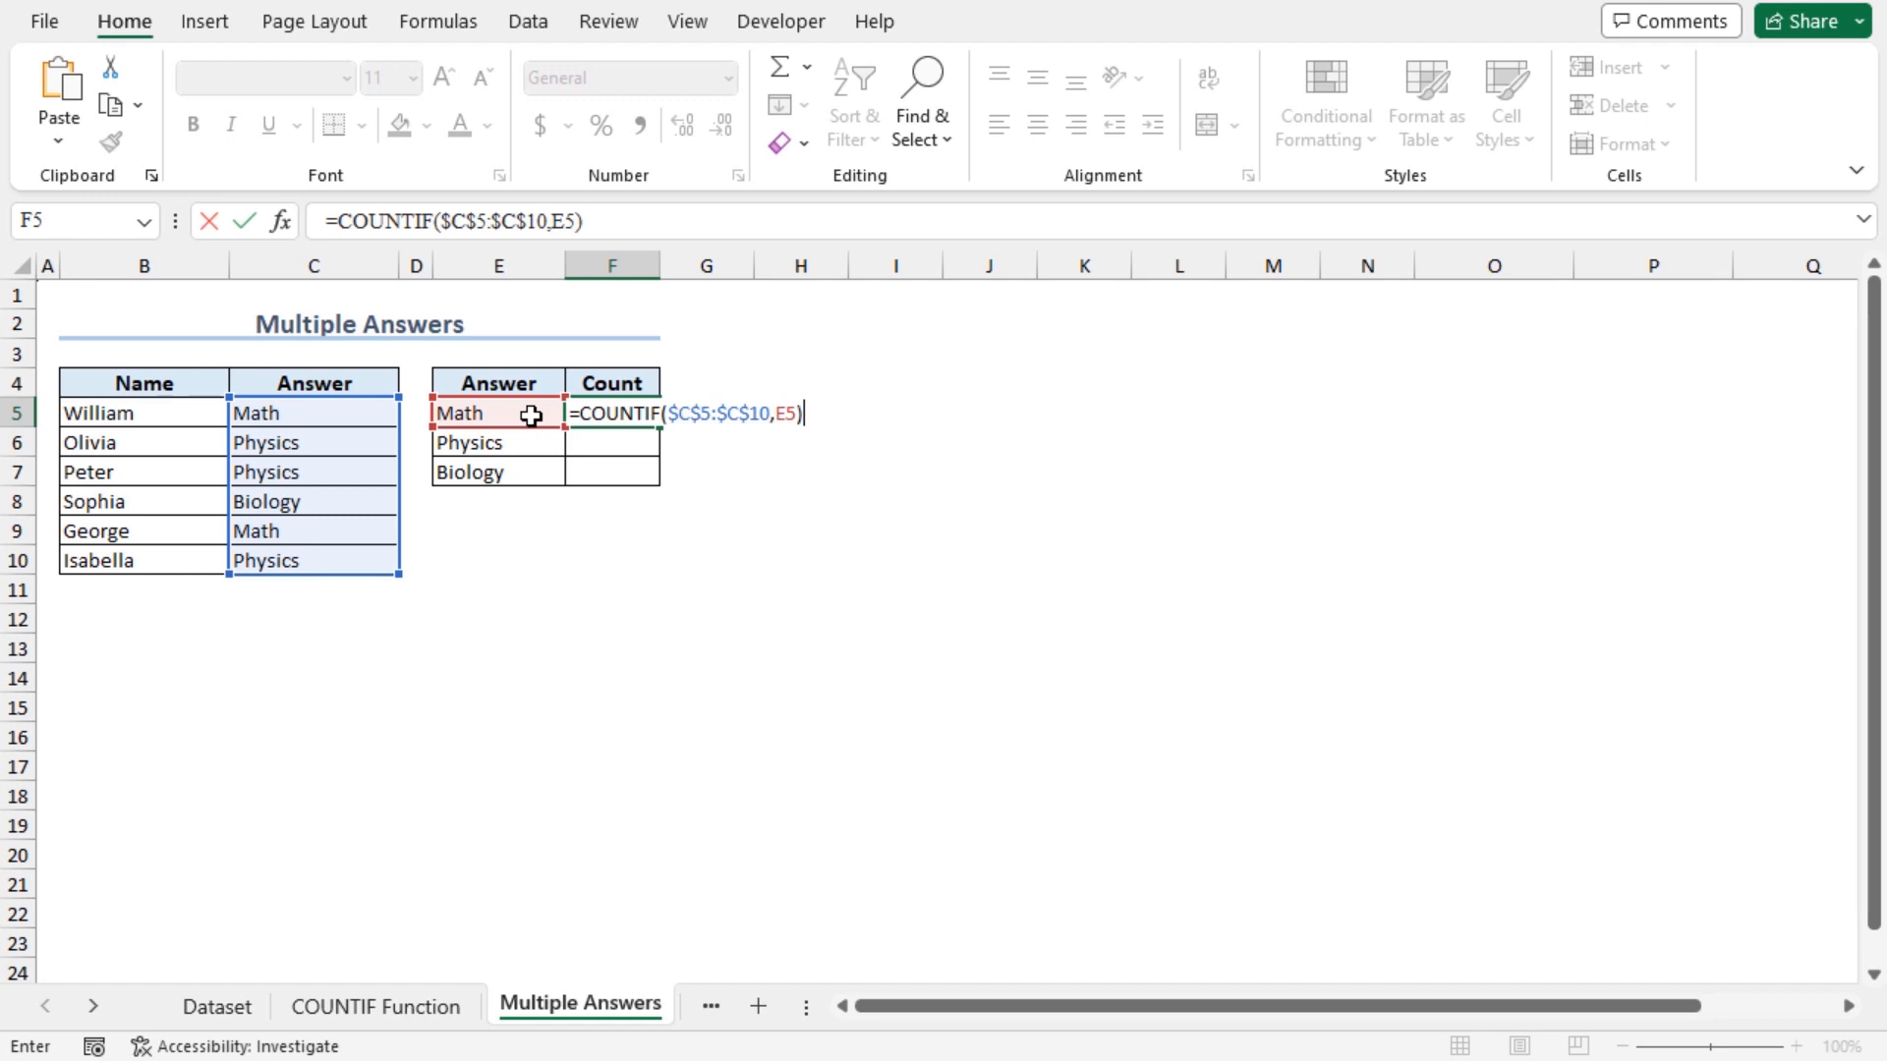
key(Return)
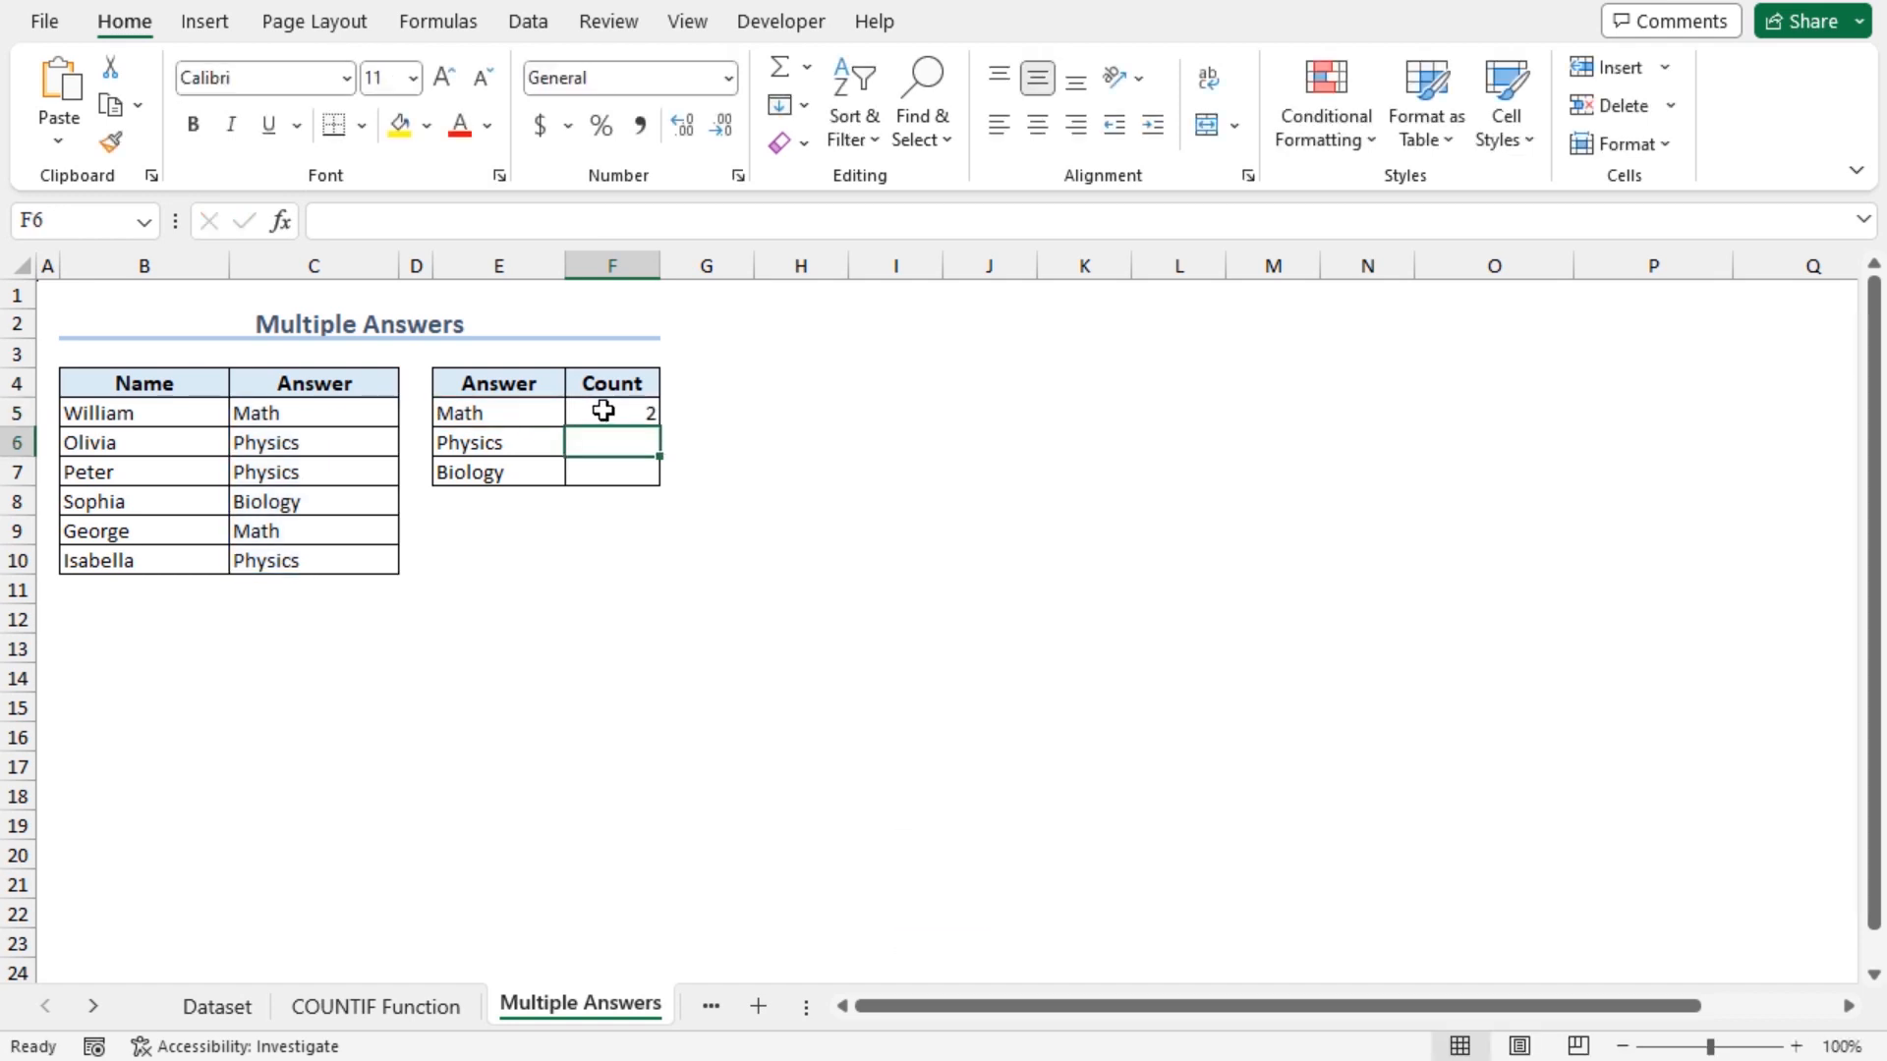
click(312, 411)
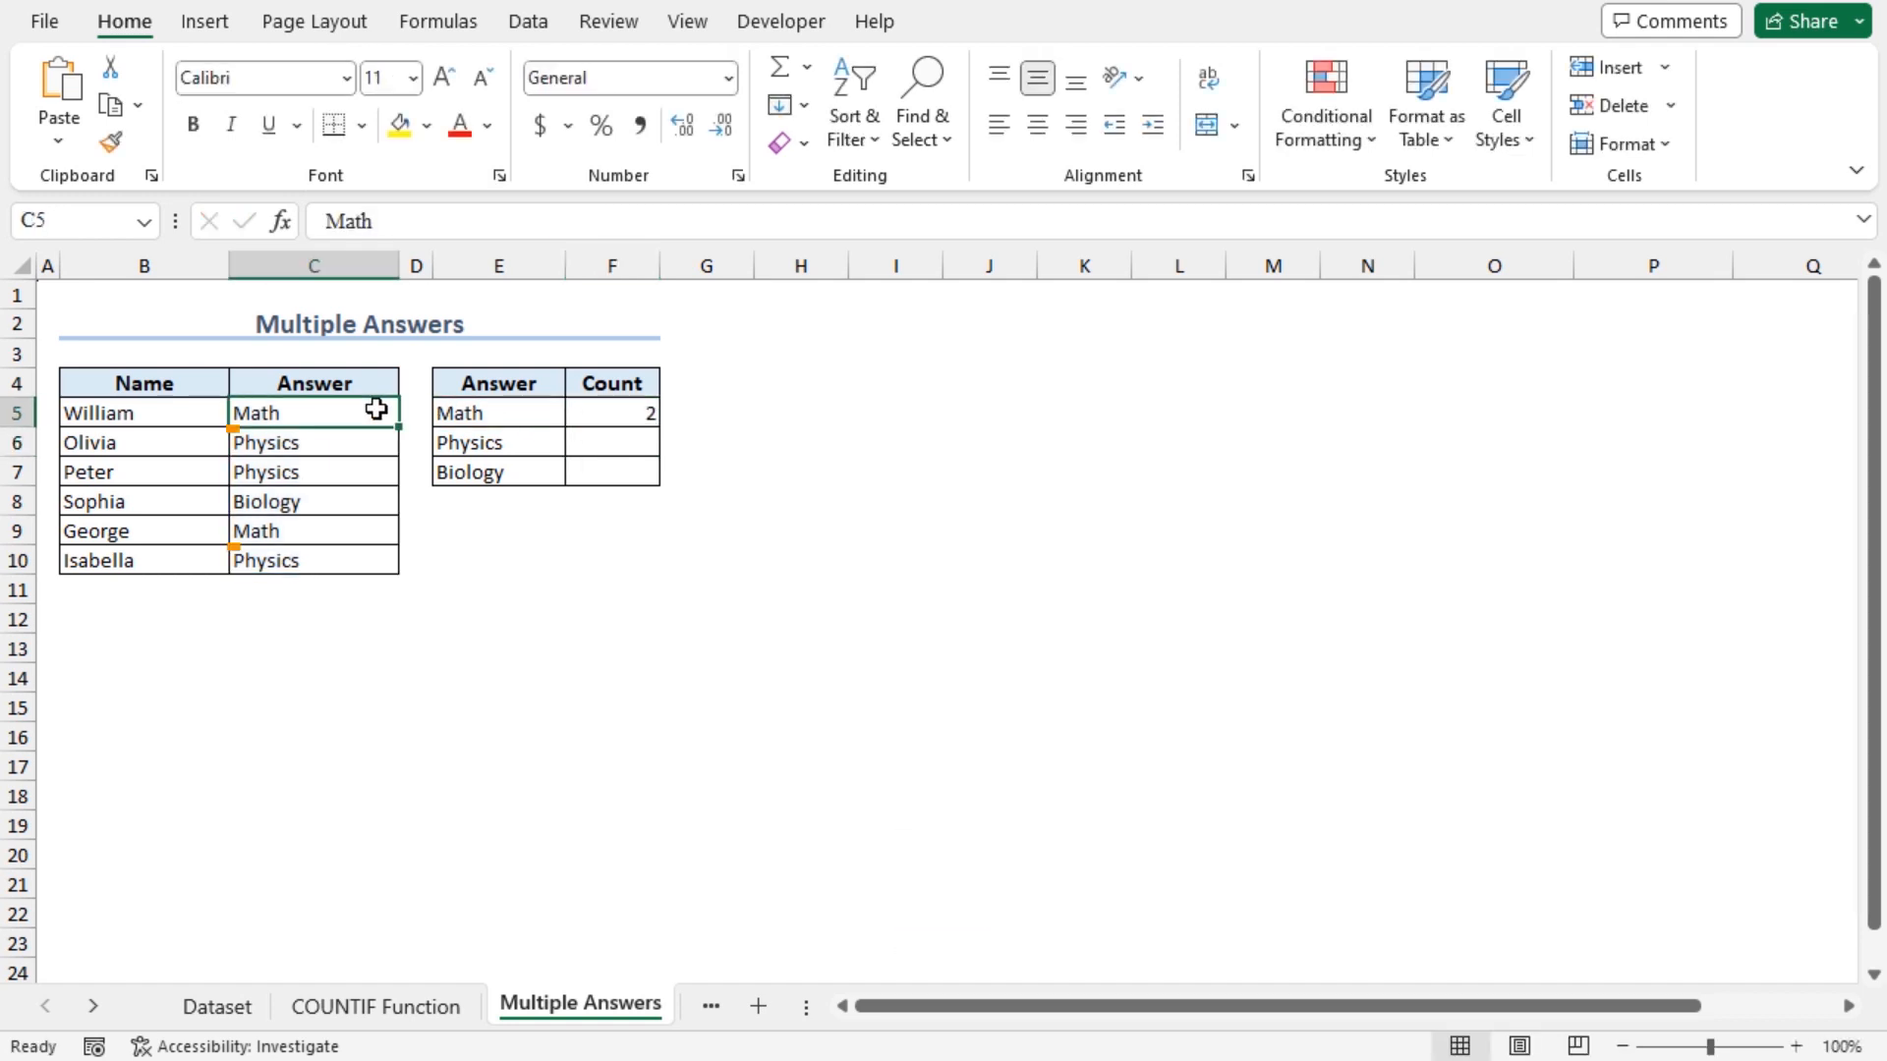
click(315, 530)
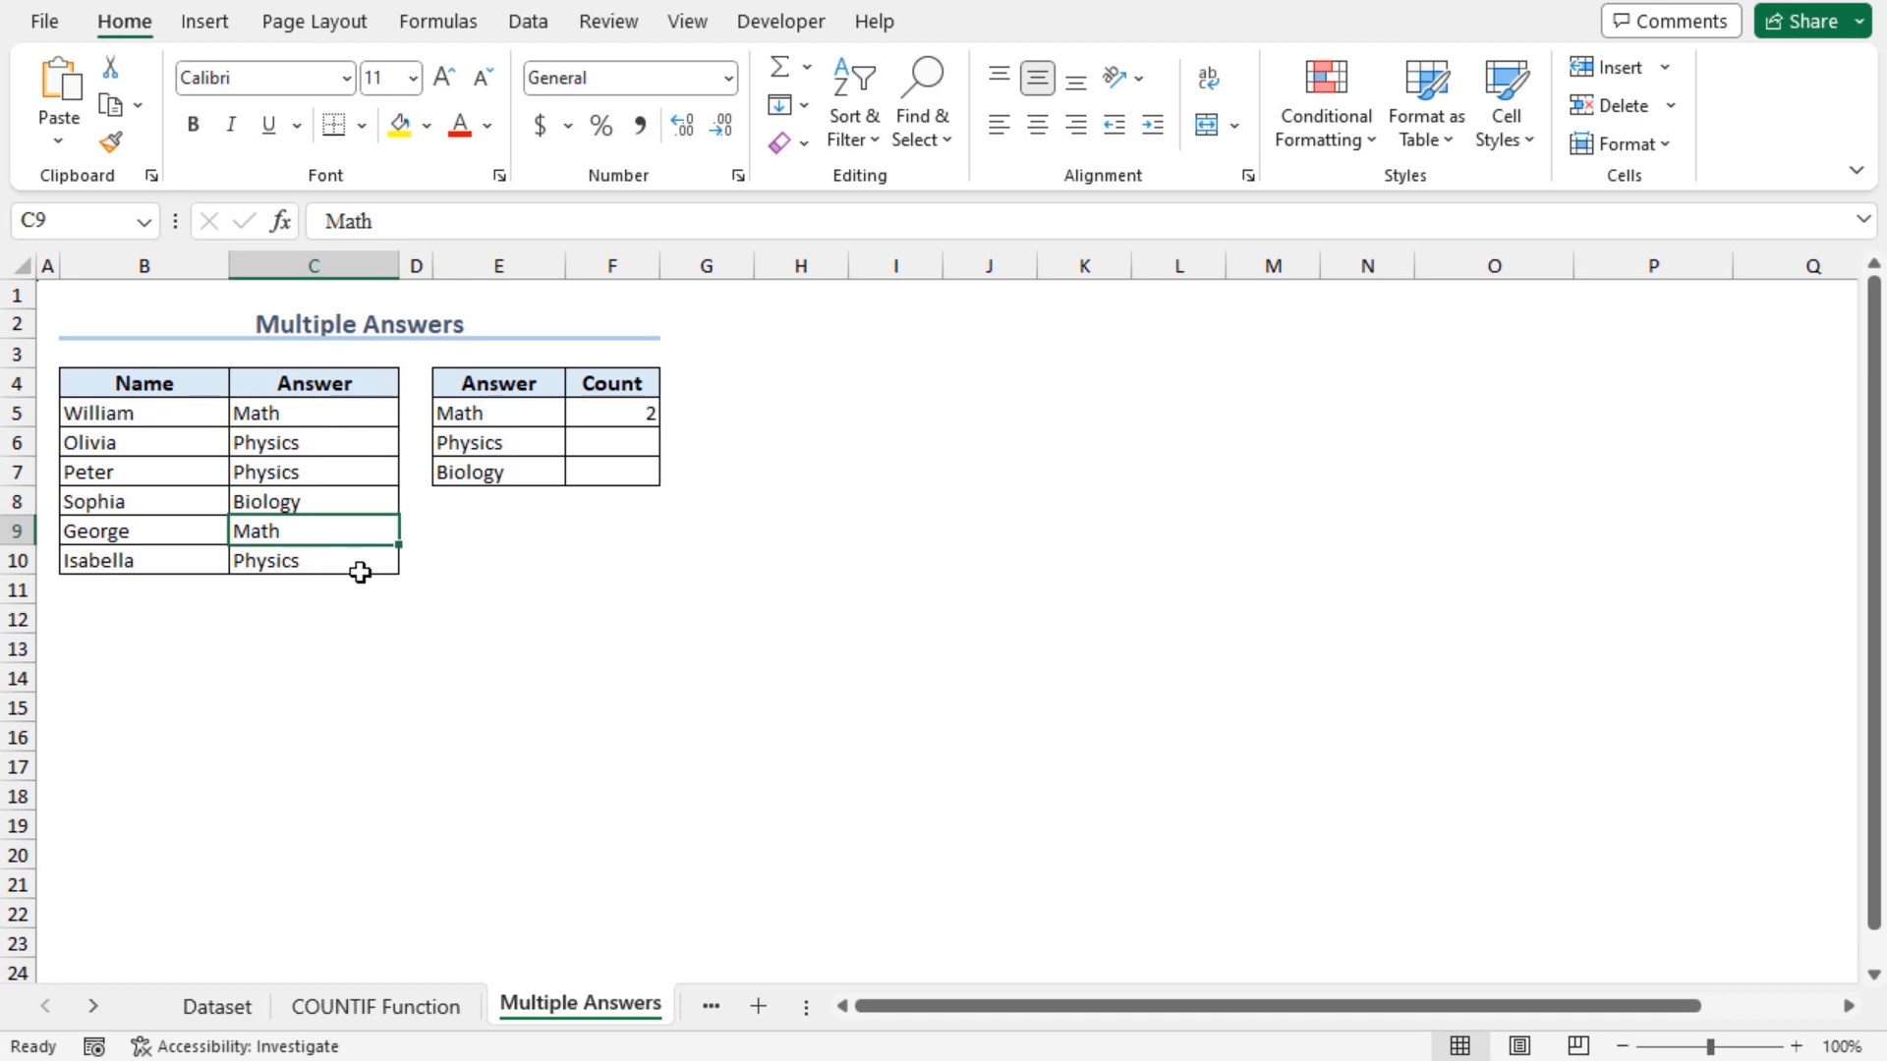
mouse_move(584, 429)
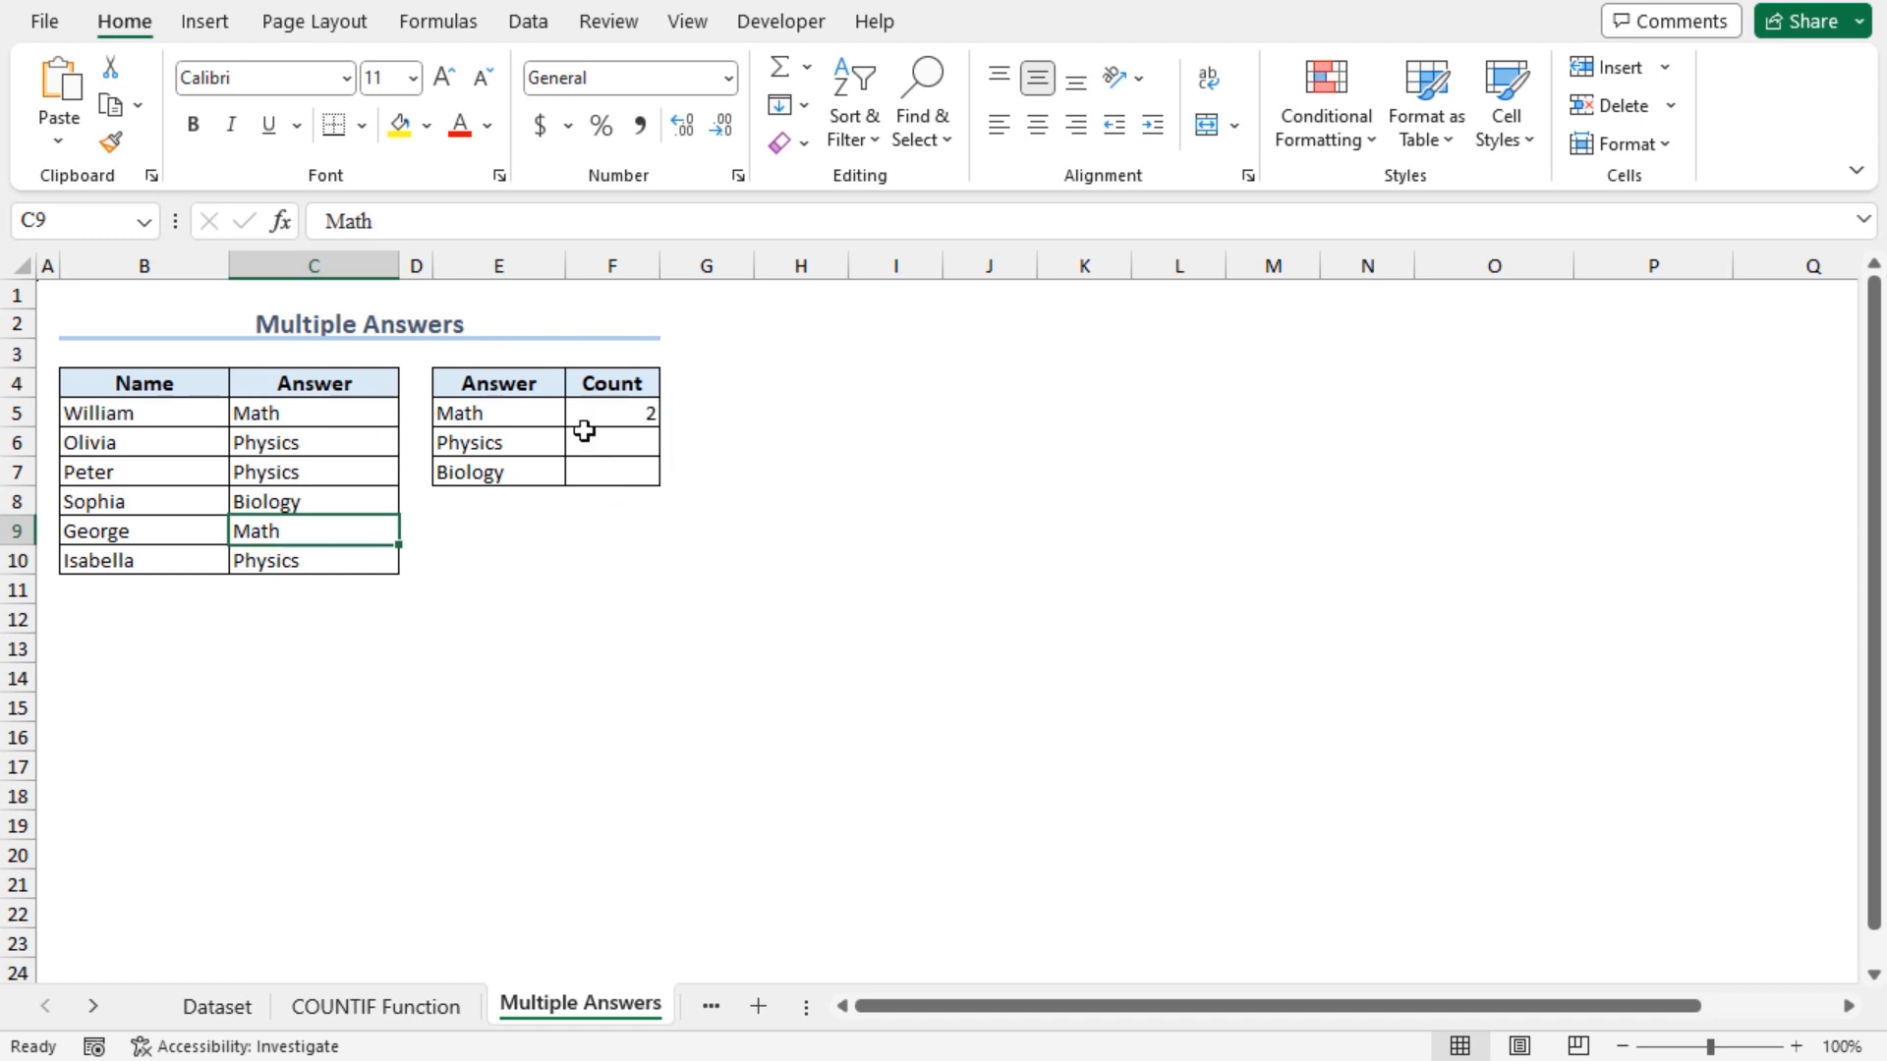
mouse_move(370, 473)
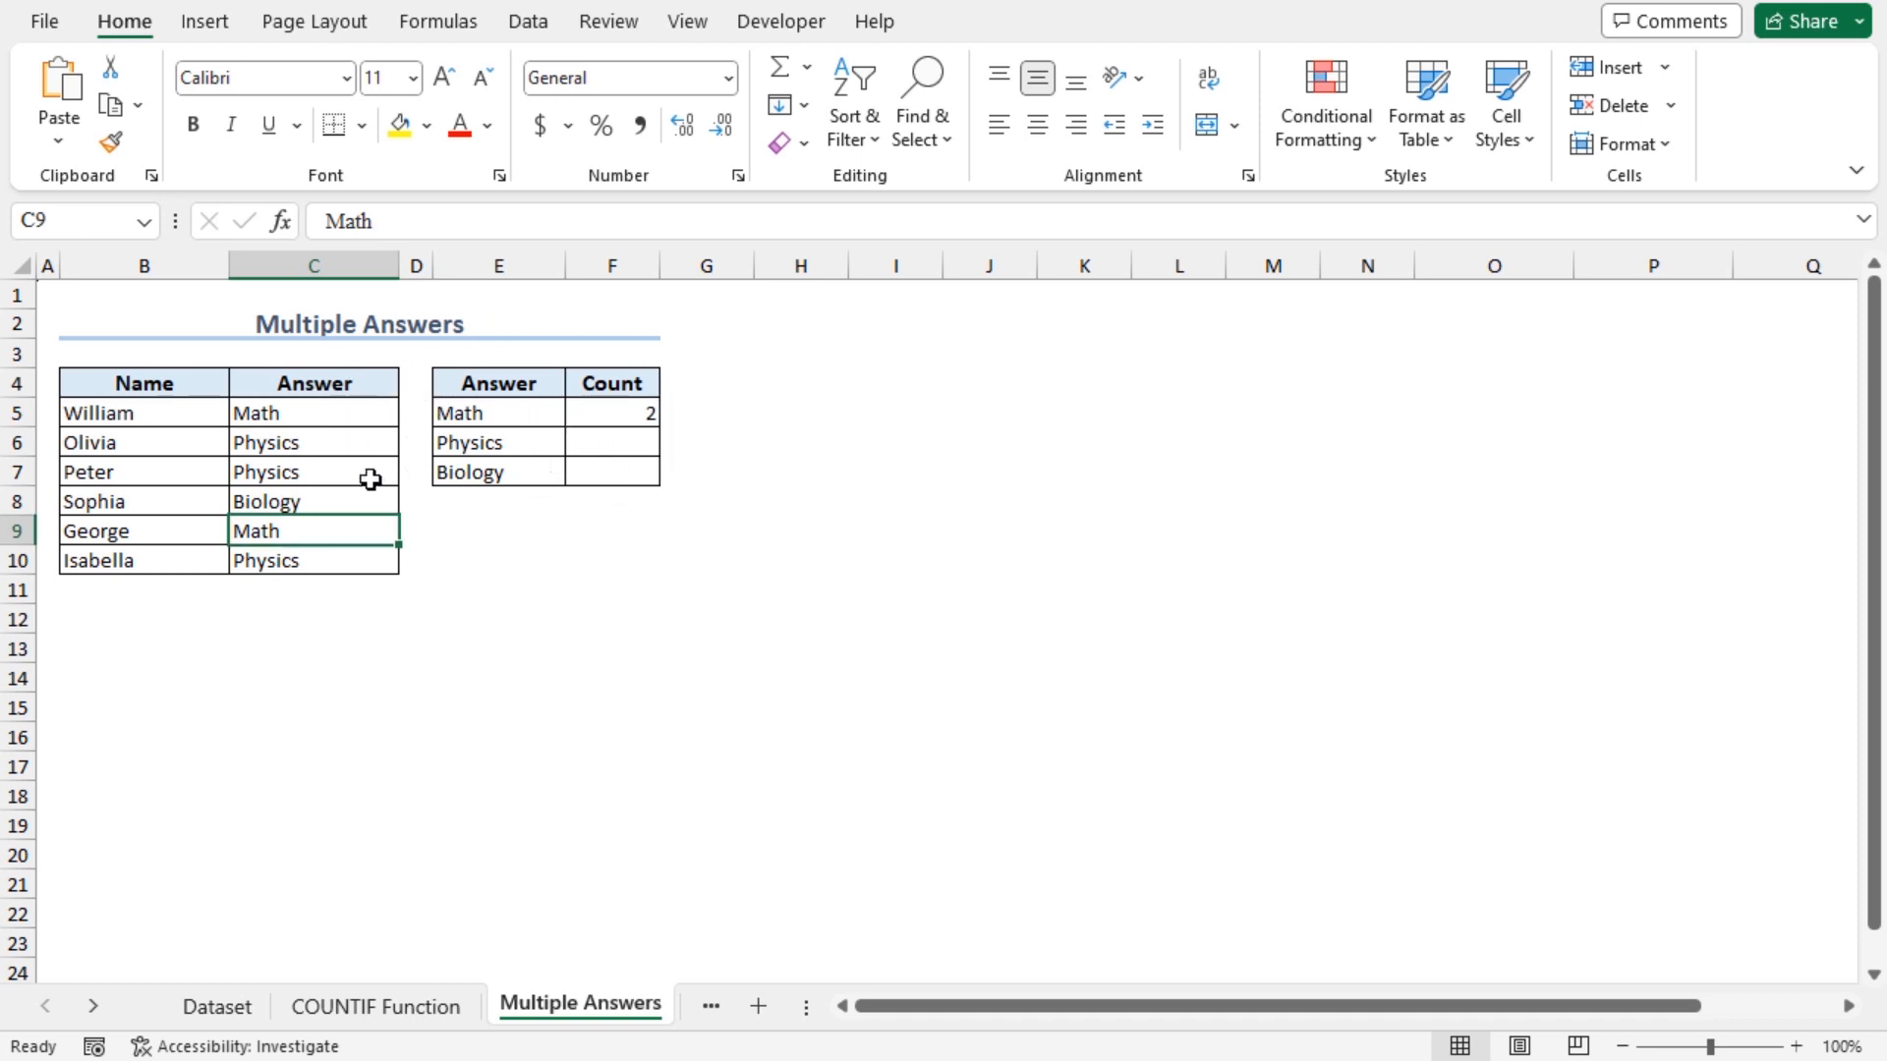
mouse_move(616, 428)
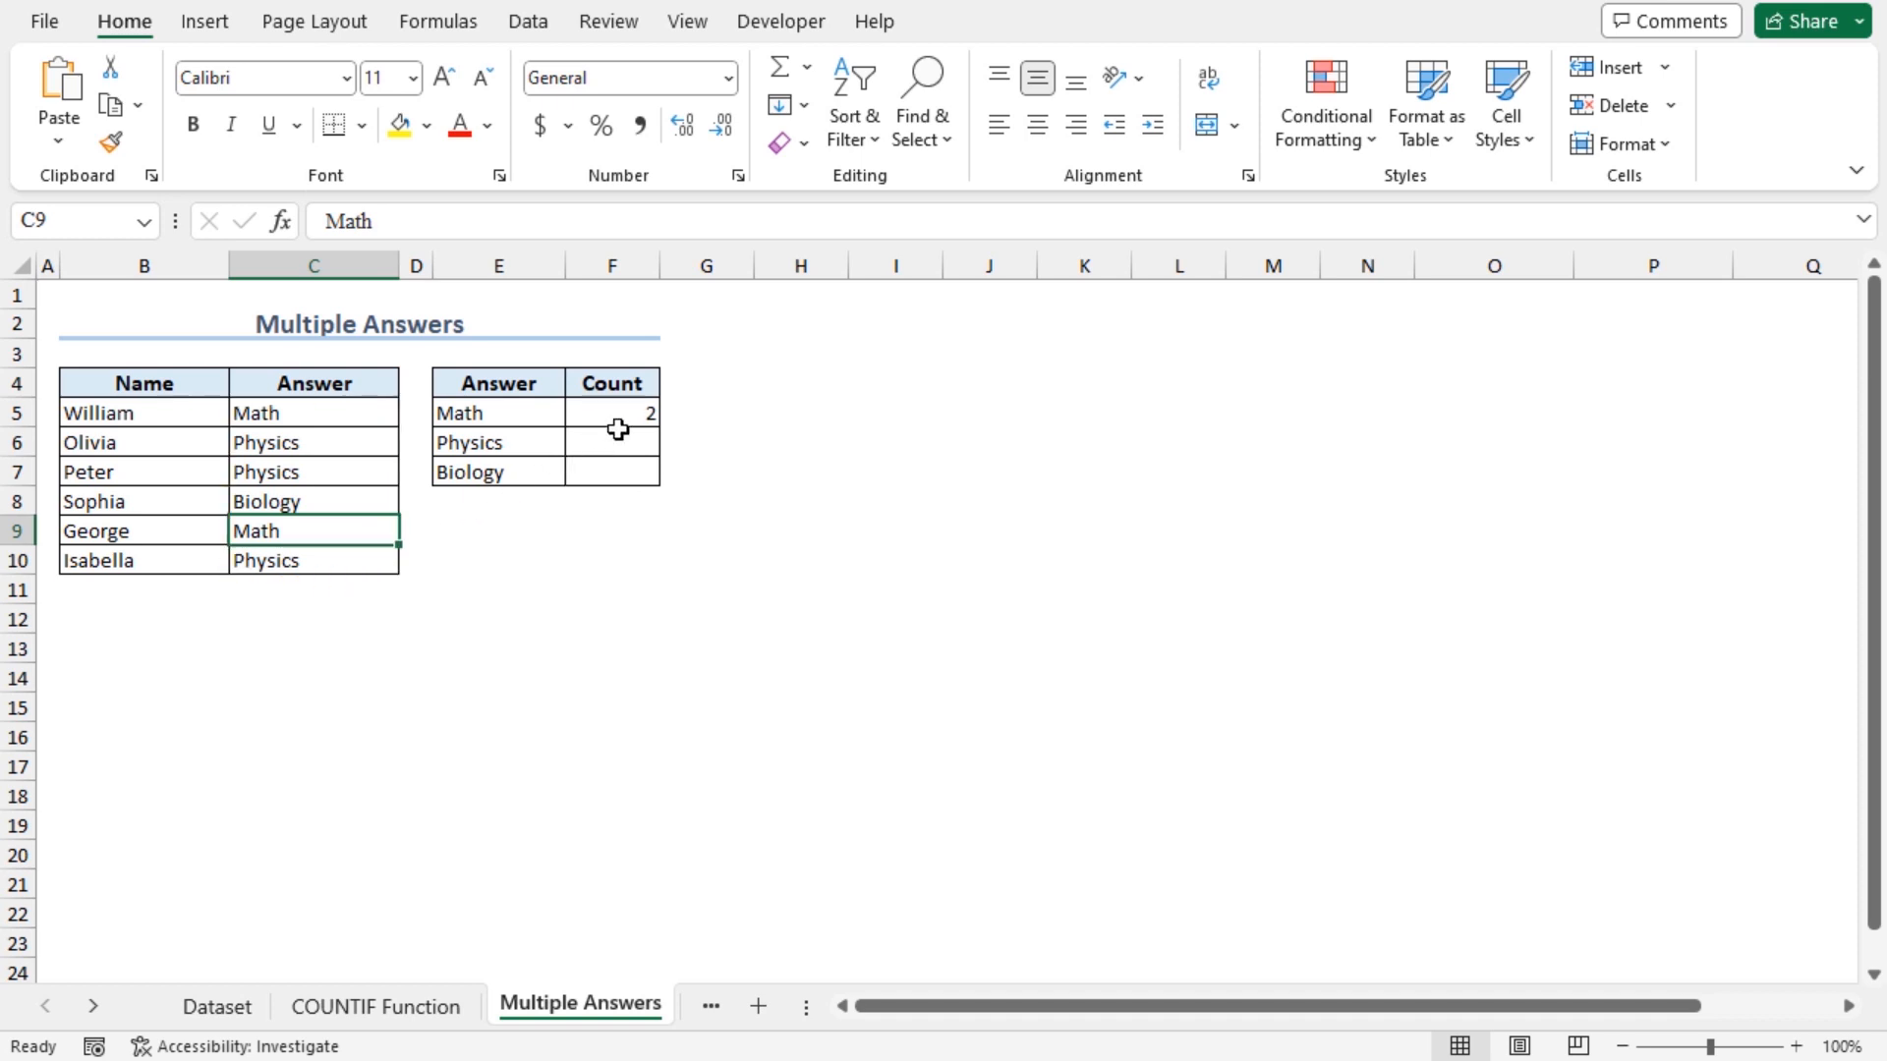
- Fill the Math COUNTIF formula down to F7, showing Physics 3 and Biology 1
click(611, 413)
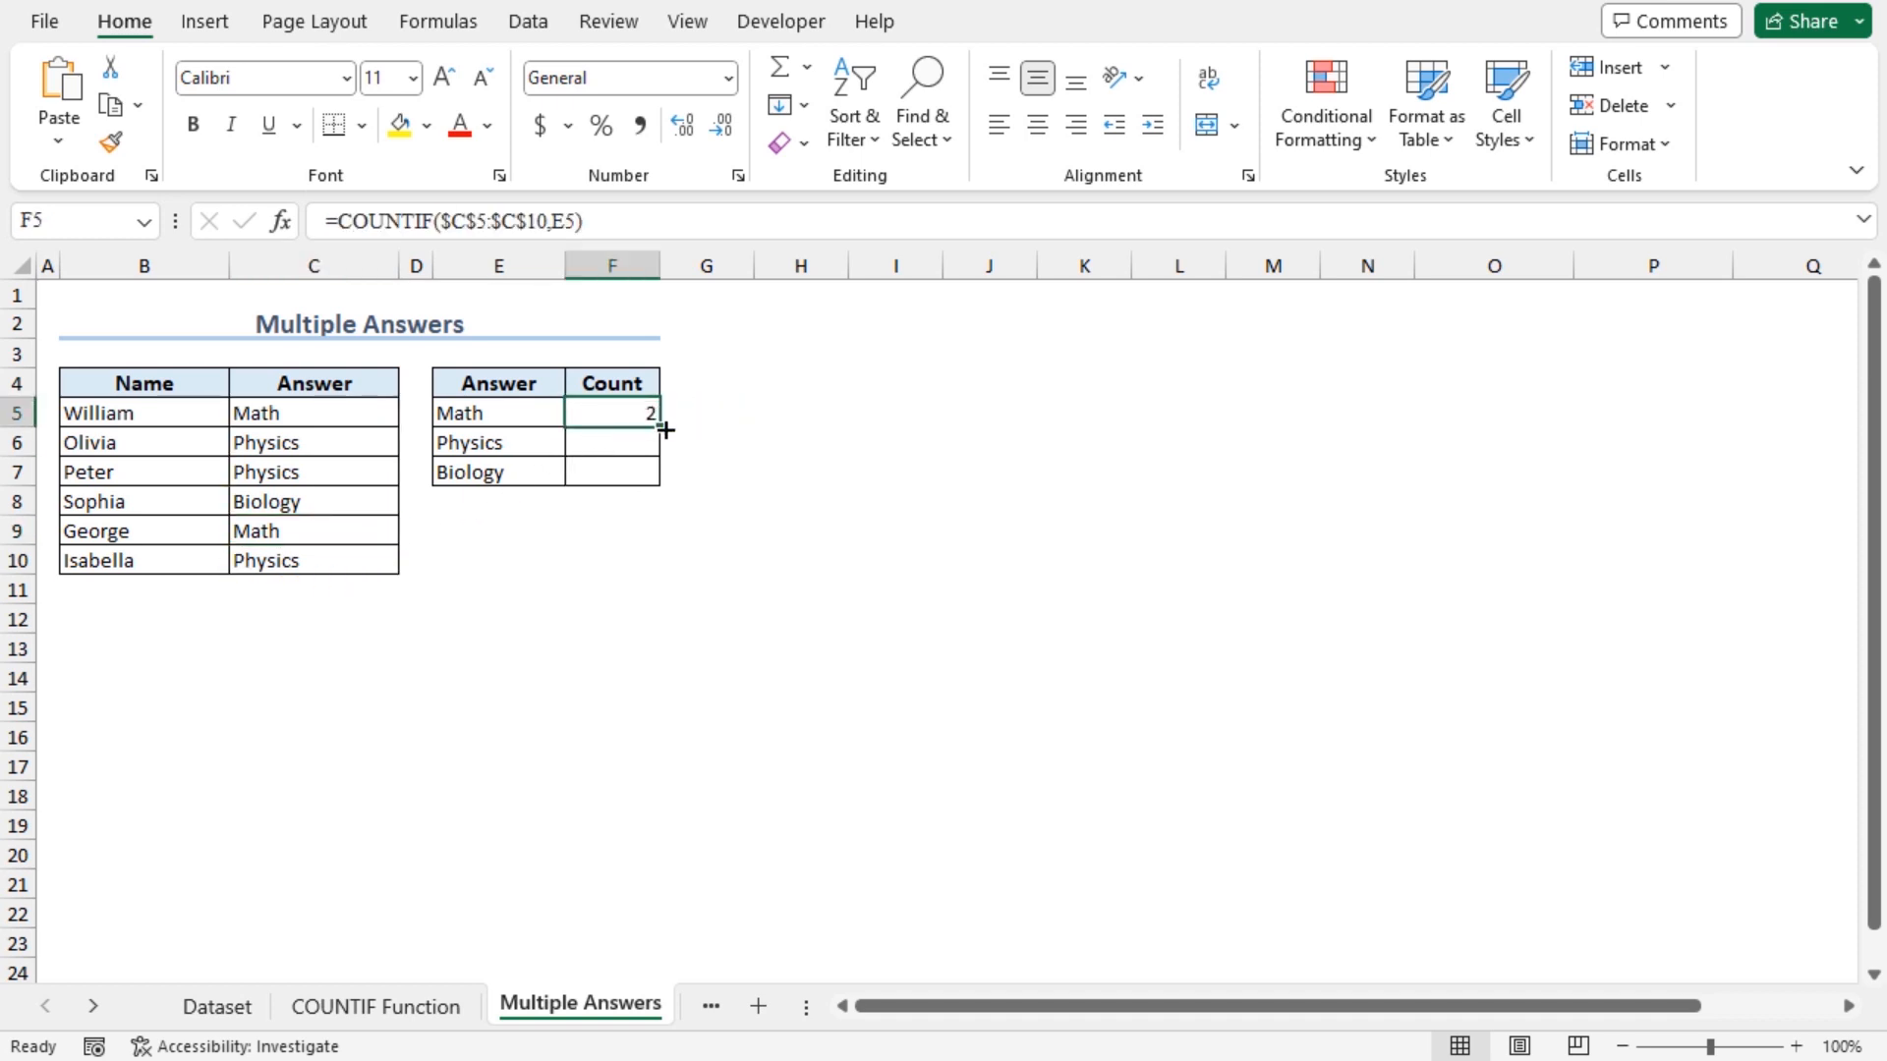
double_click(658, 426)
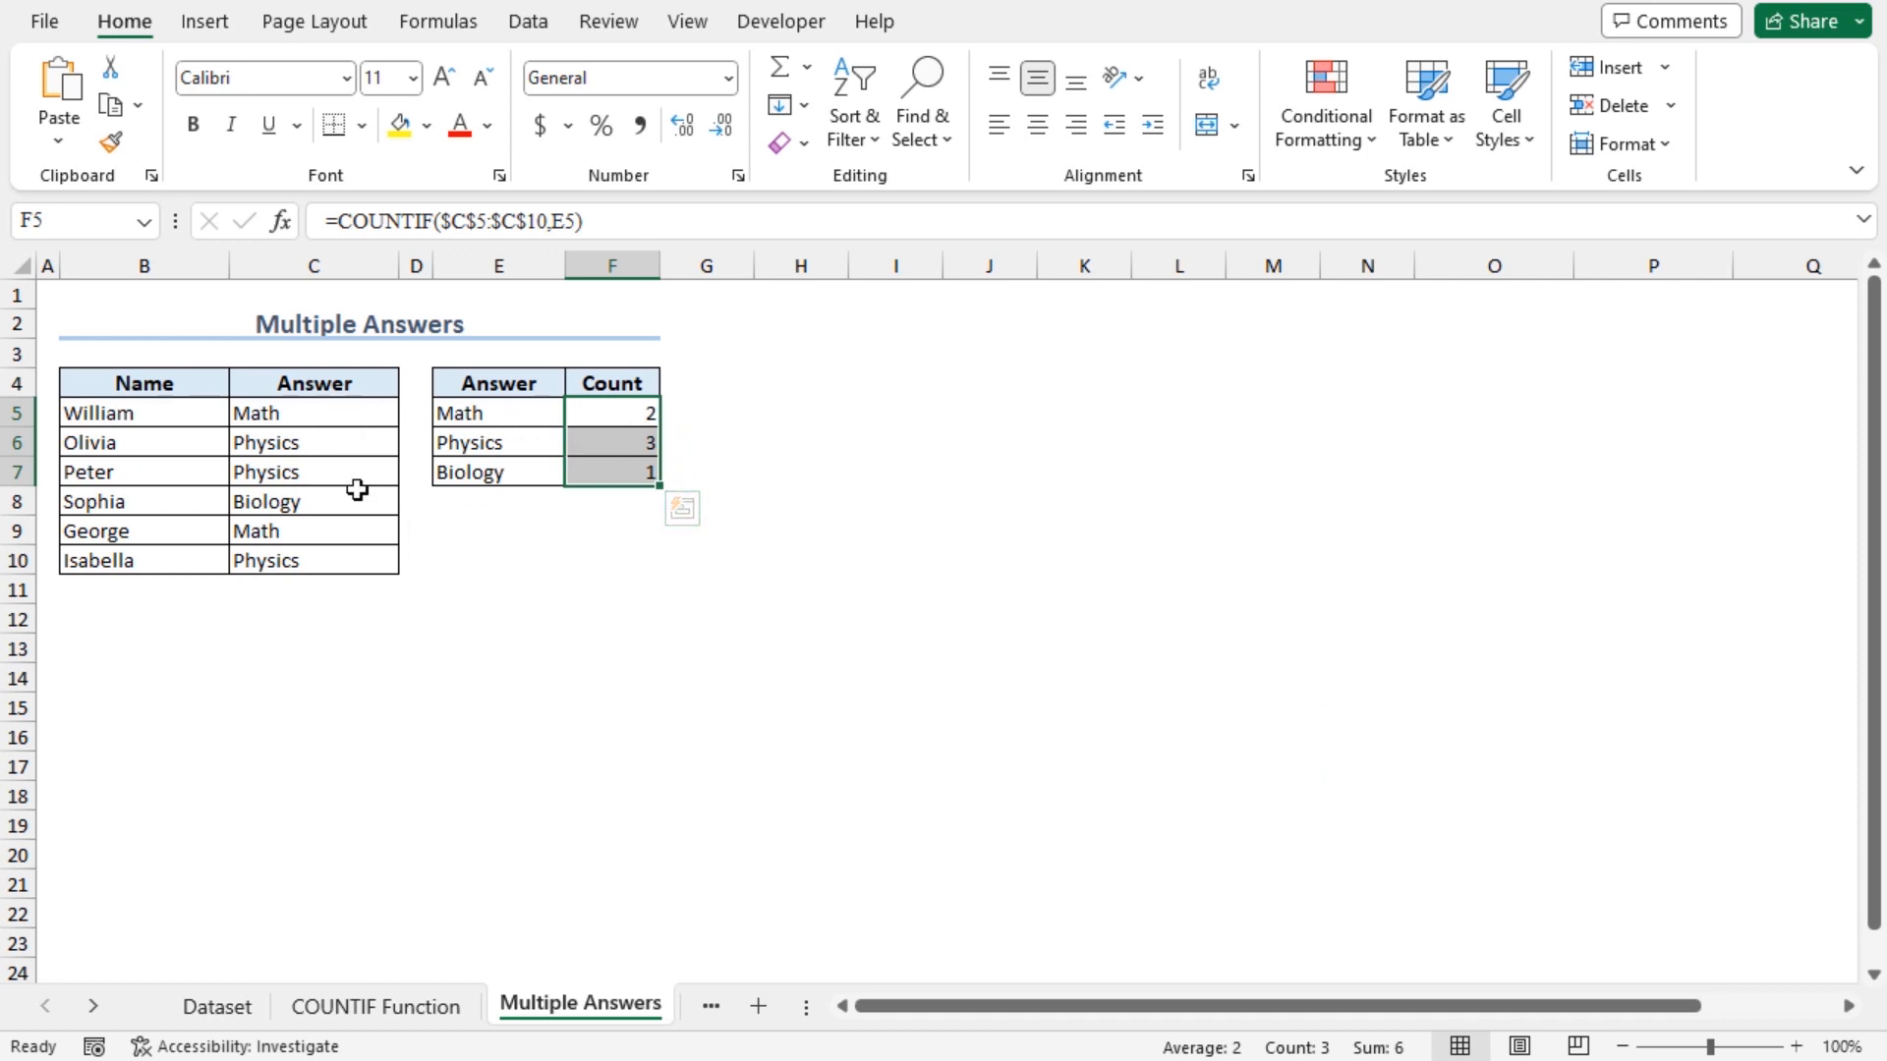
mouse_move(433, 470)
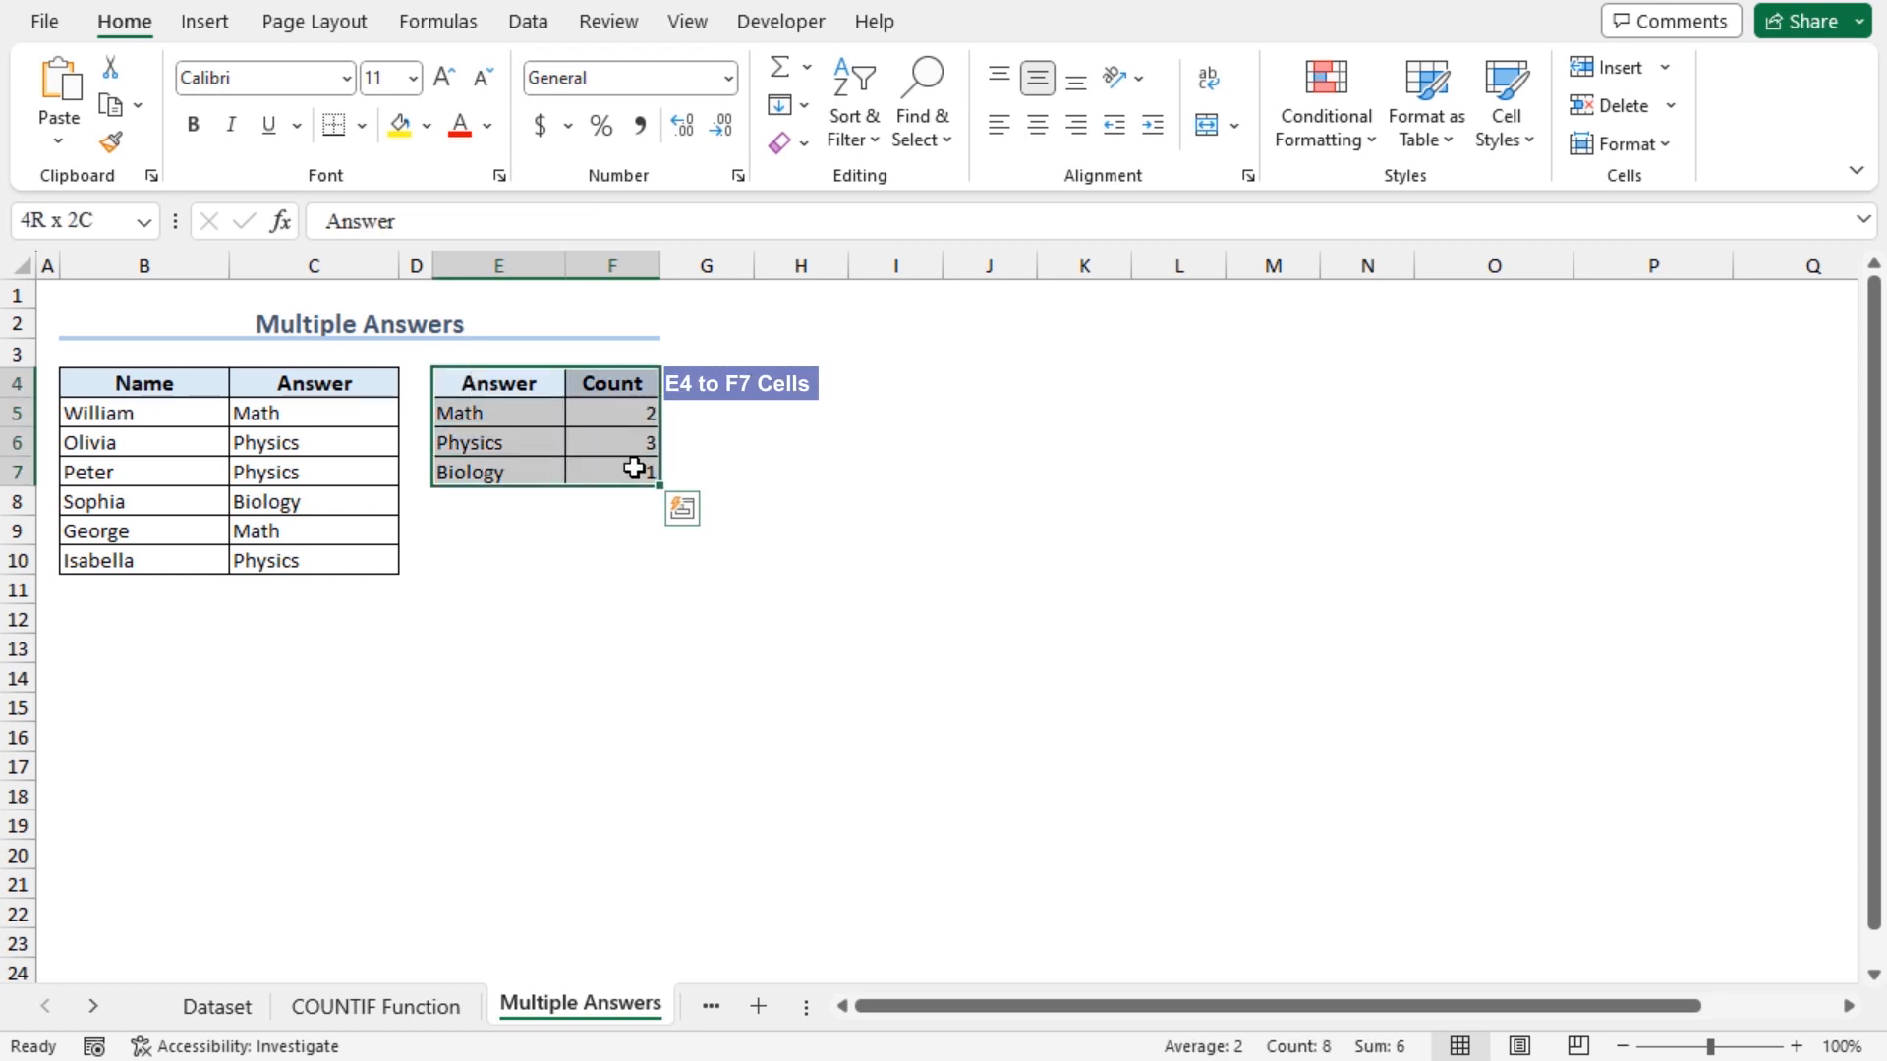
- Insert a 2-D pie chart of the Math, Physics and Biology counts
click(204, 20)
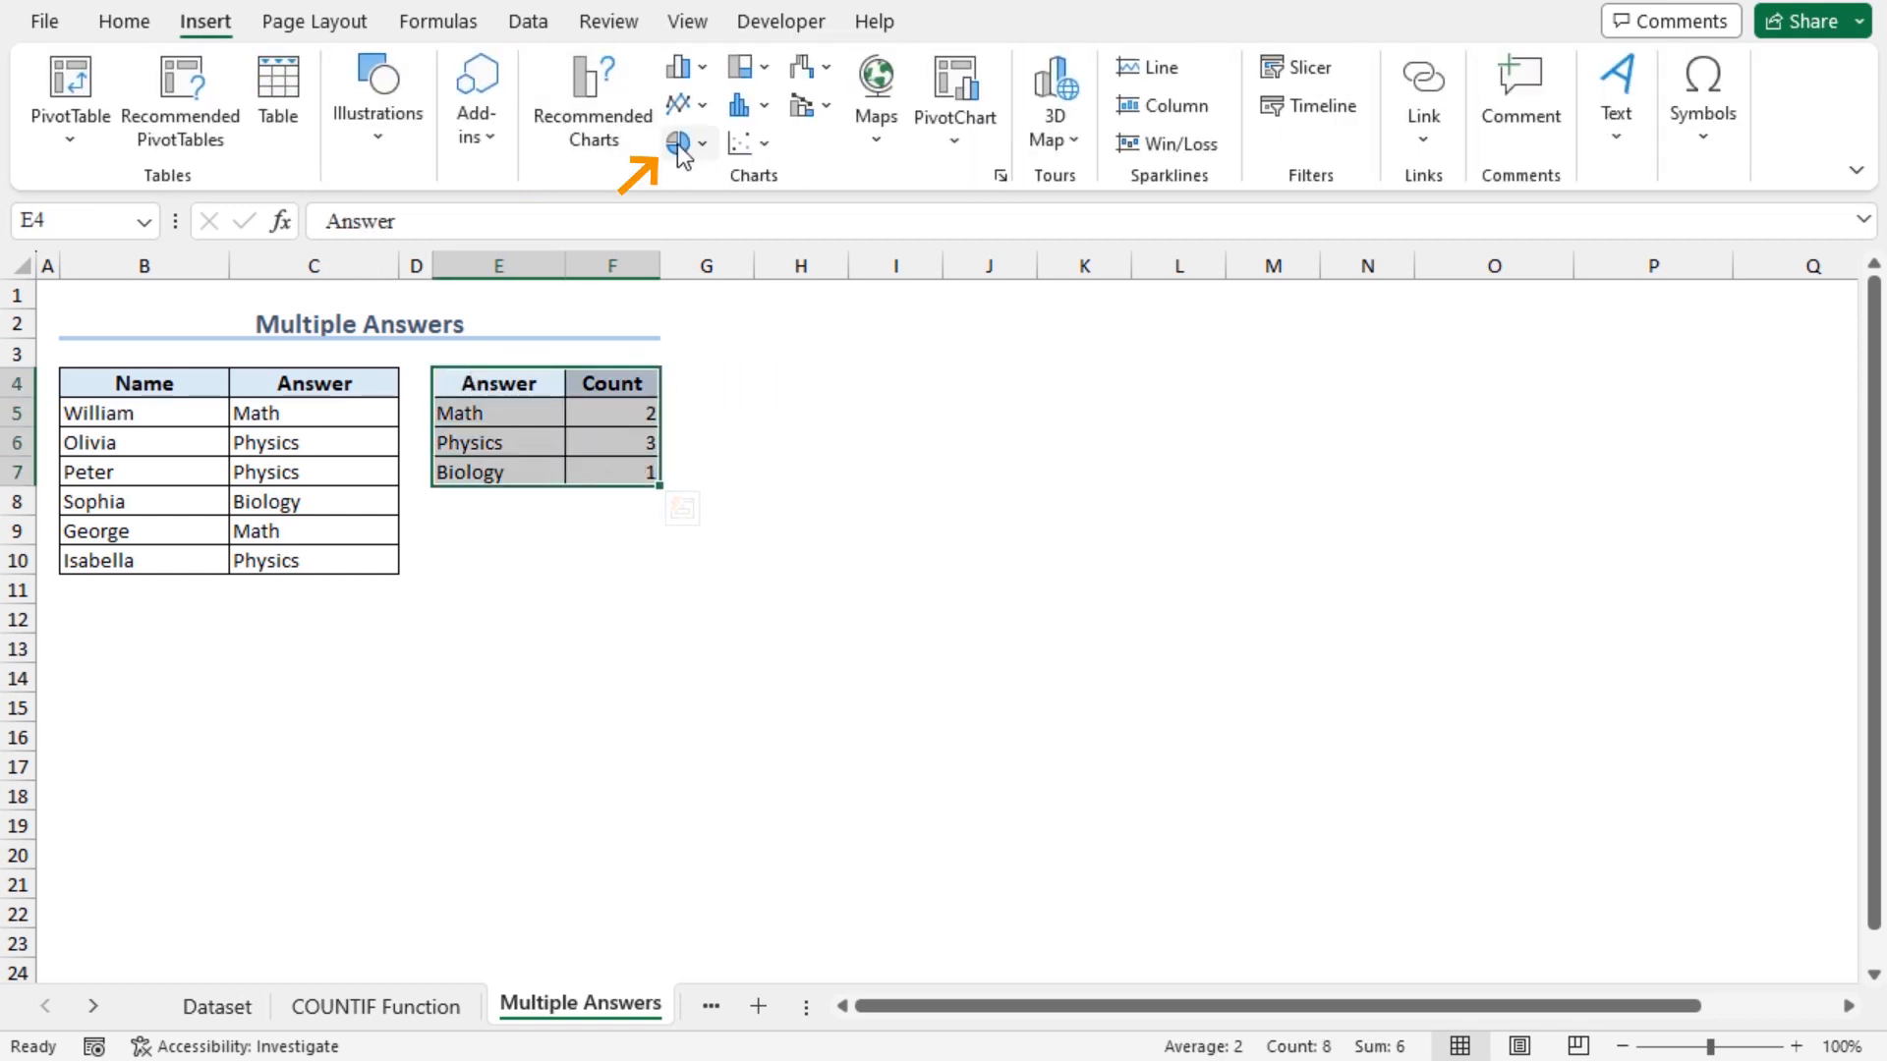
click(679, 132)
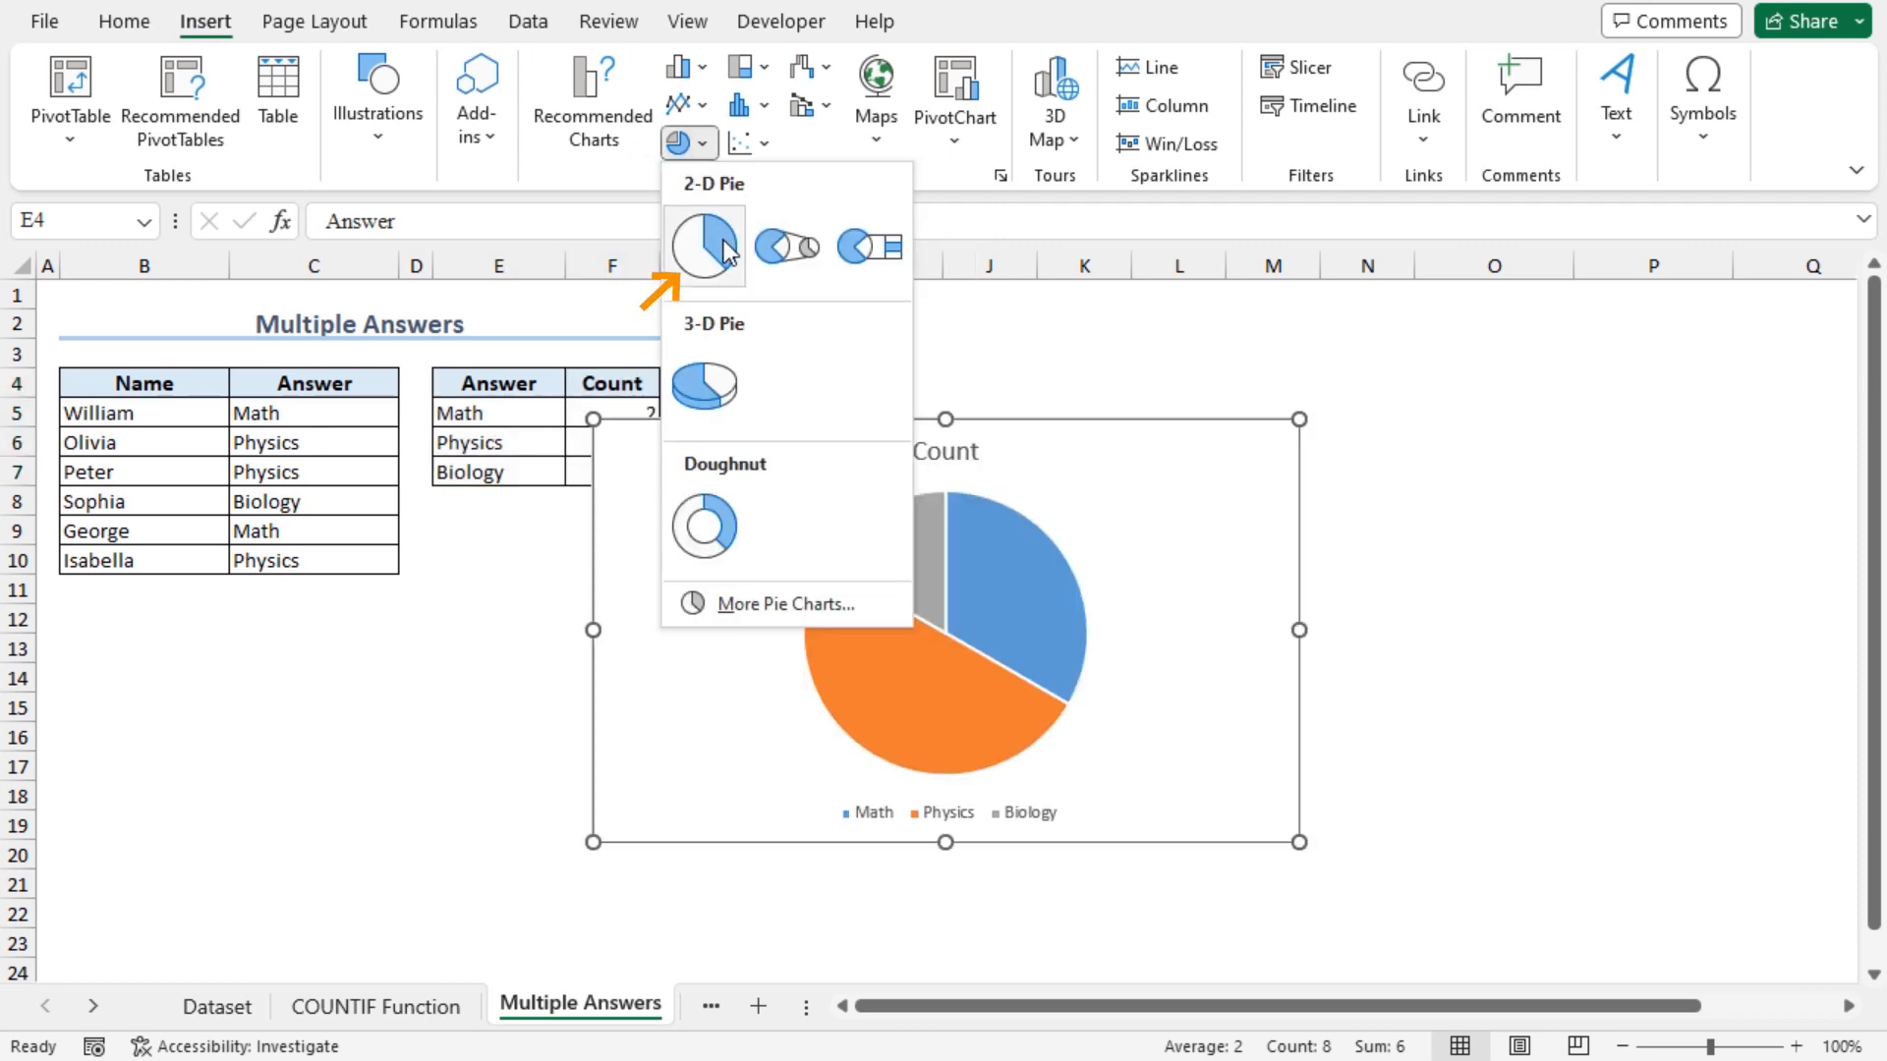
click(702, 244)
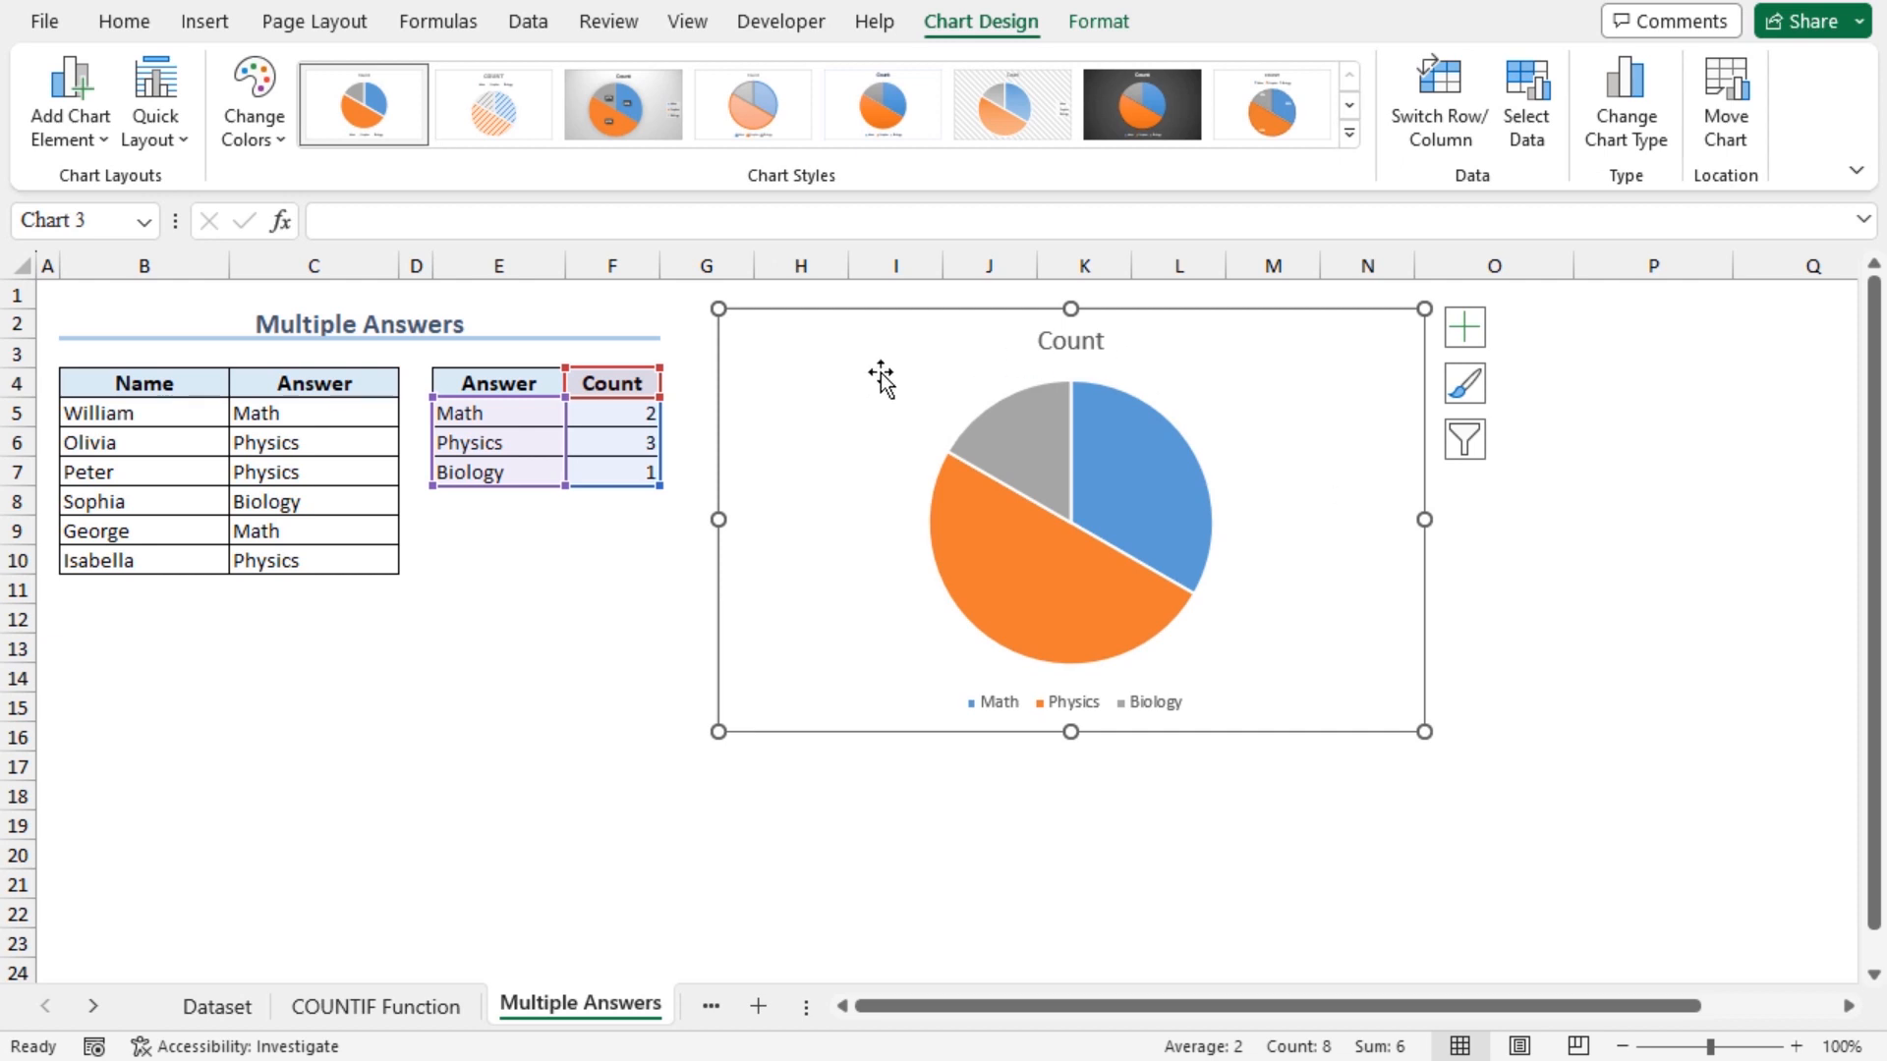
mouse_move(1255, 702)
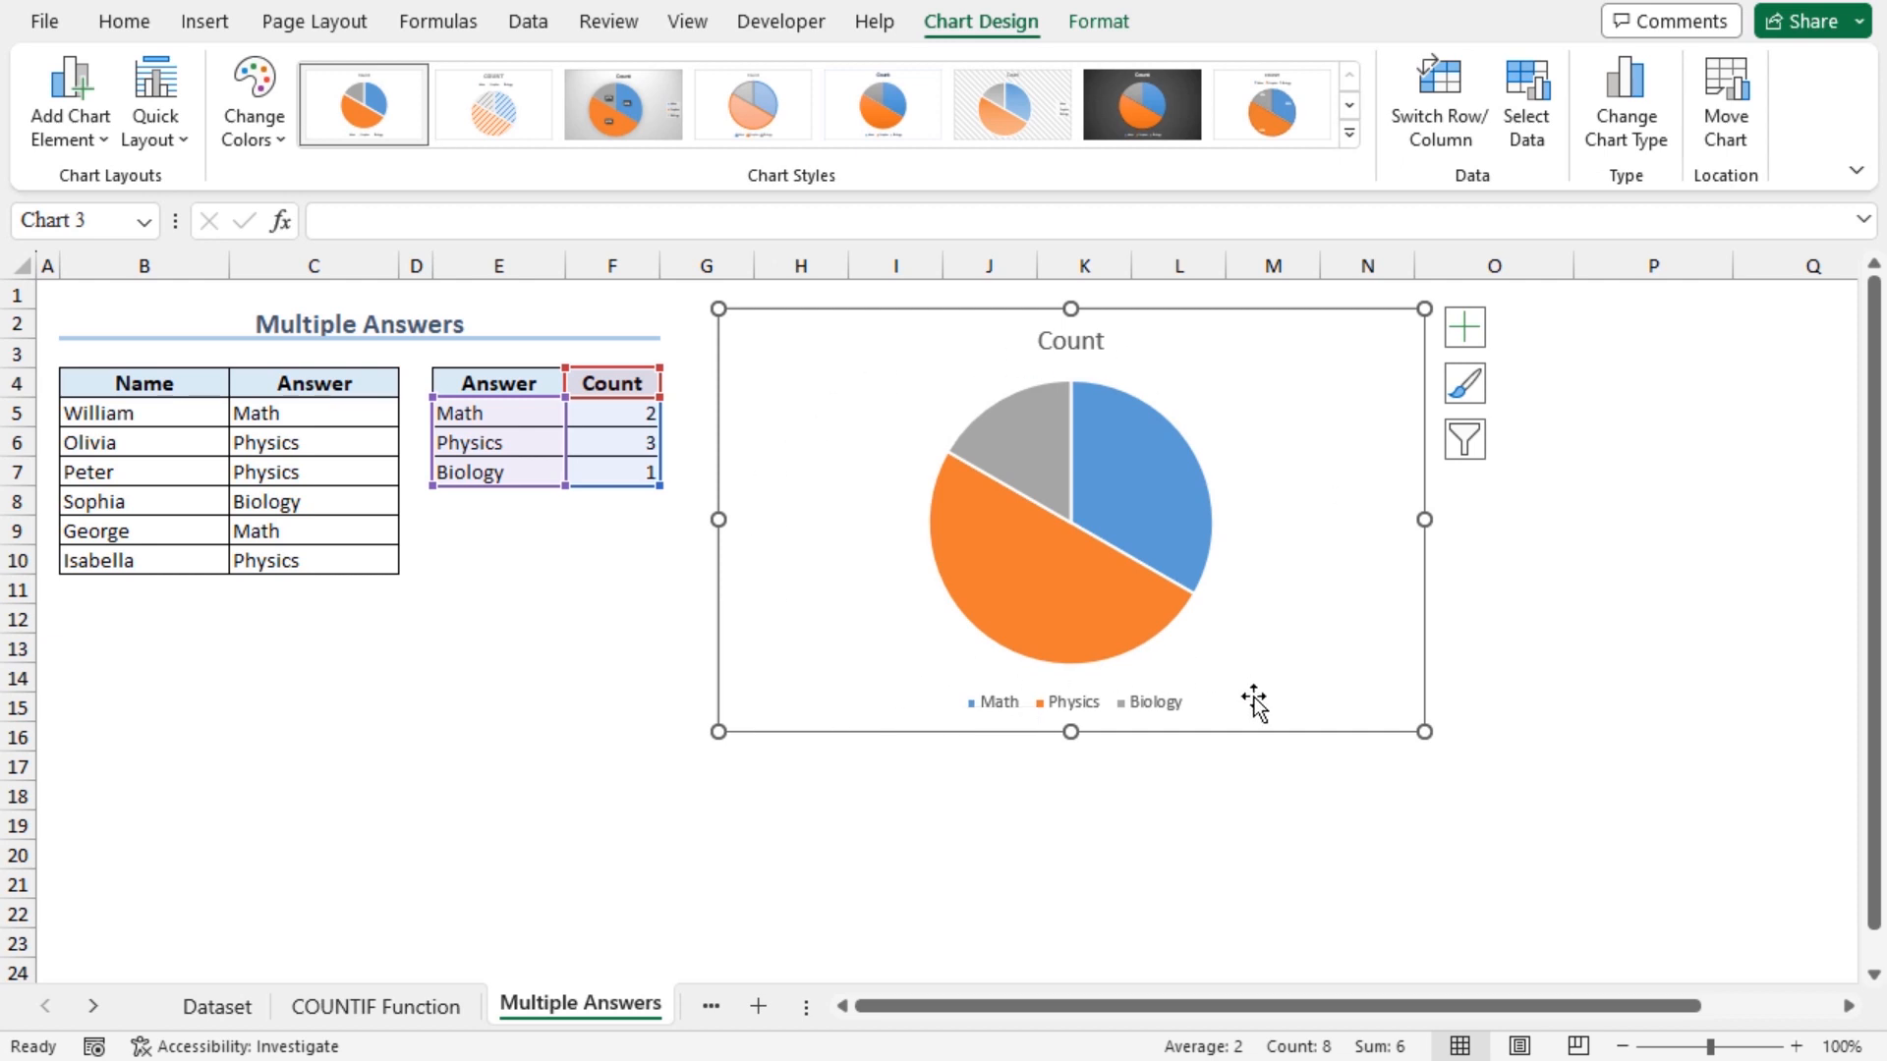
mouse_move(1068, 701)
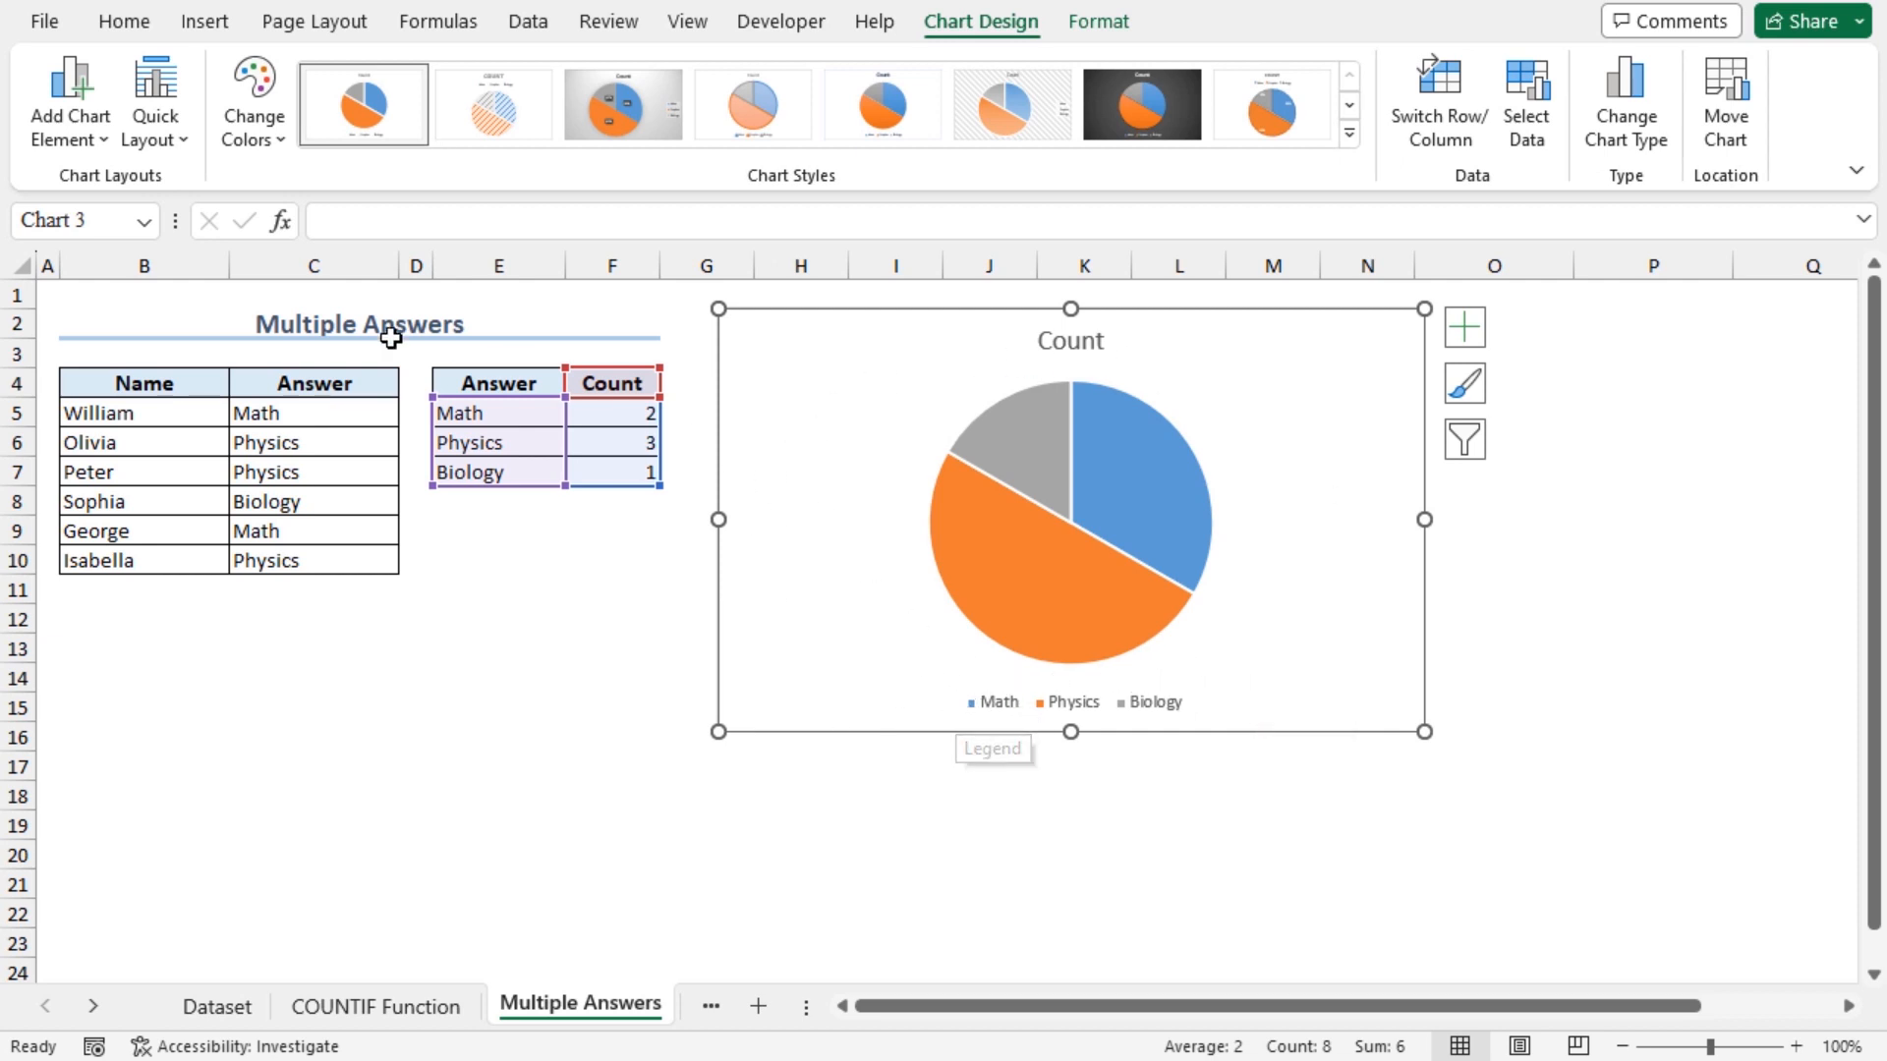
click(746, 1006)
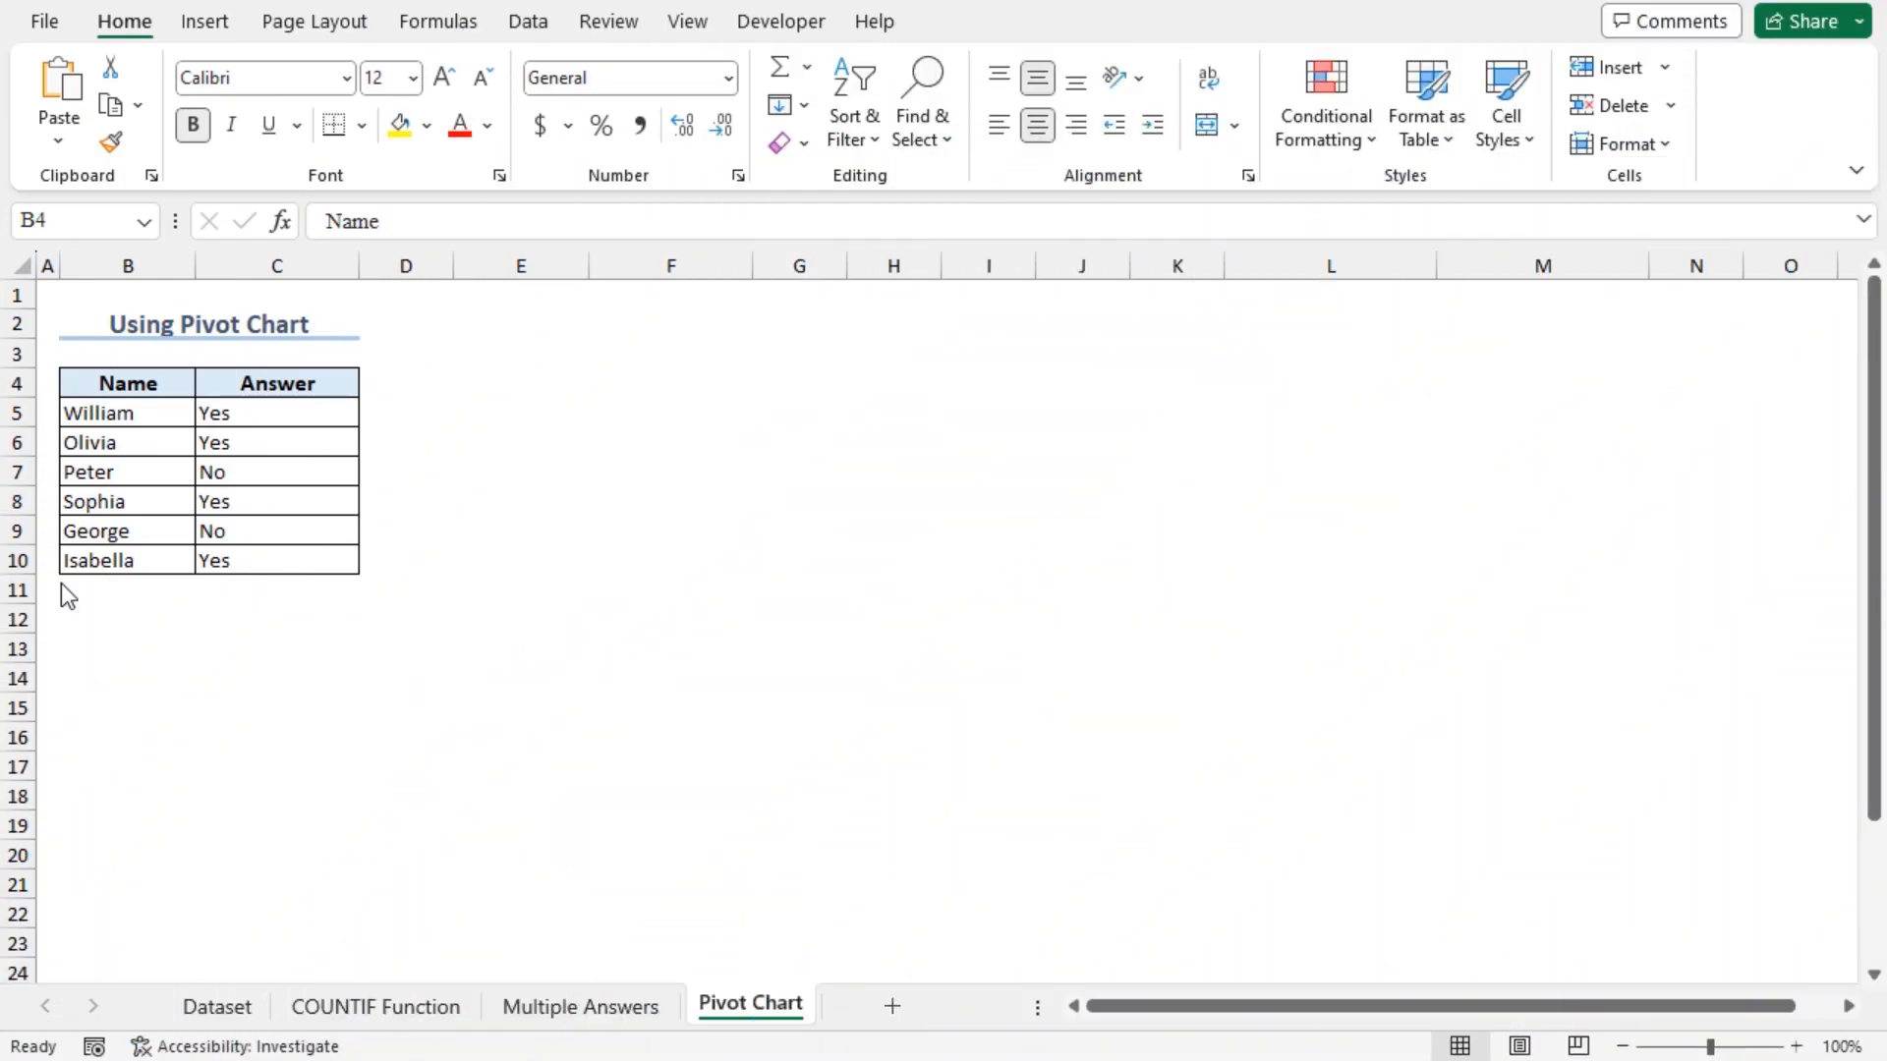
mouse_move(114, 470)
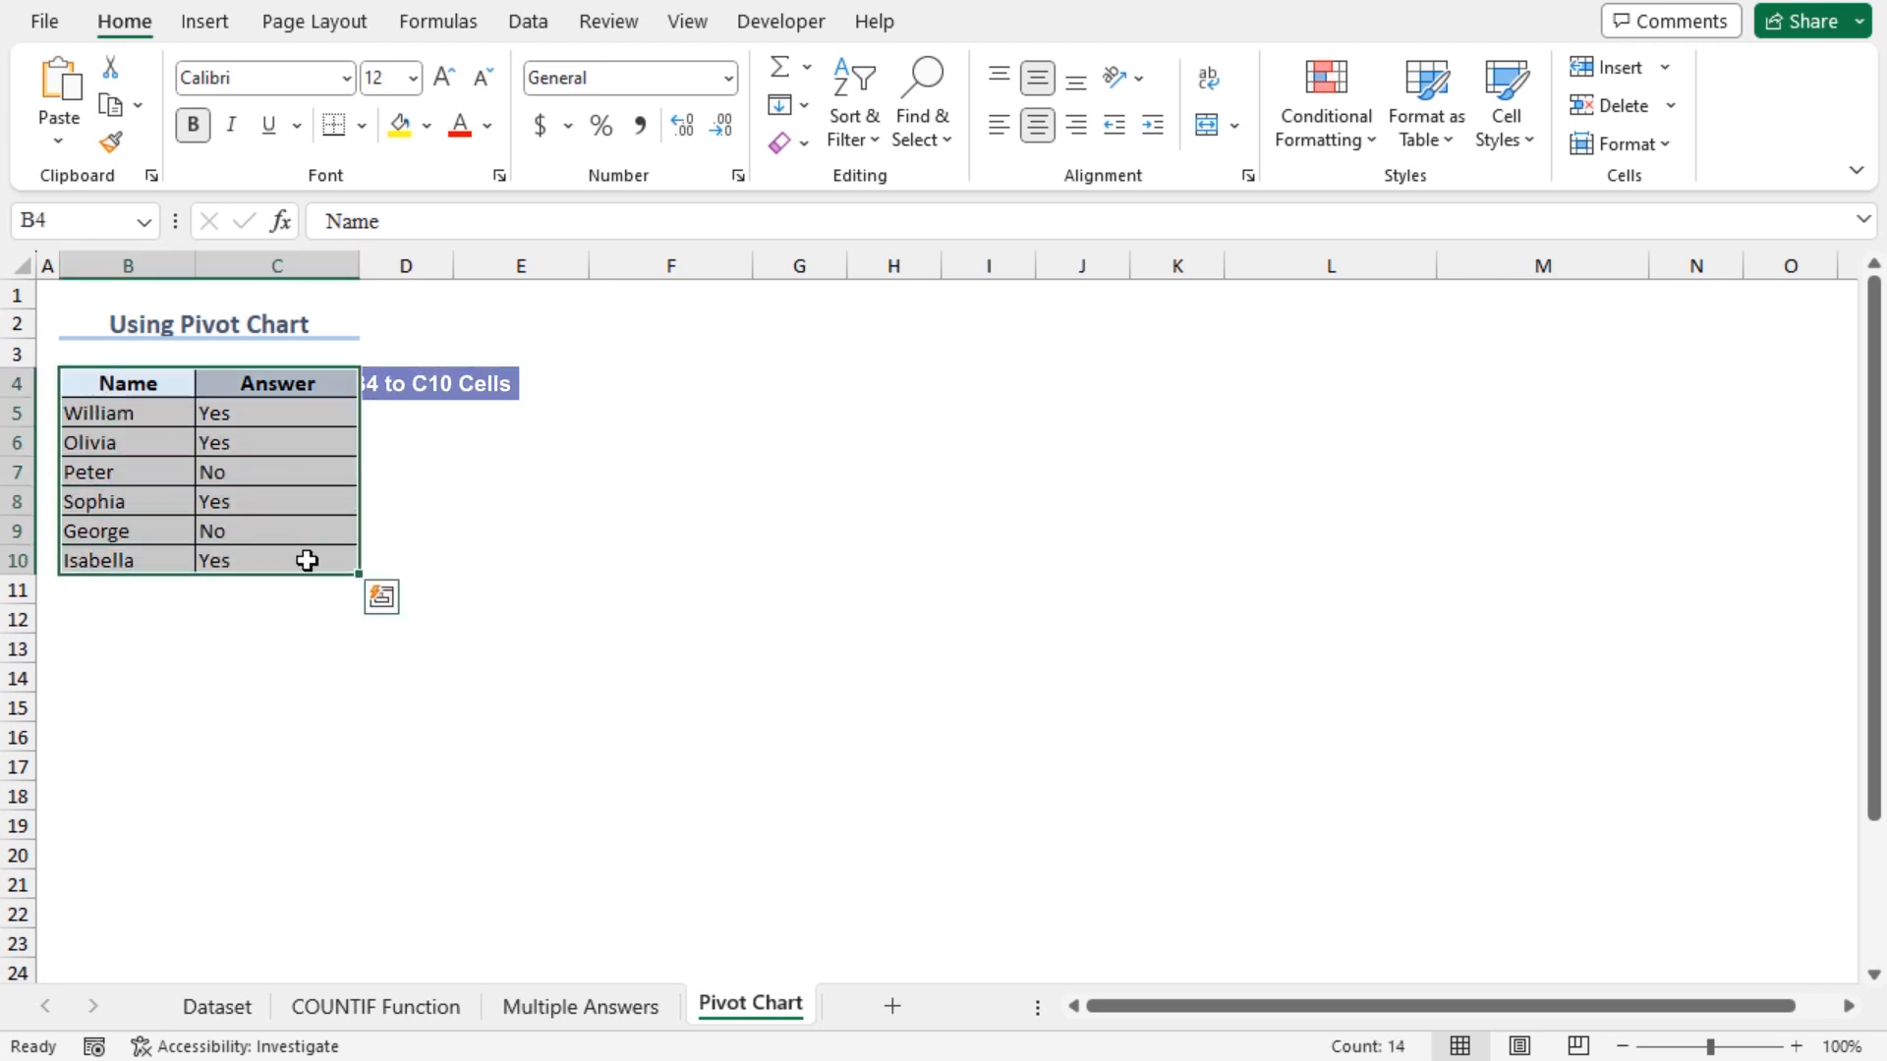
- Bring up the Insert commands for the Yes/No answers table on Pivot Chart
click(203, 20)
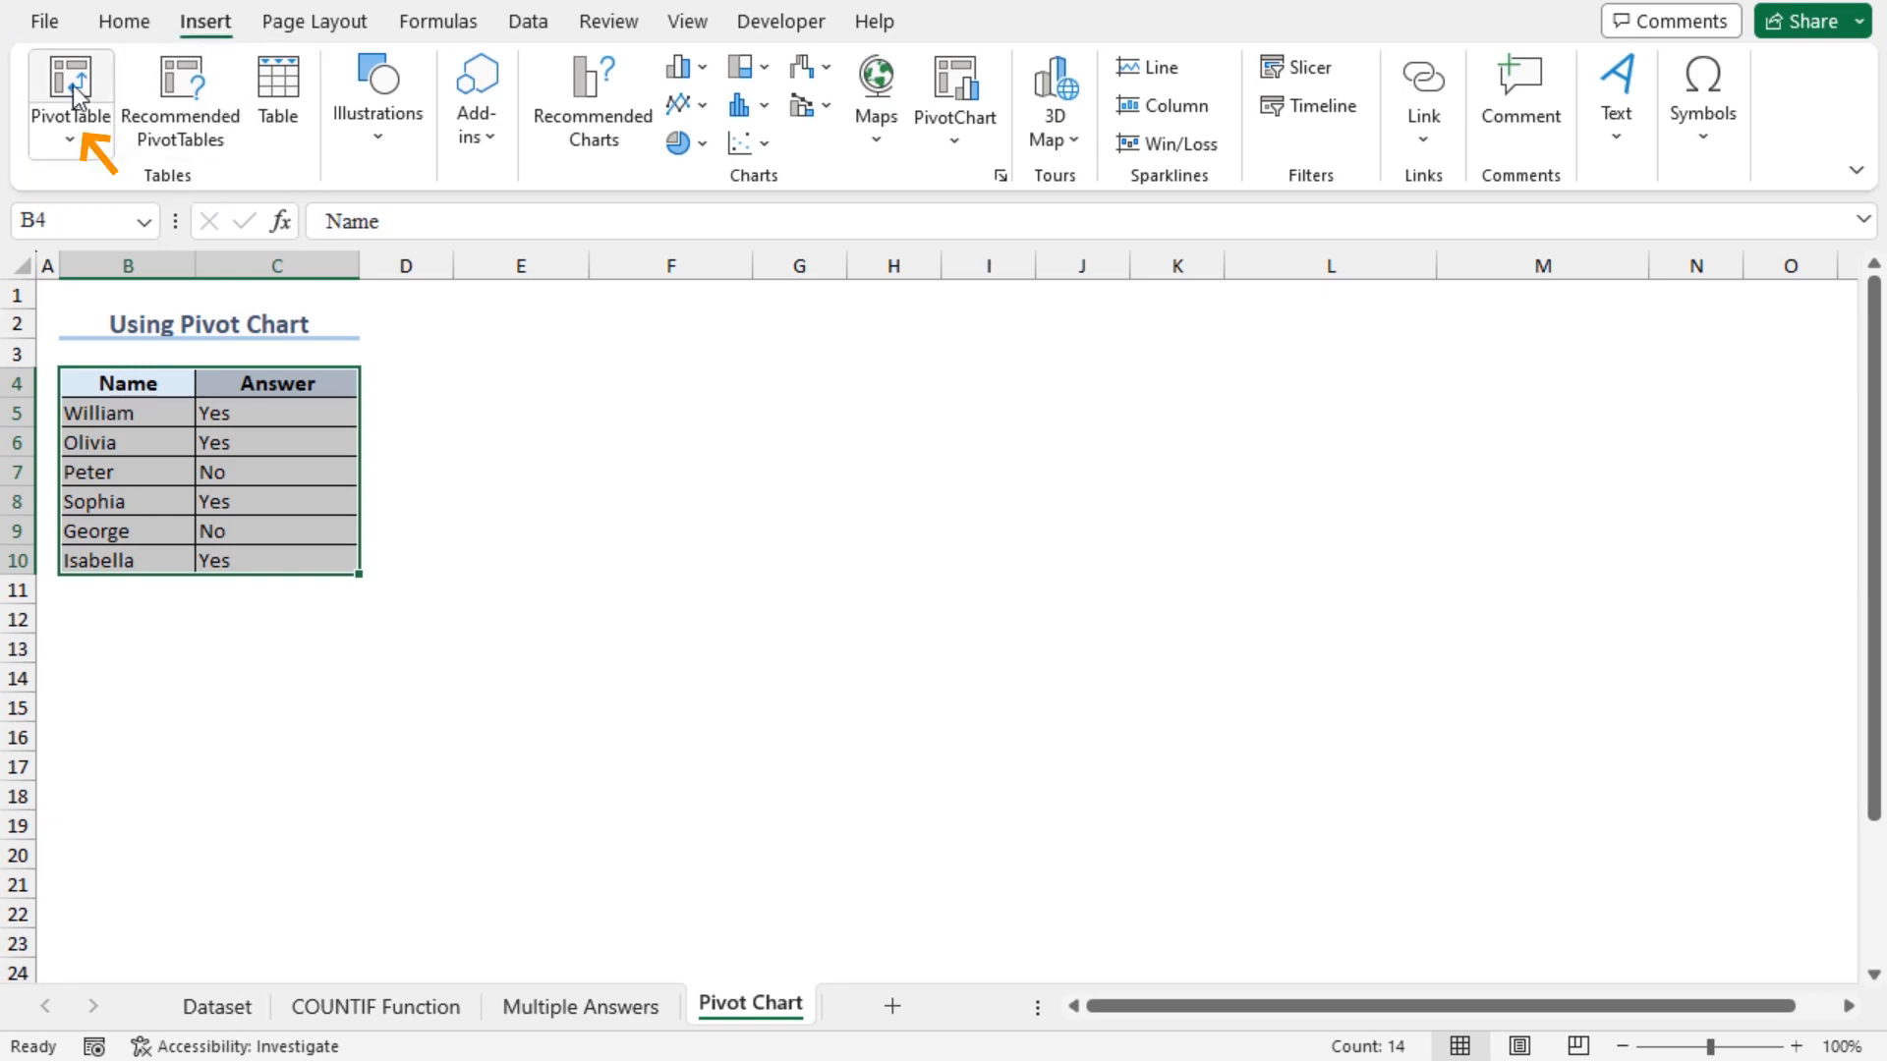
- Create a PivotTable from B4:C10 placed at B13 on the existing worksheet
click(69, 94)
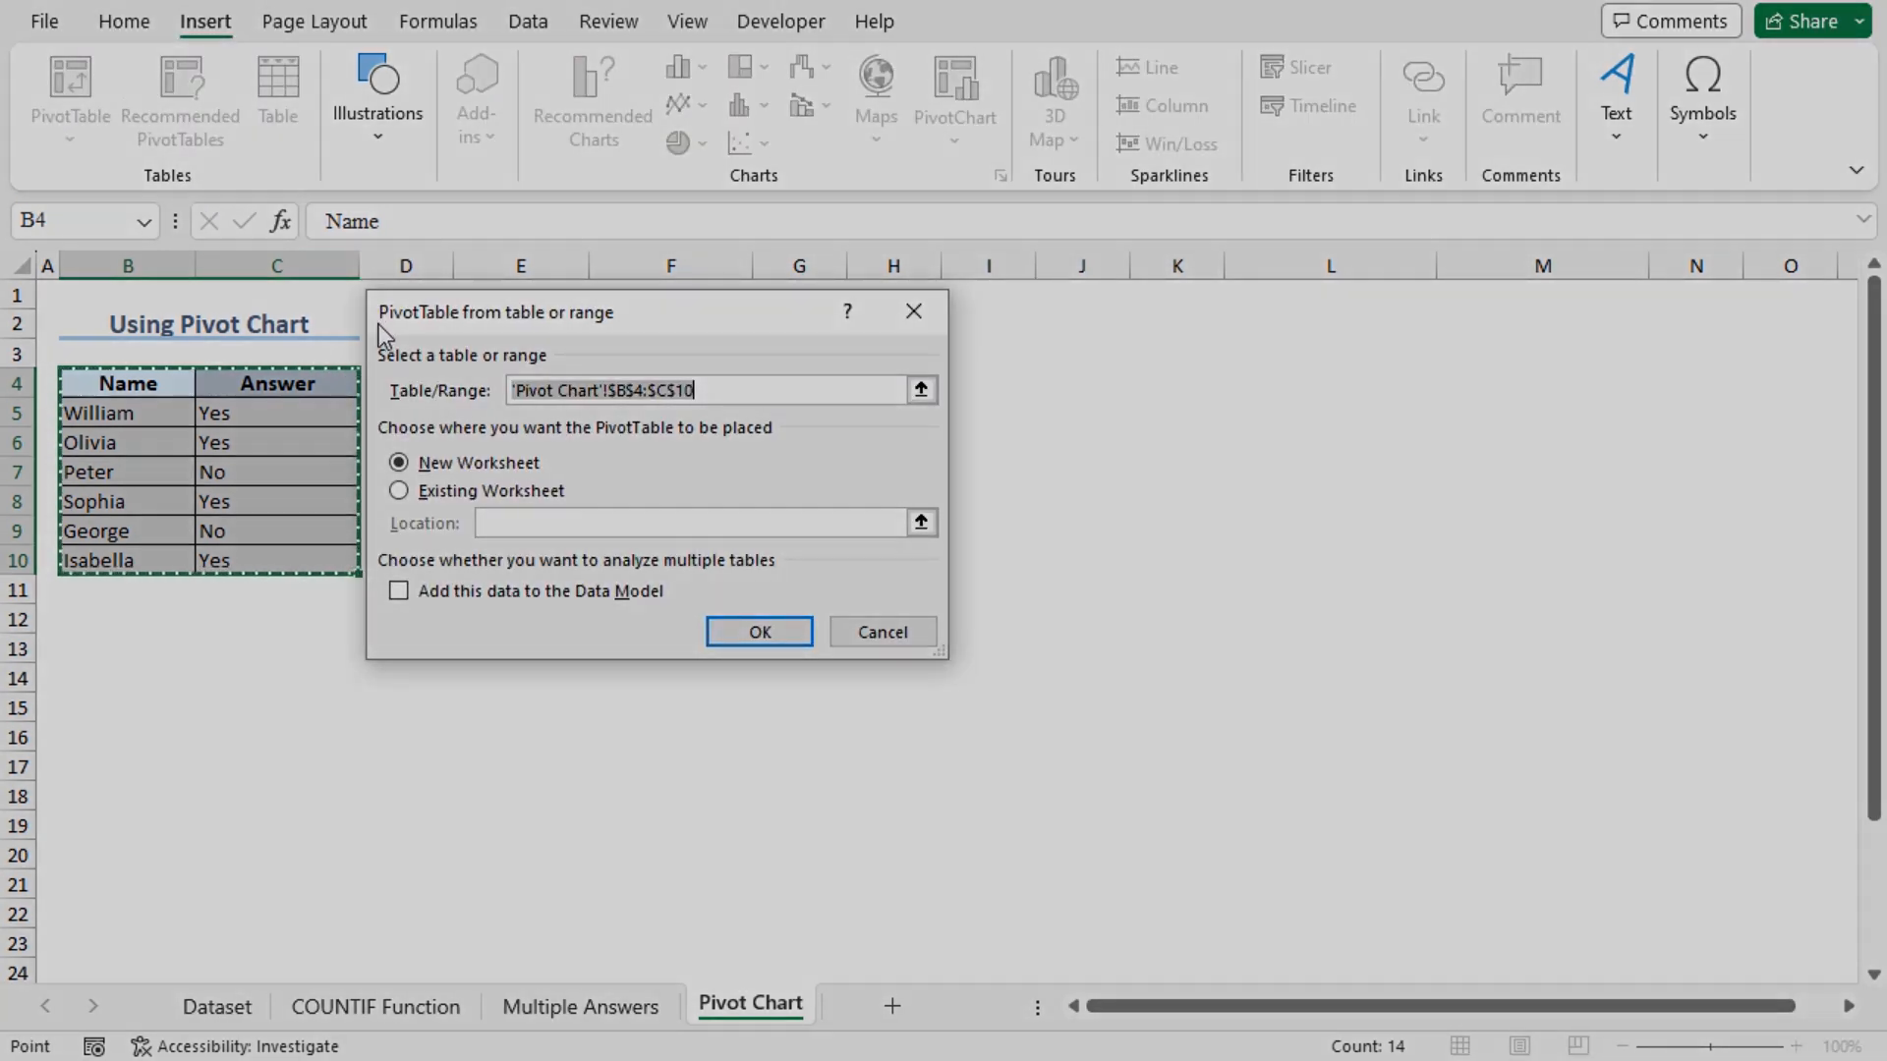
mouse_move(702, 332)
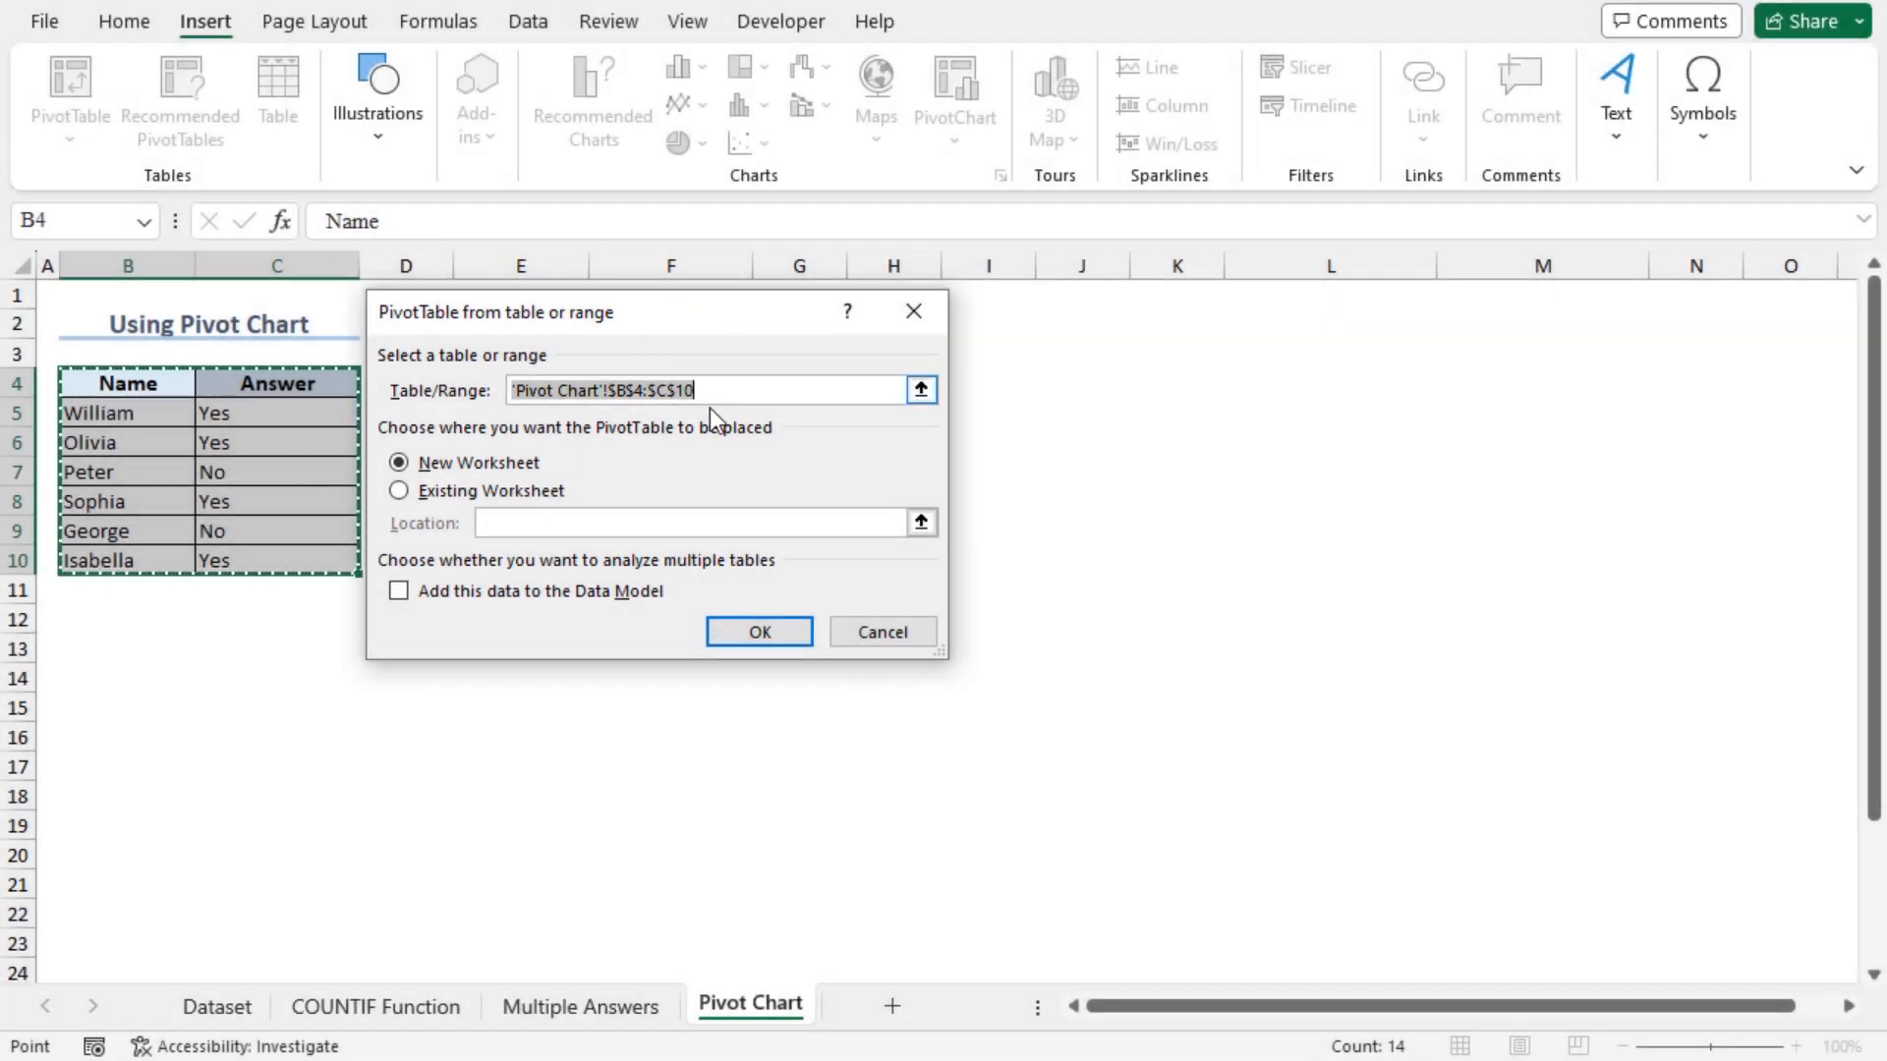
mouse_move(74, 621)
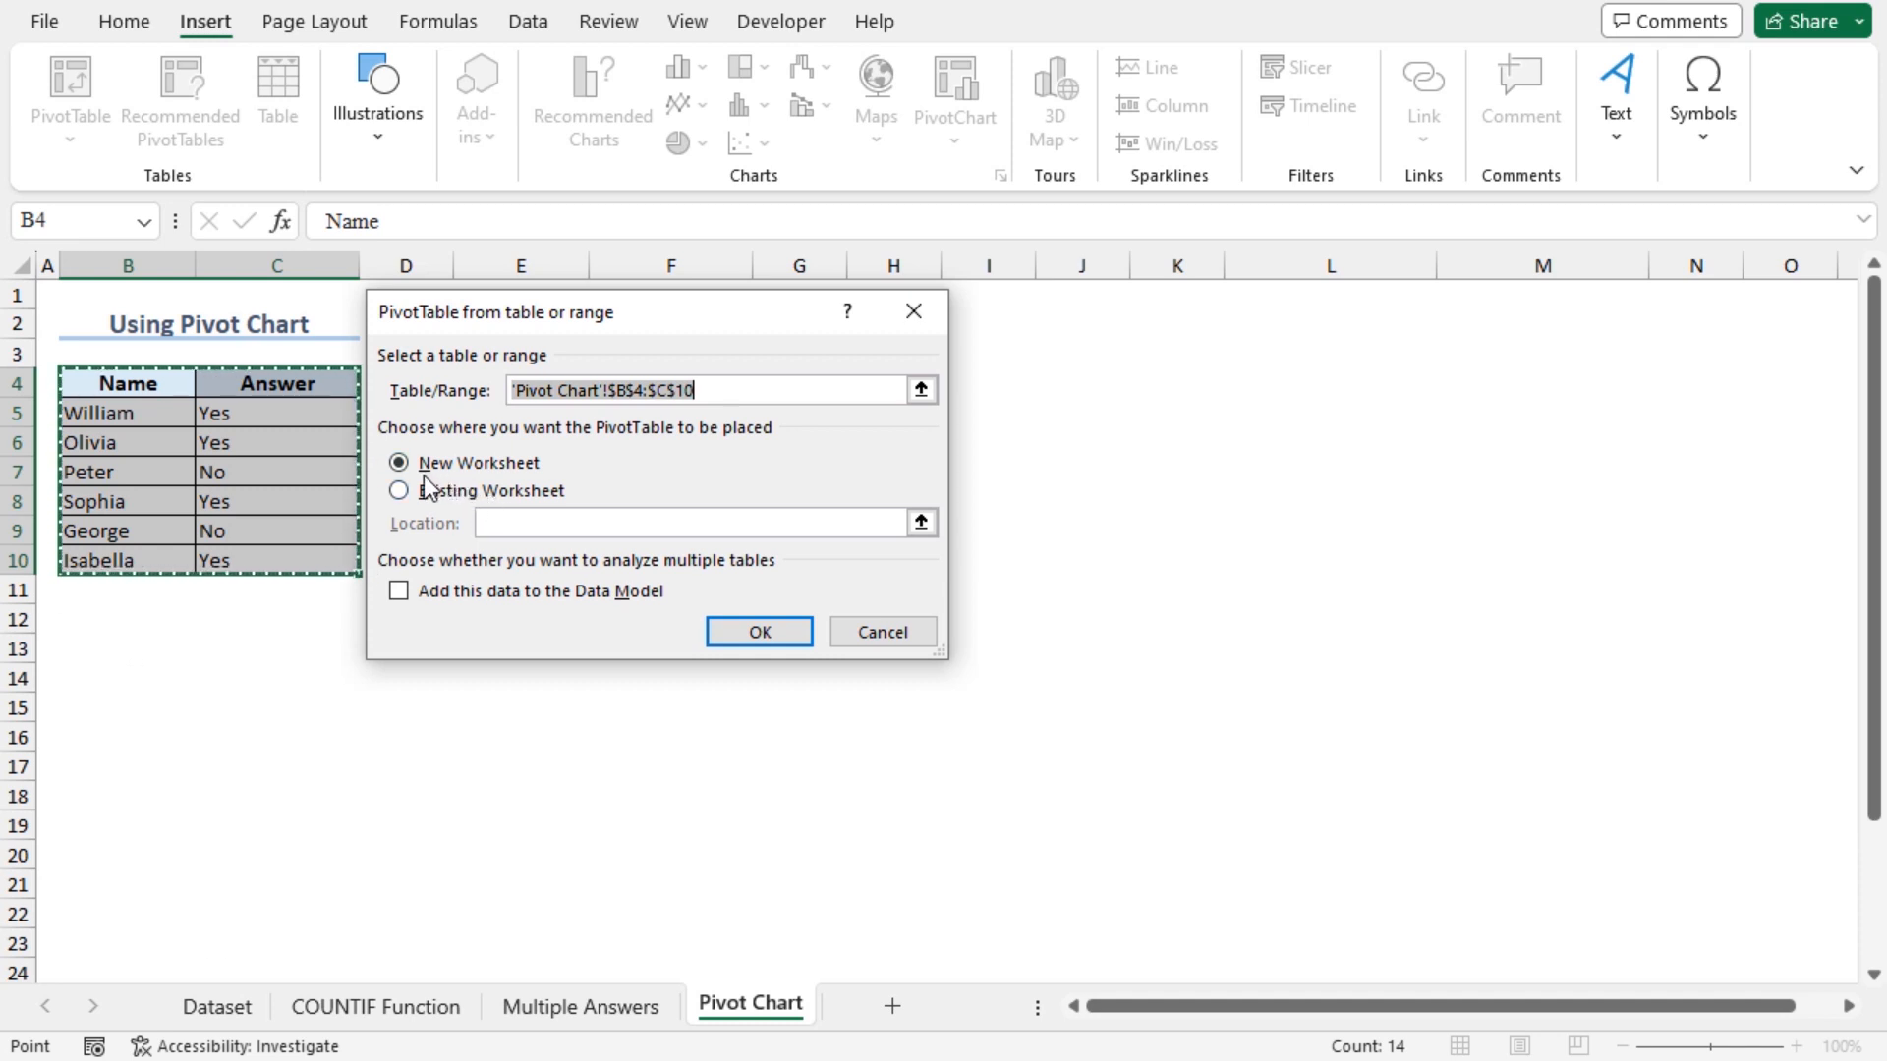
mouse_move(488, 457)
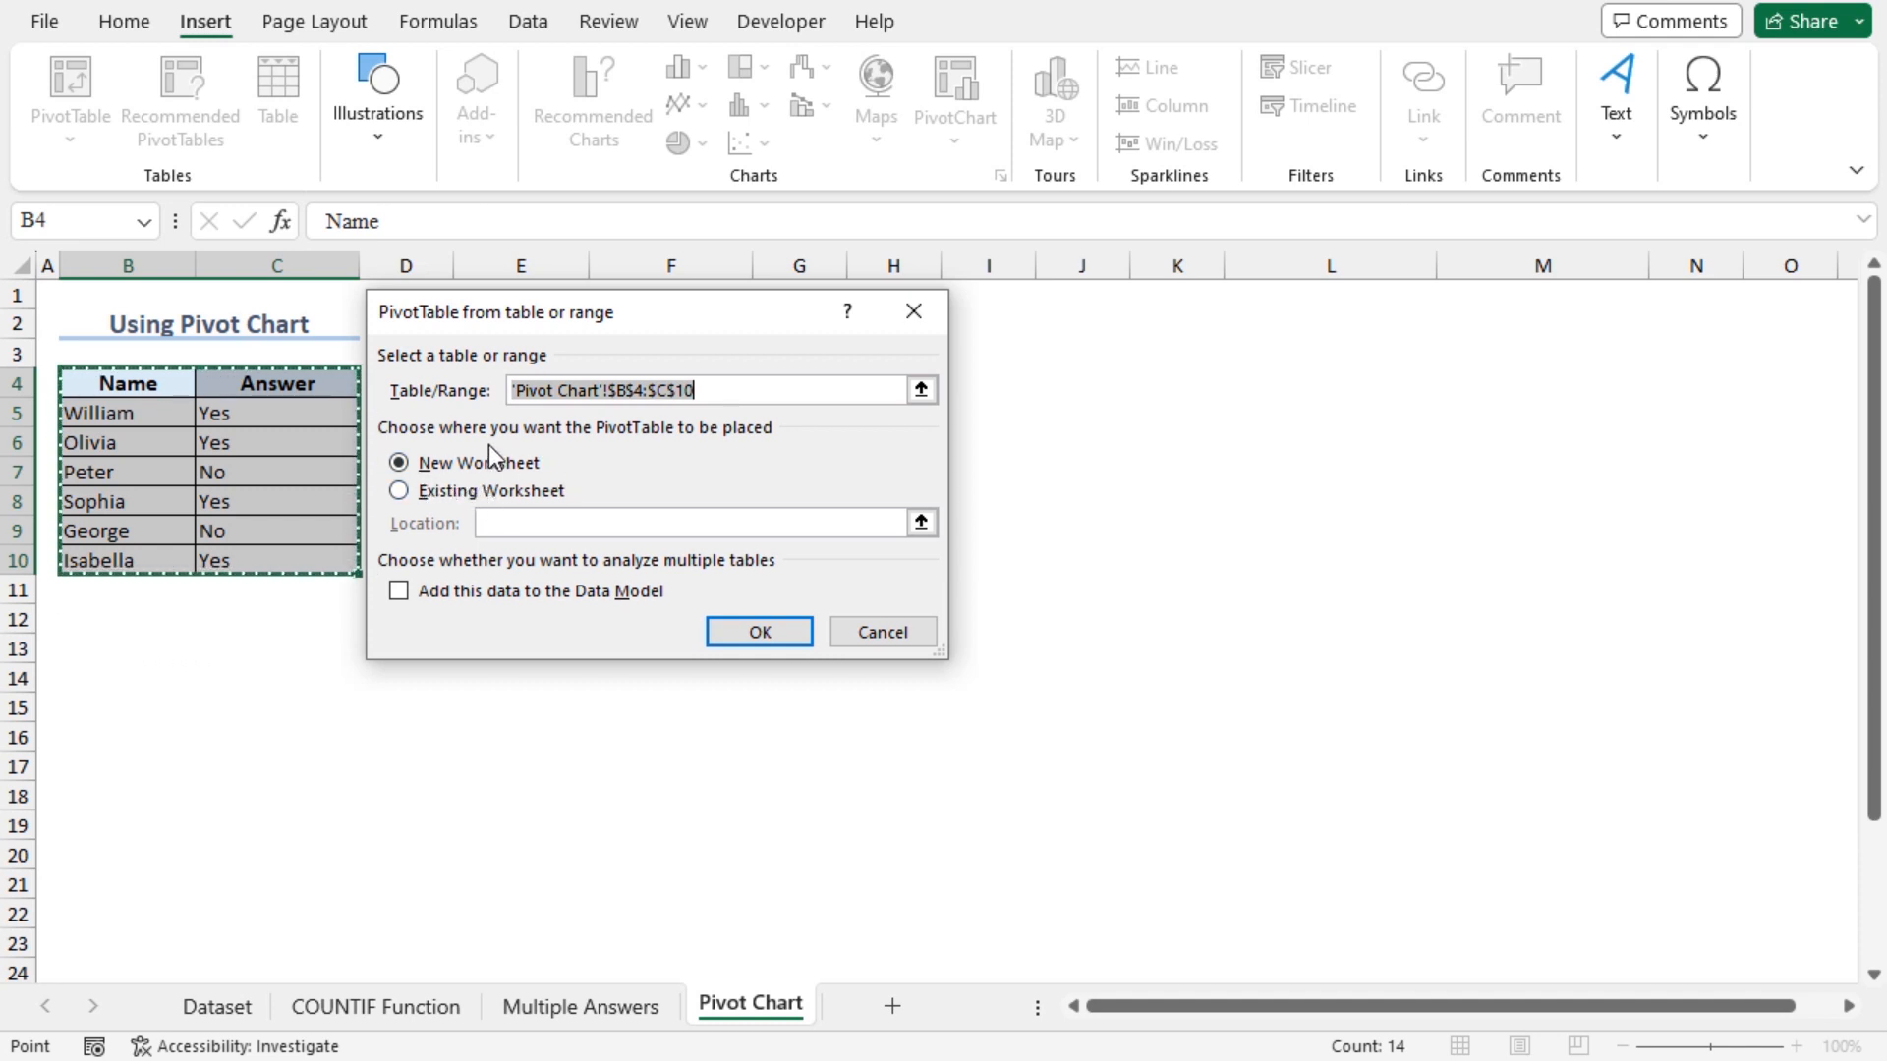
mouse_move(587, 515)
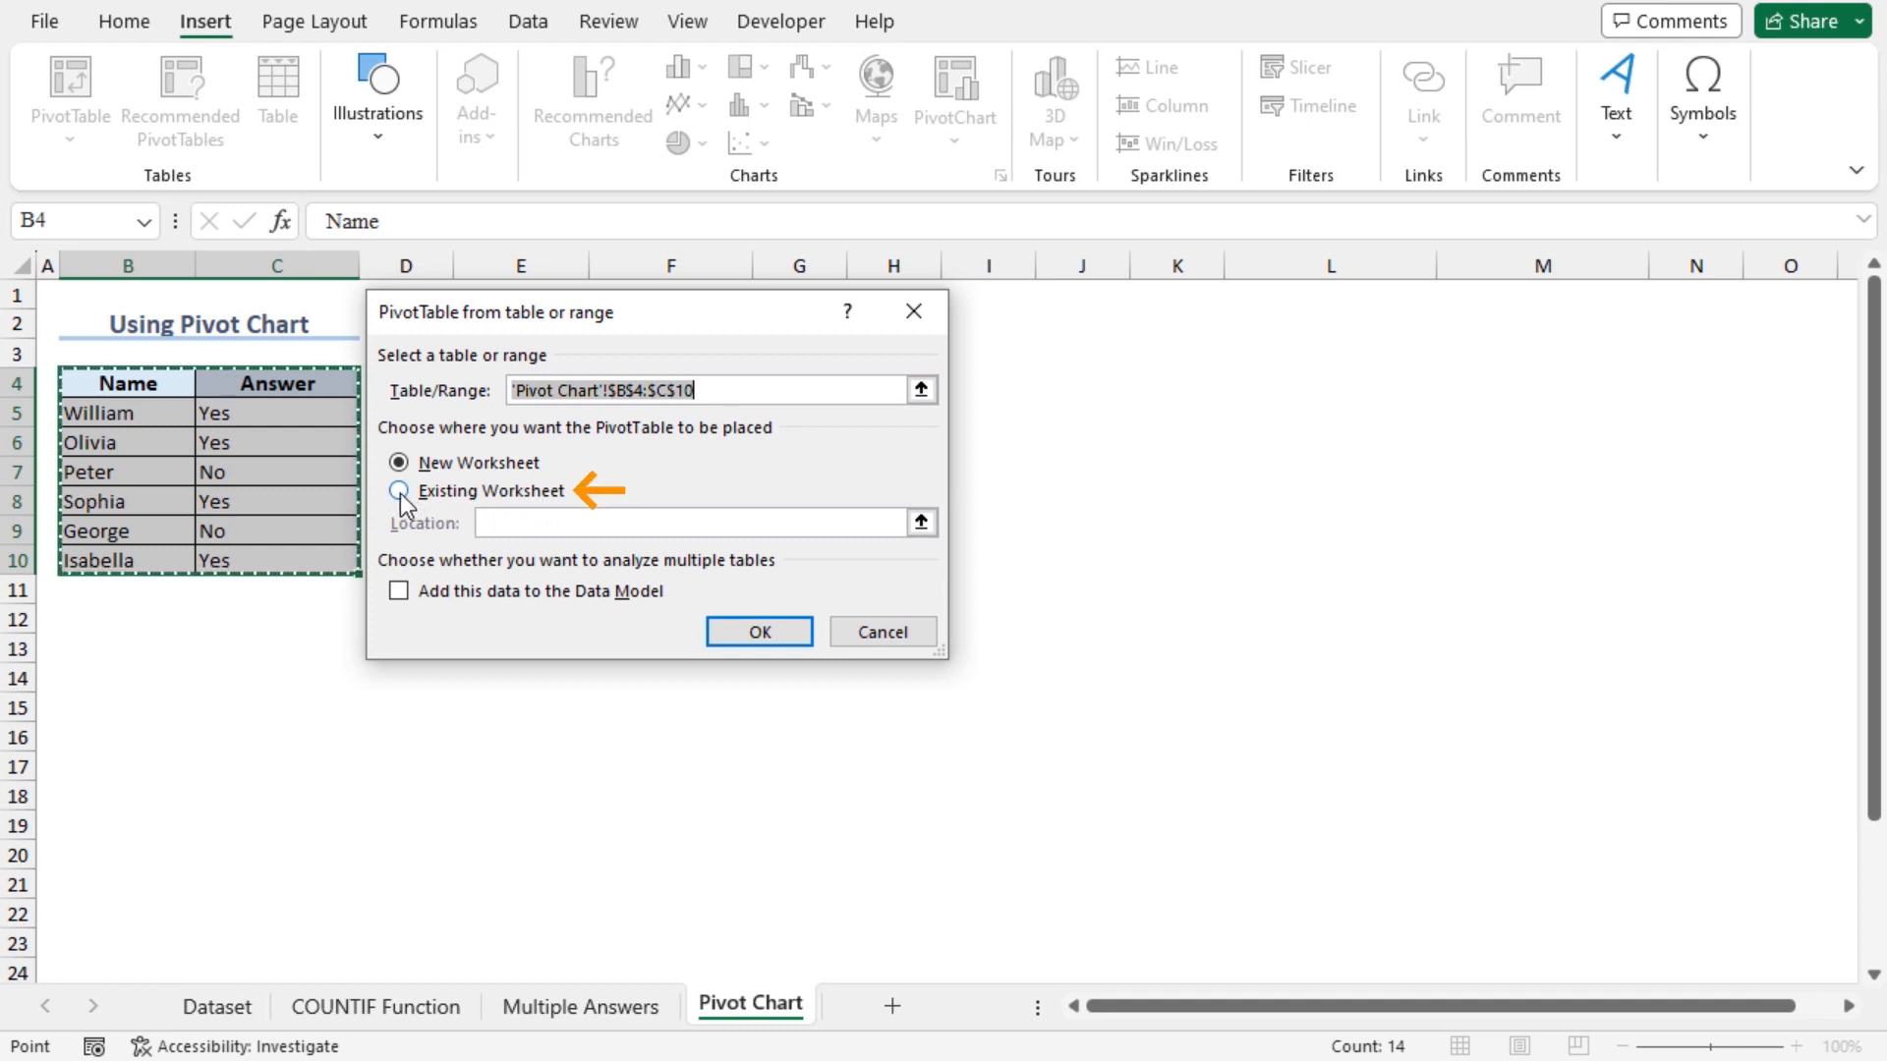
click(398, 491)
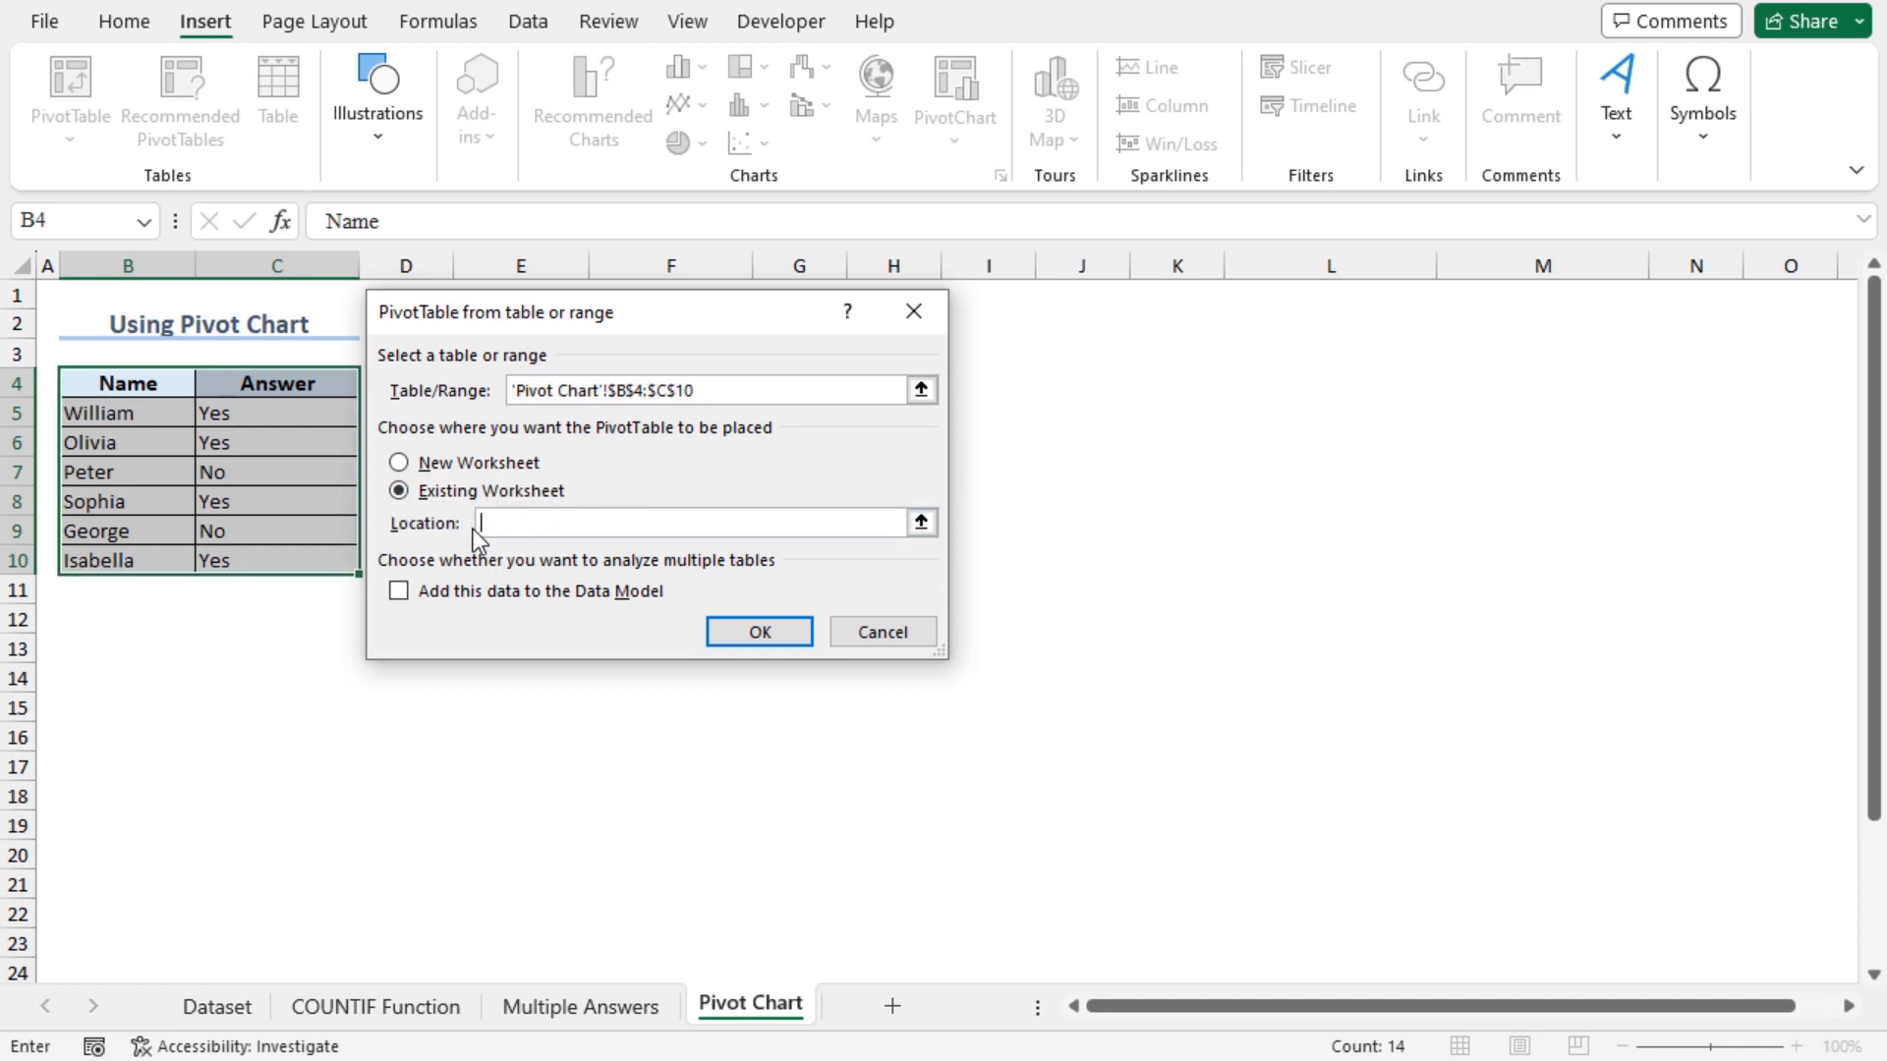
click(127, 647)
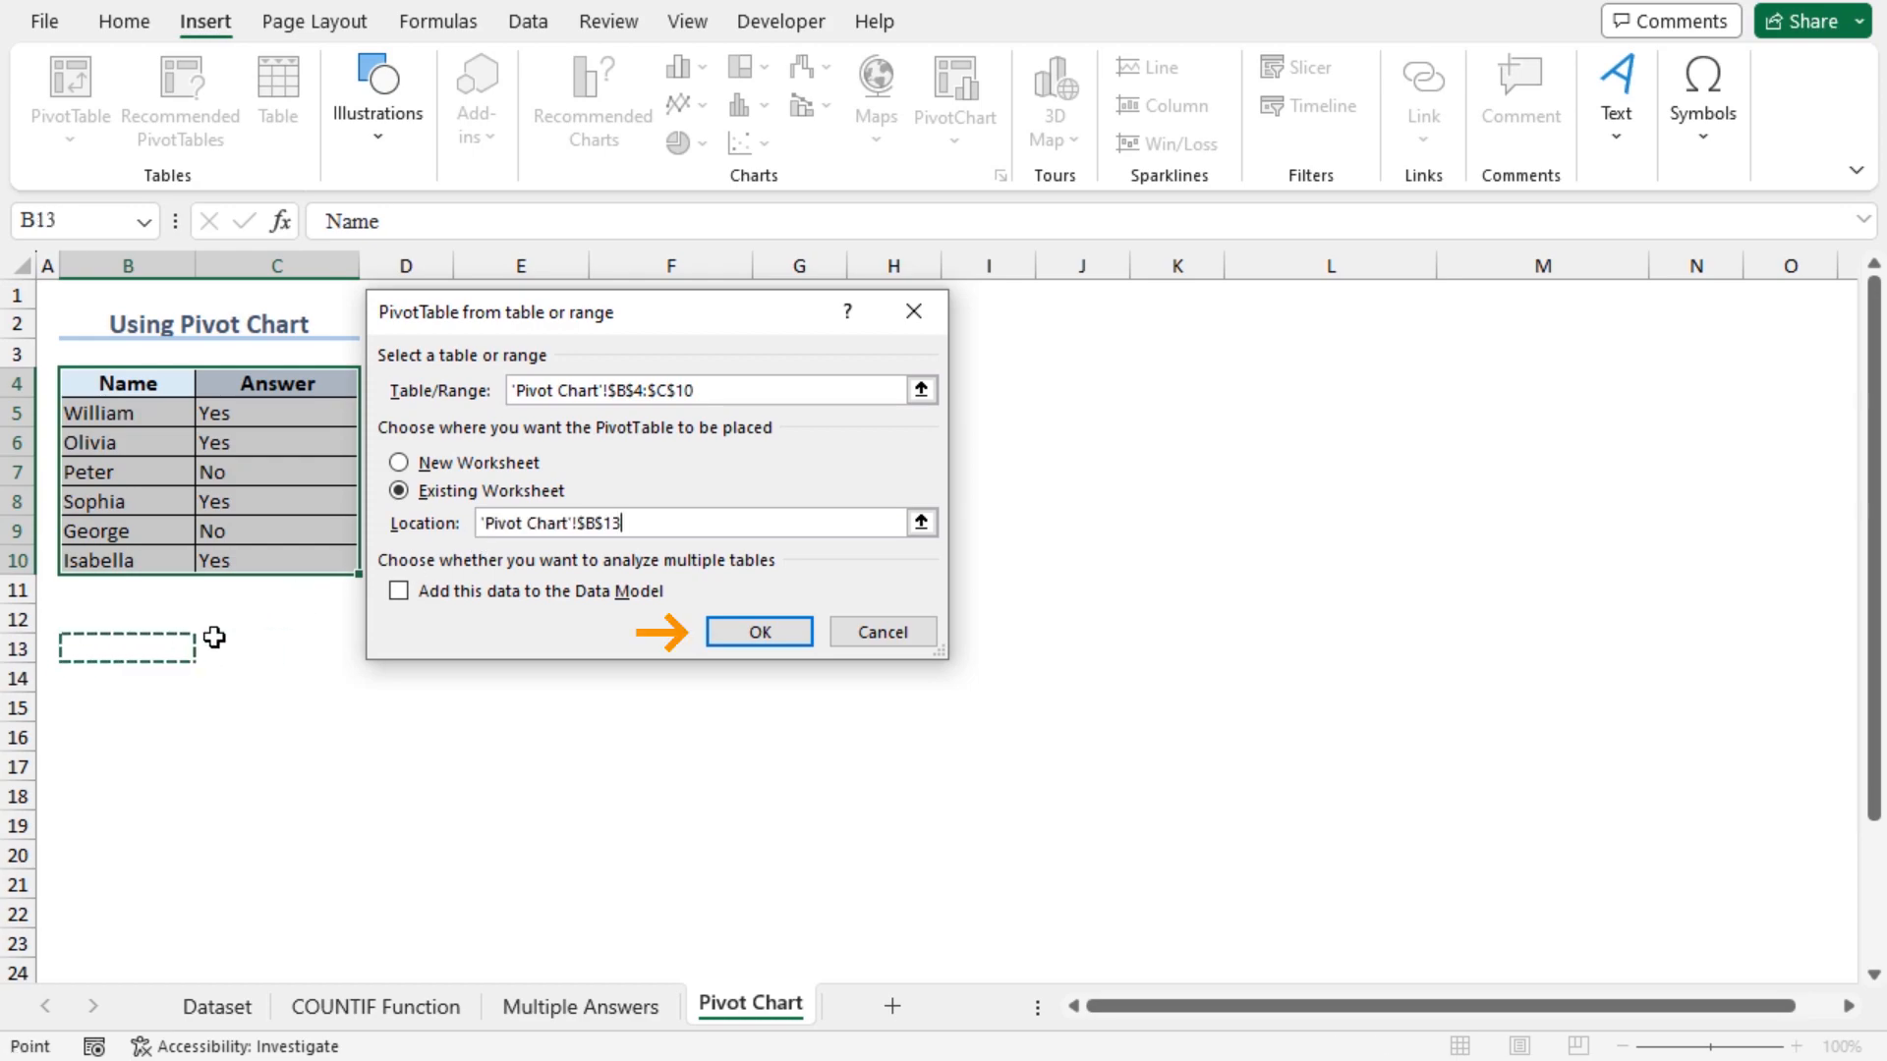
click(756, 631)
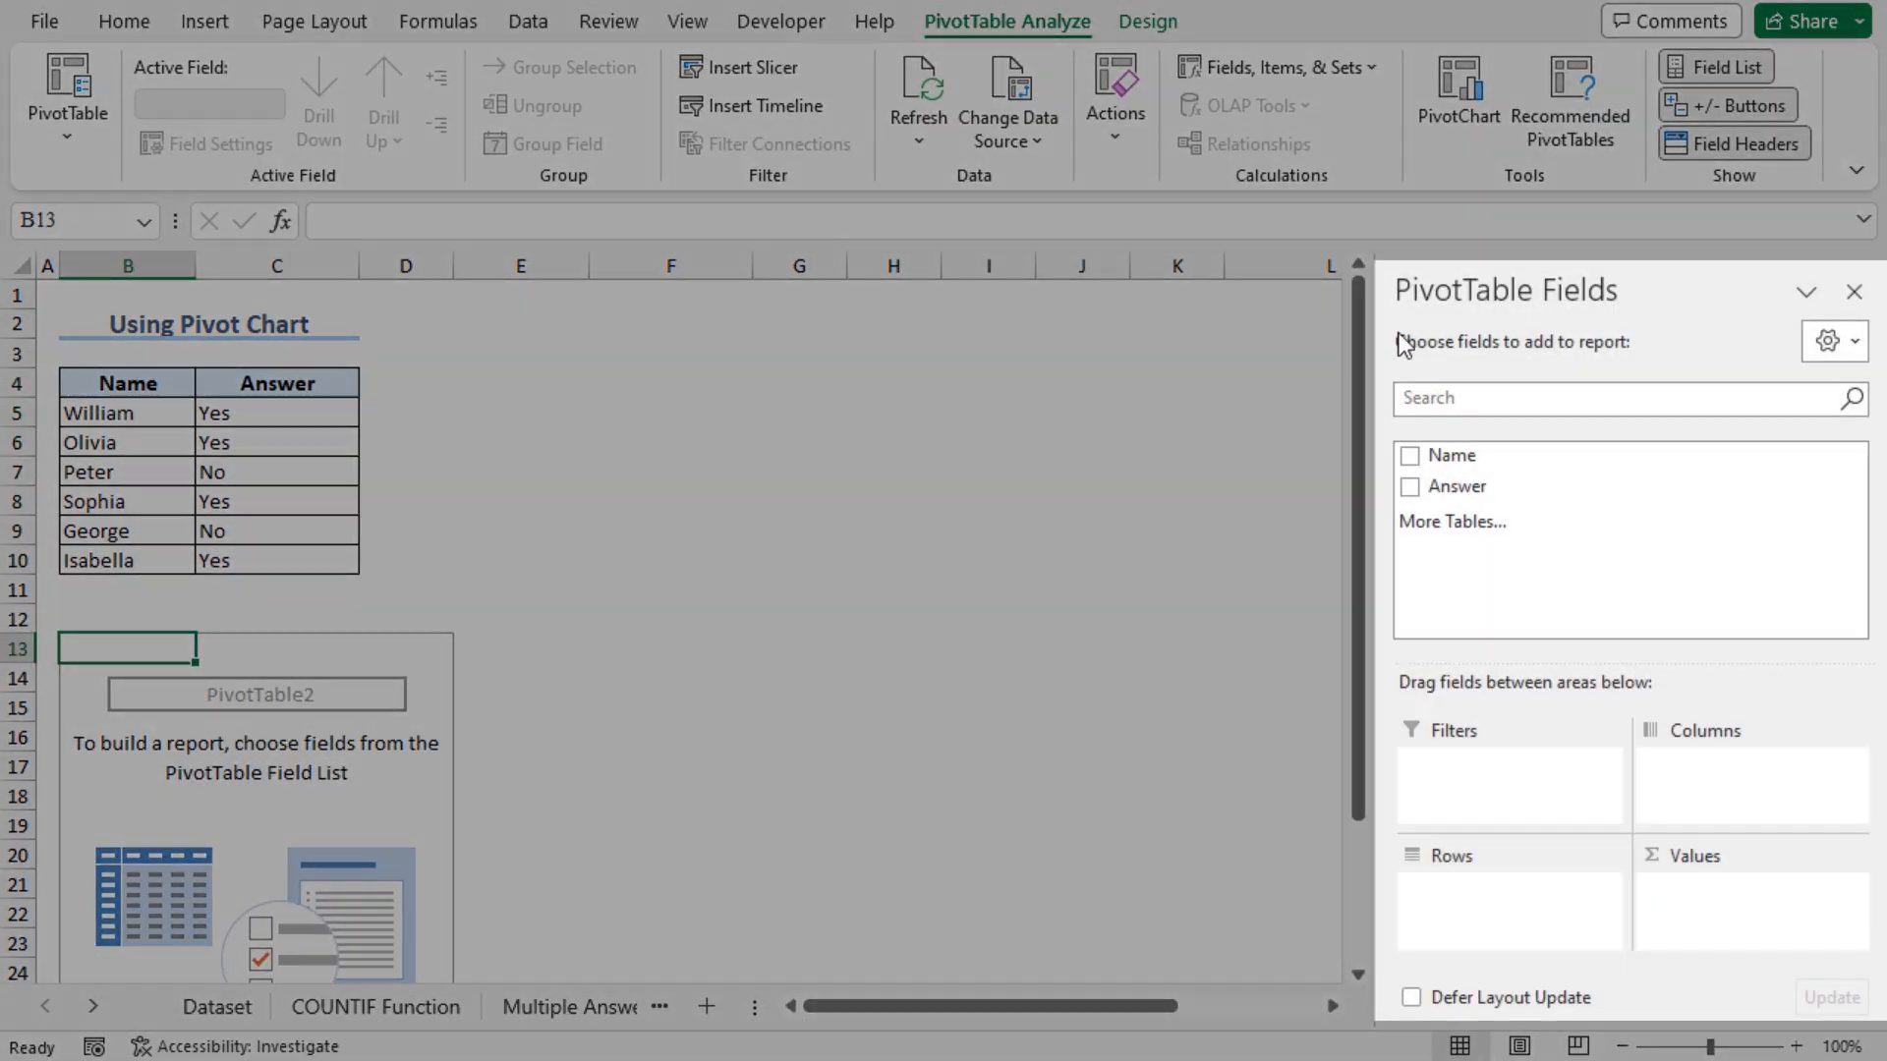
mouse_move(1436, 504)
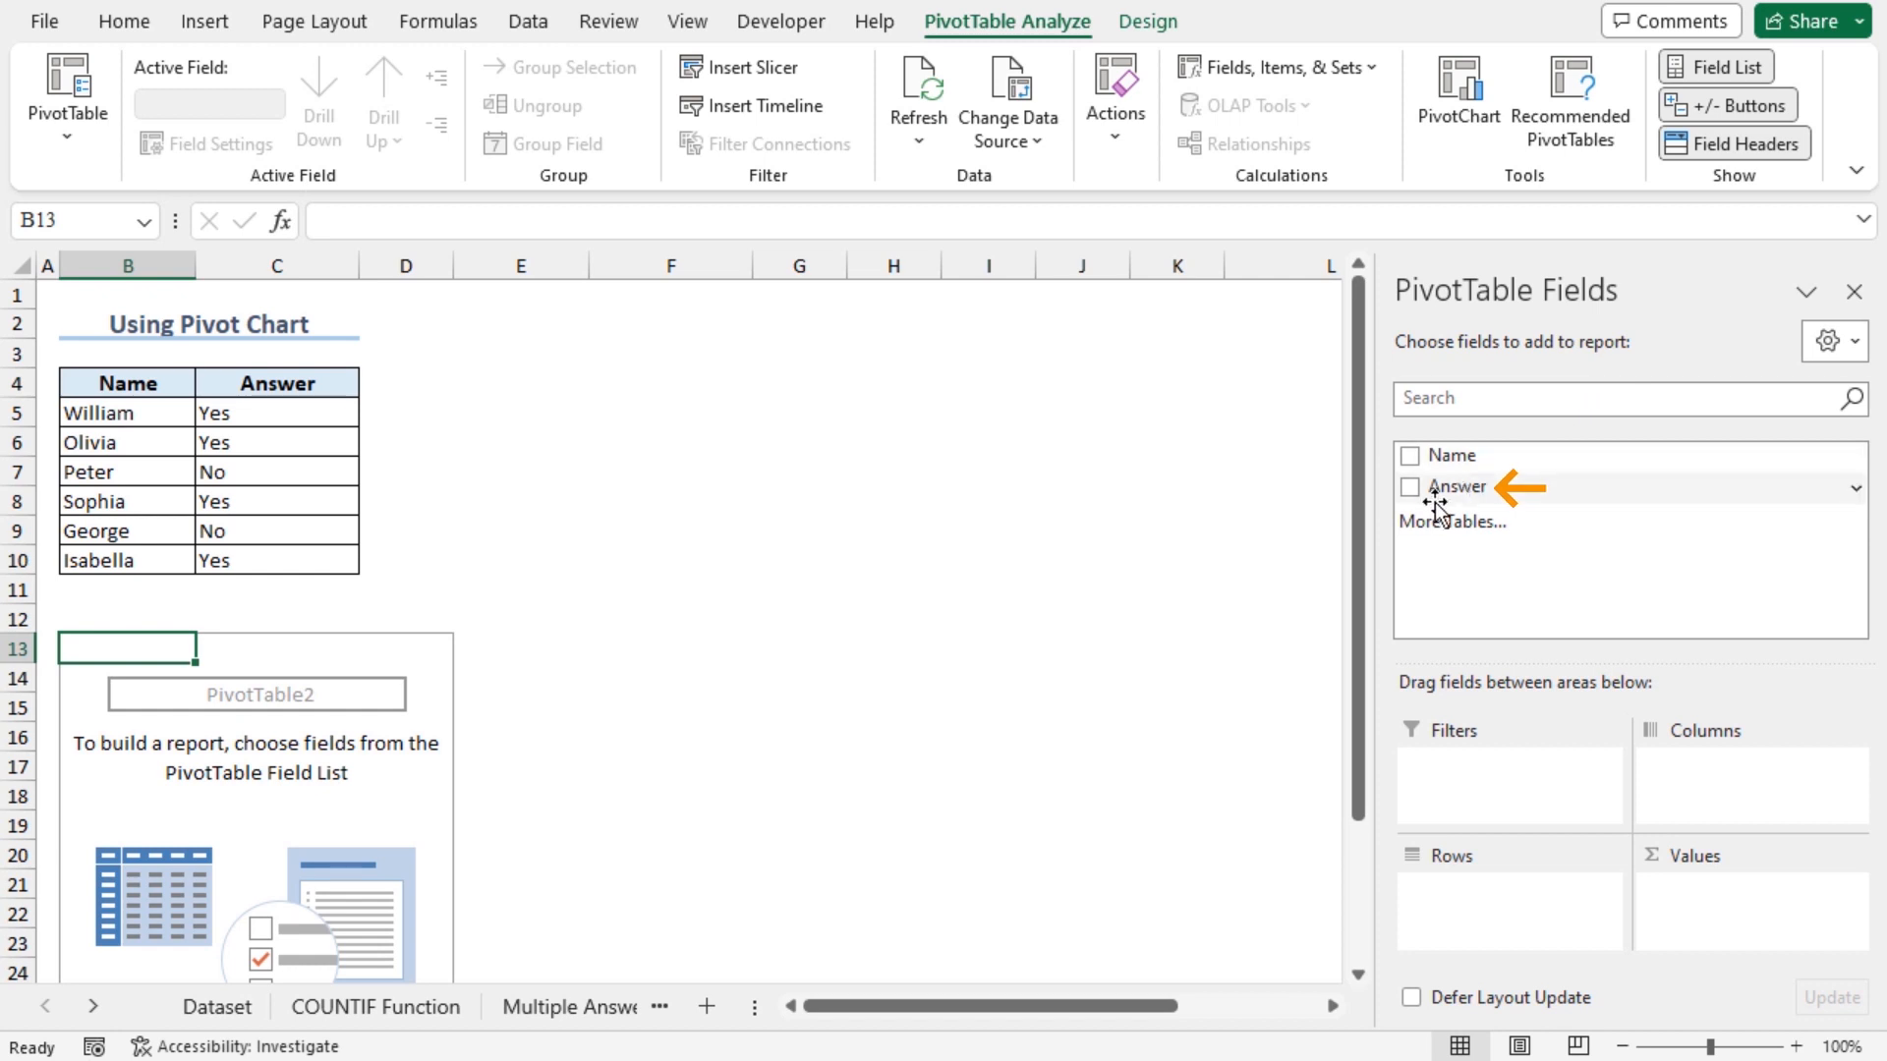
- Add the Answer field so the PivotTable counts No 2, Yes 4, total 6
click(1411, 487)
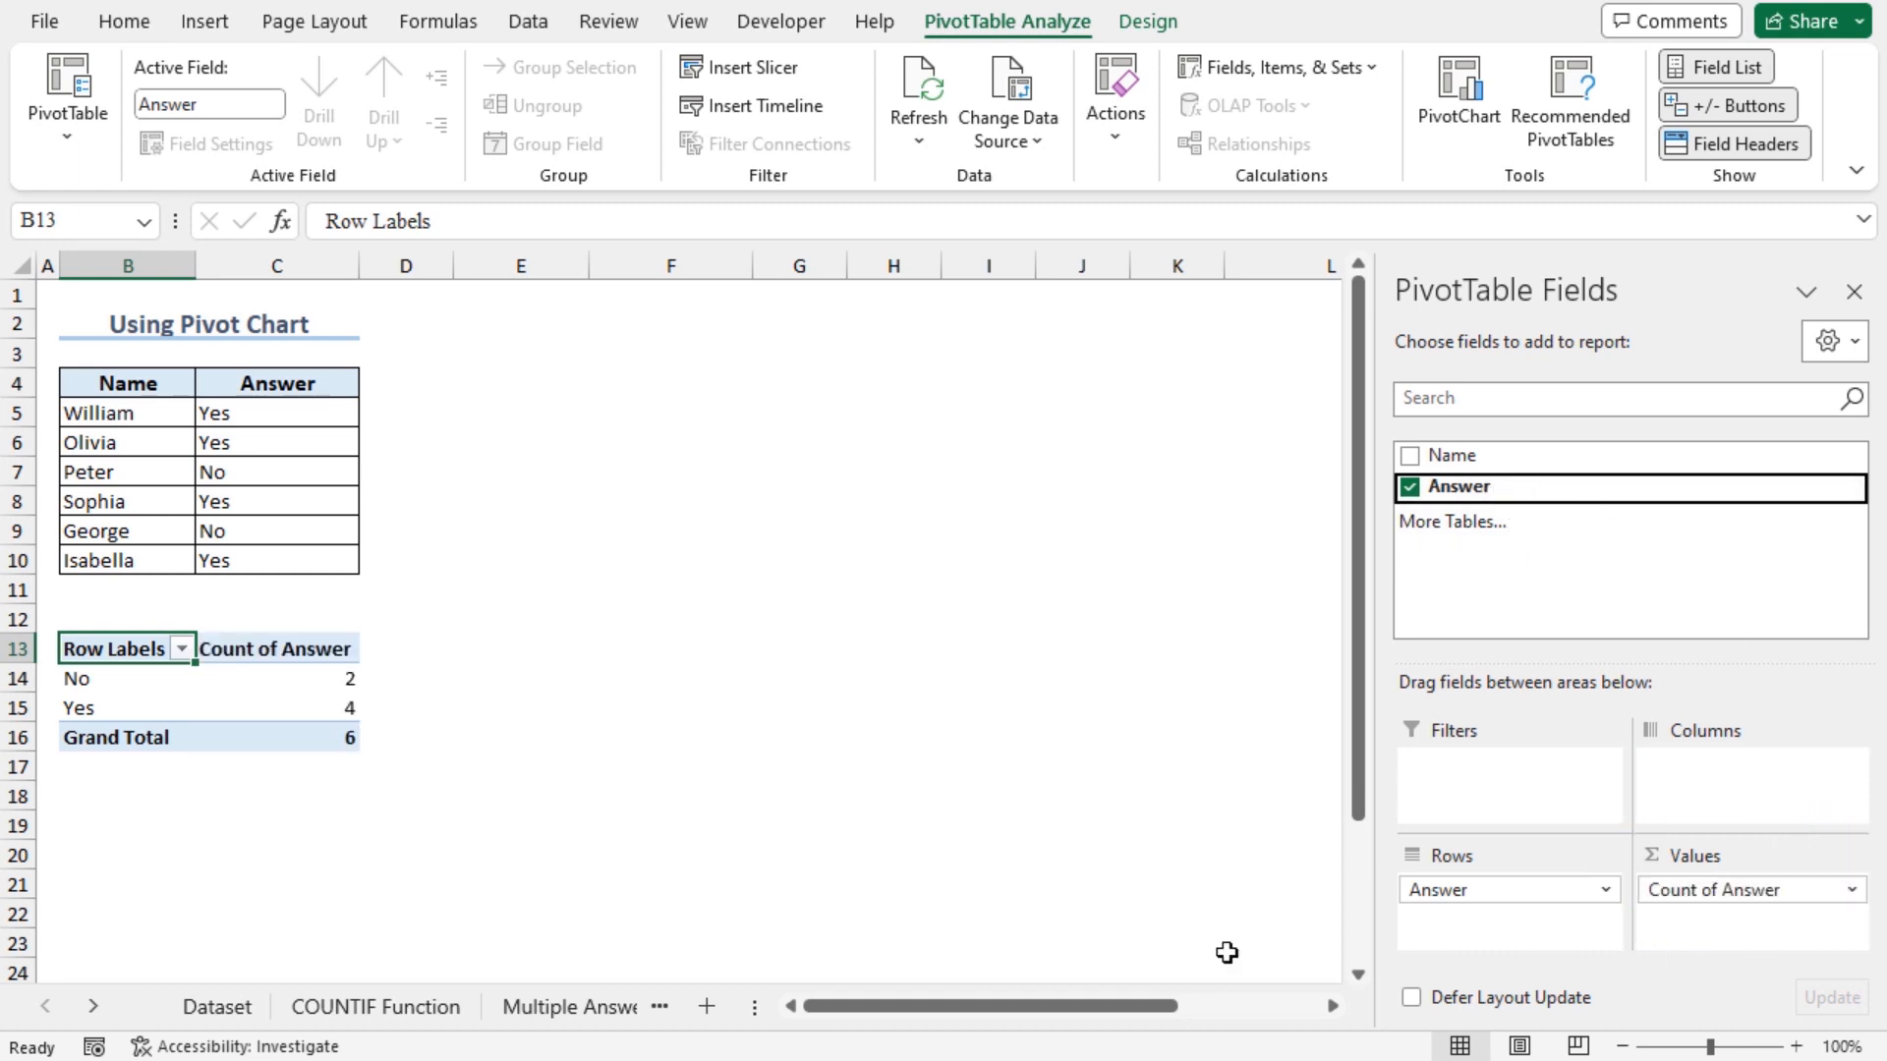
click(211, 690)
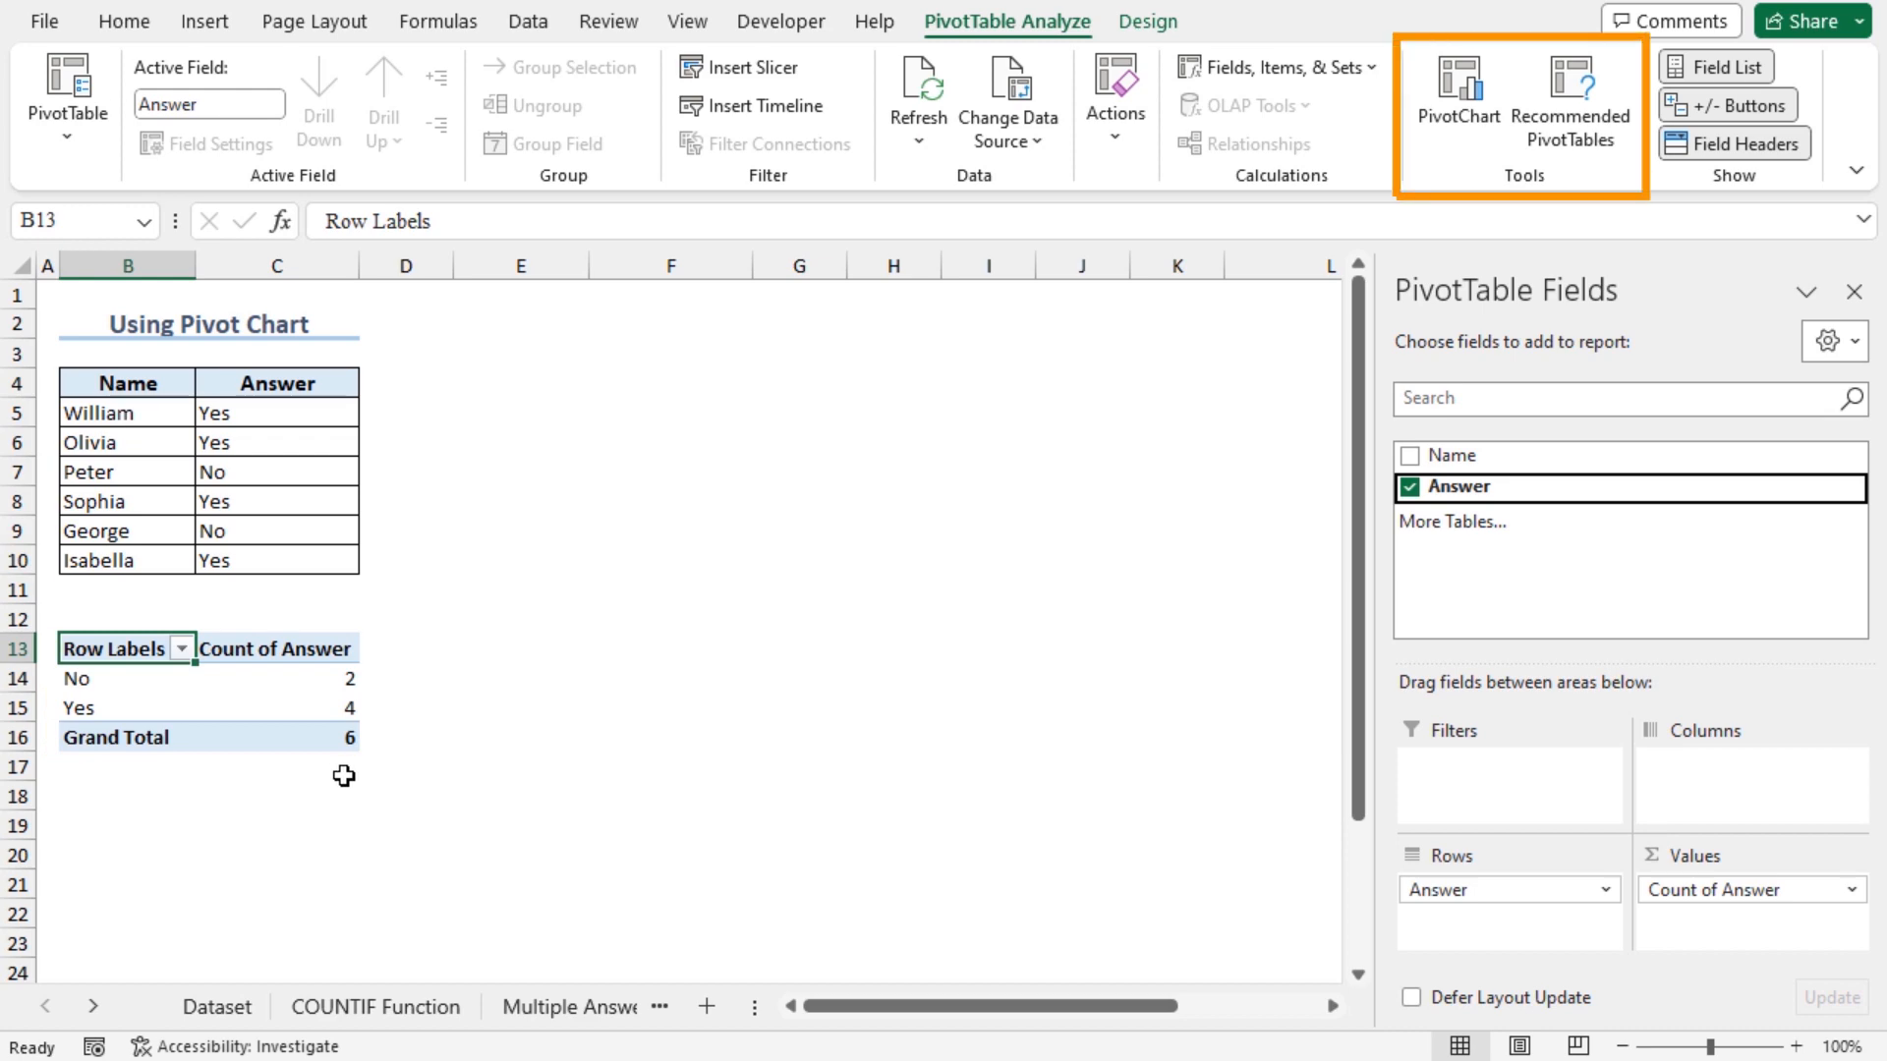
mouse_move(1456, 87)
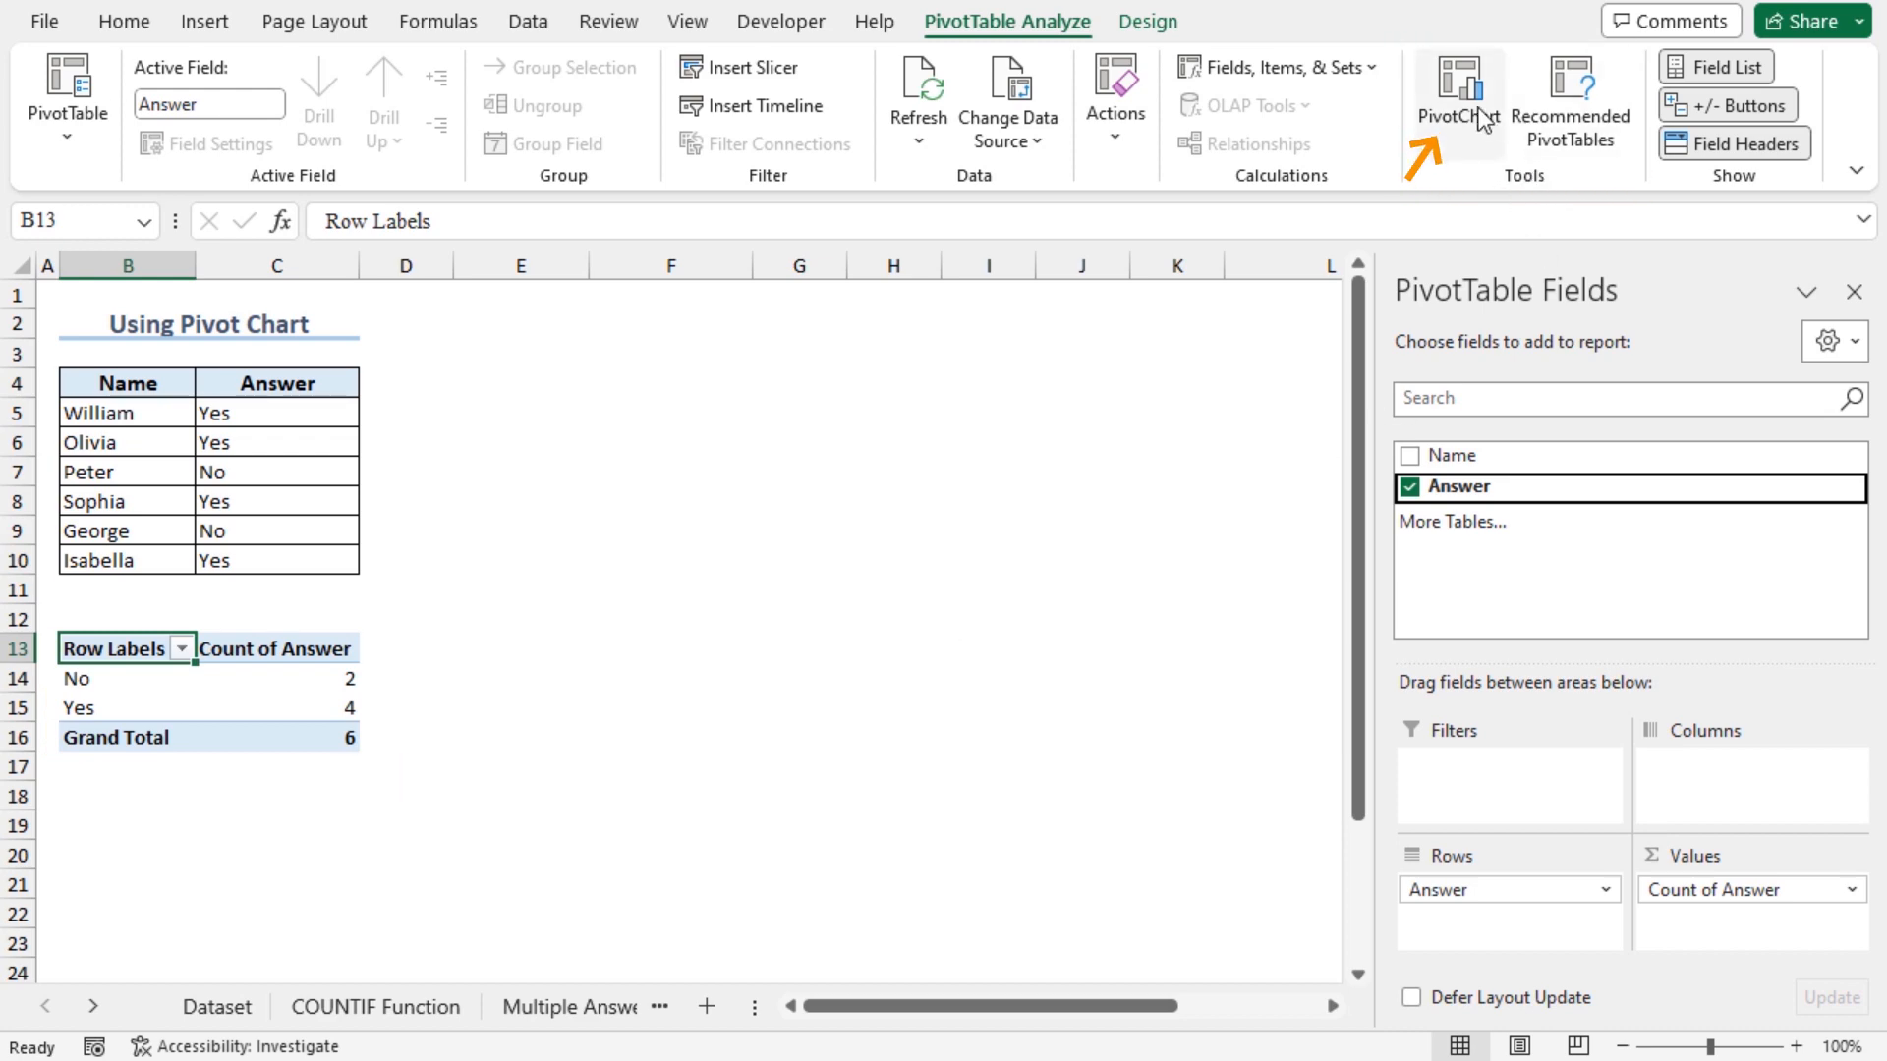
- Insert a pie PivotChart of the No and Yes answer counts from the PivotTable
click(1457, 95)
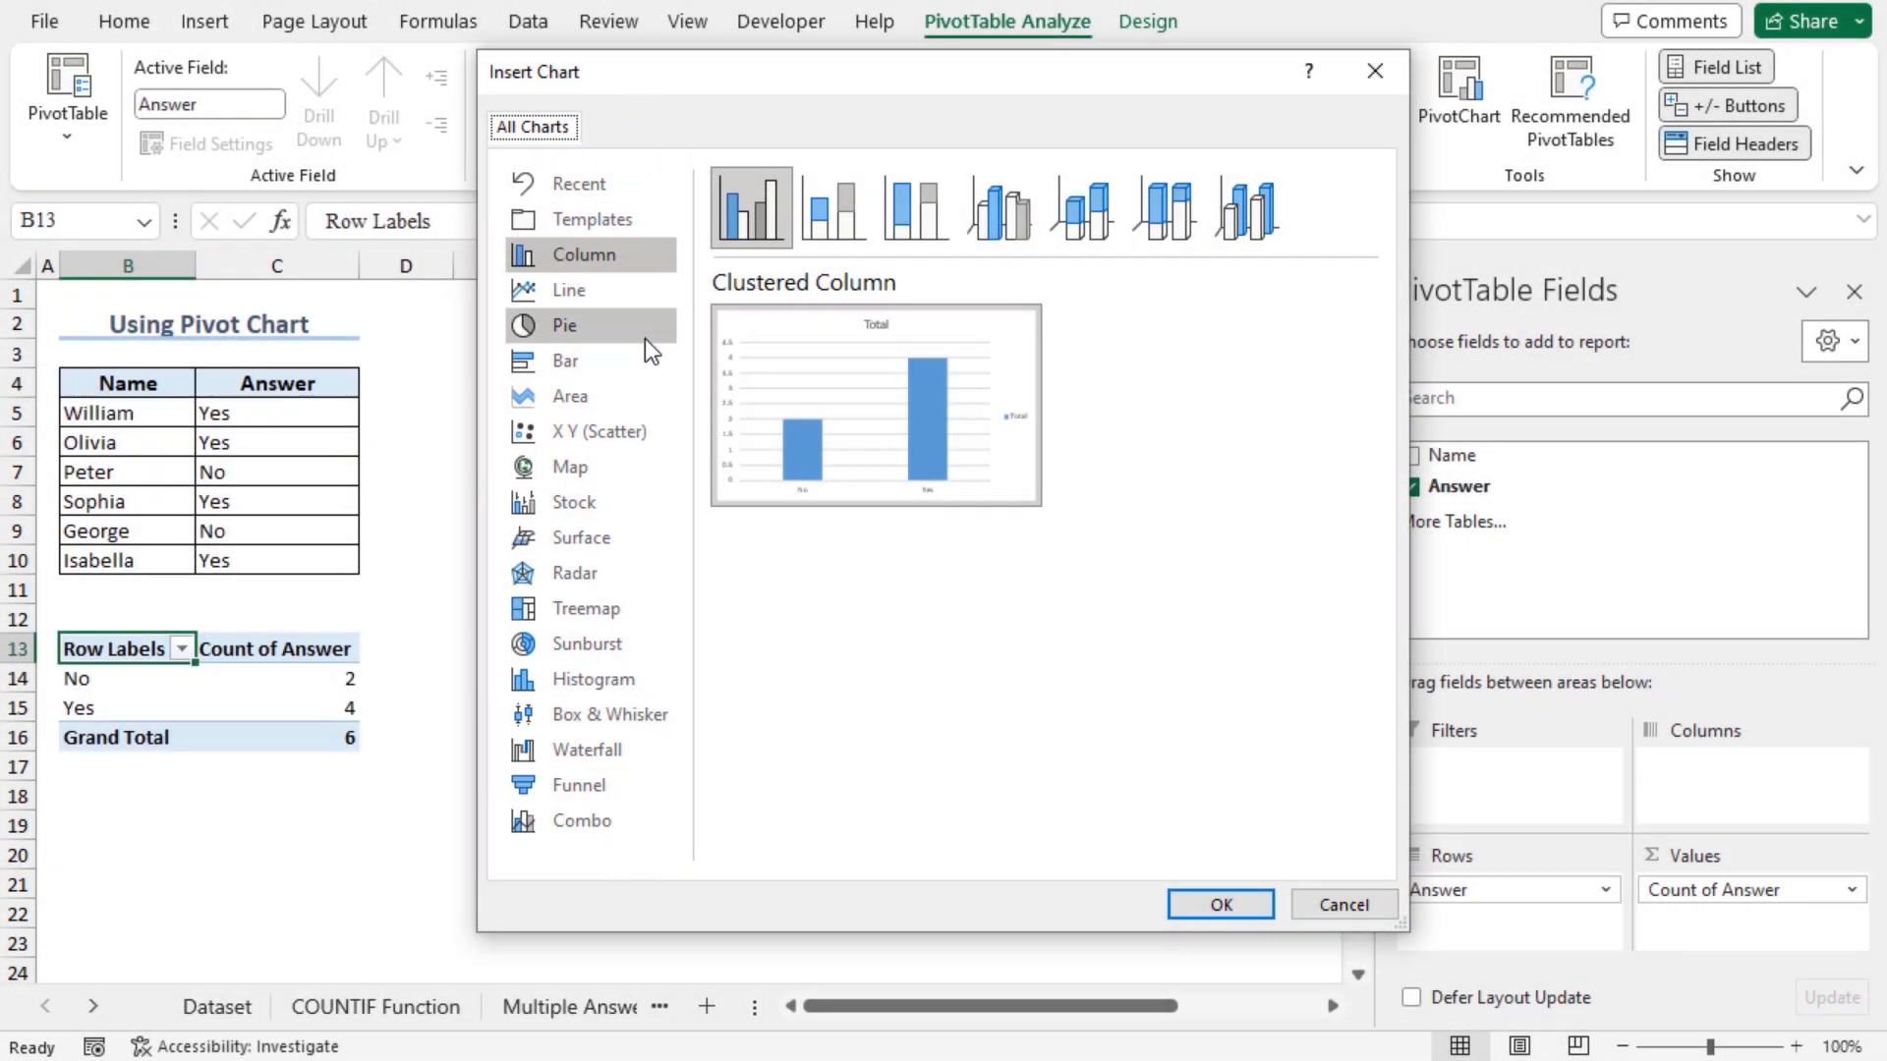
click(566, 325)
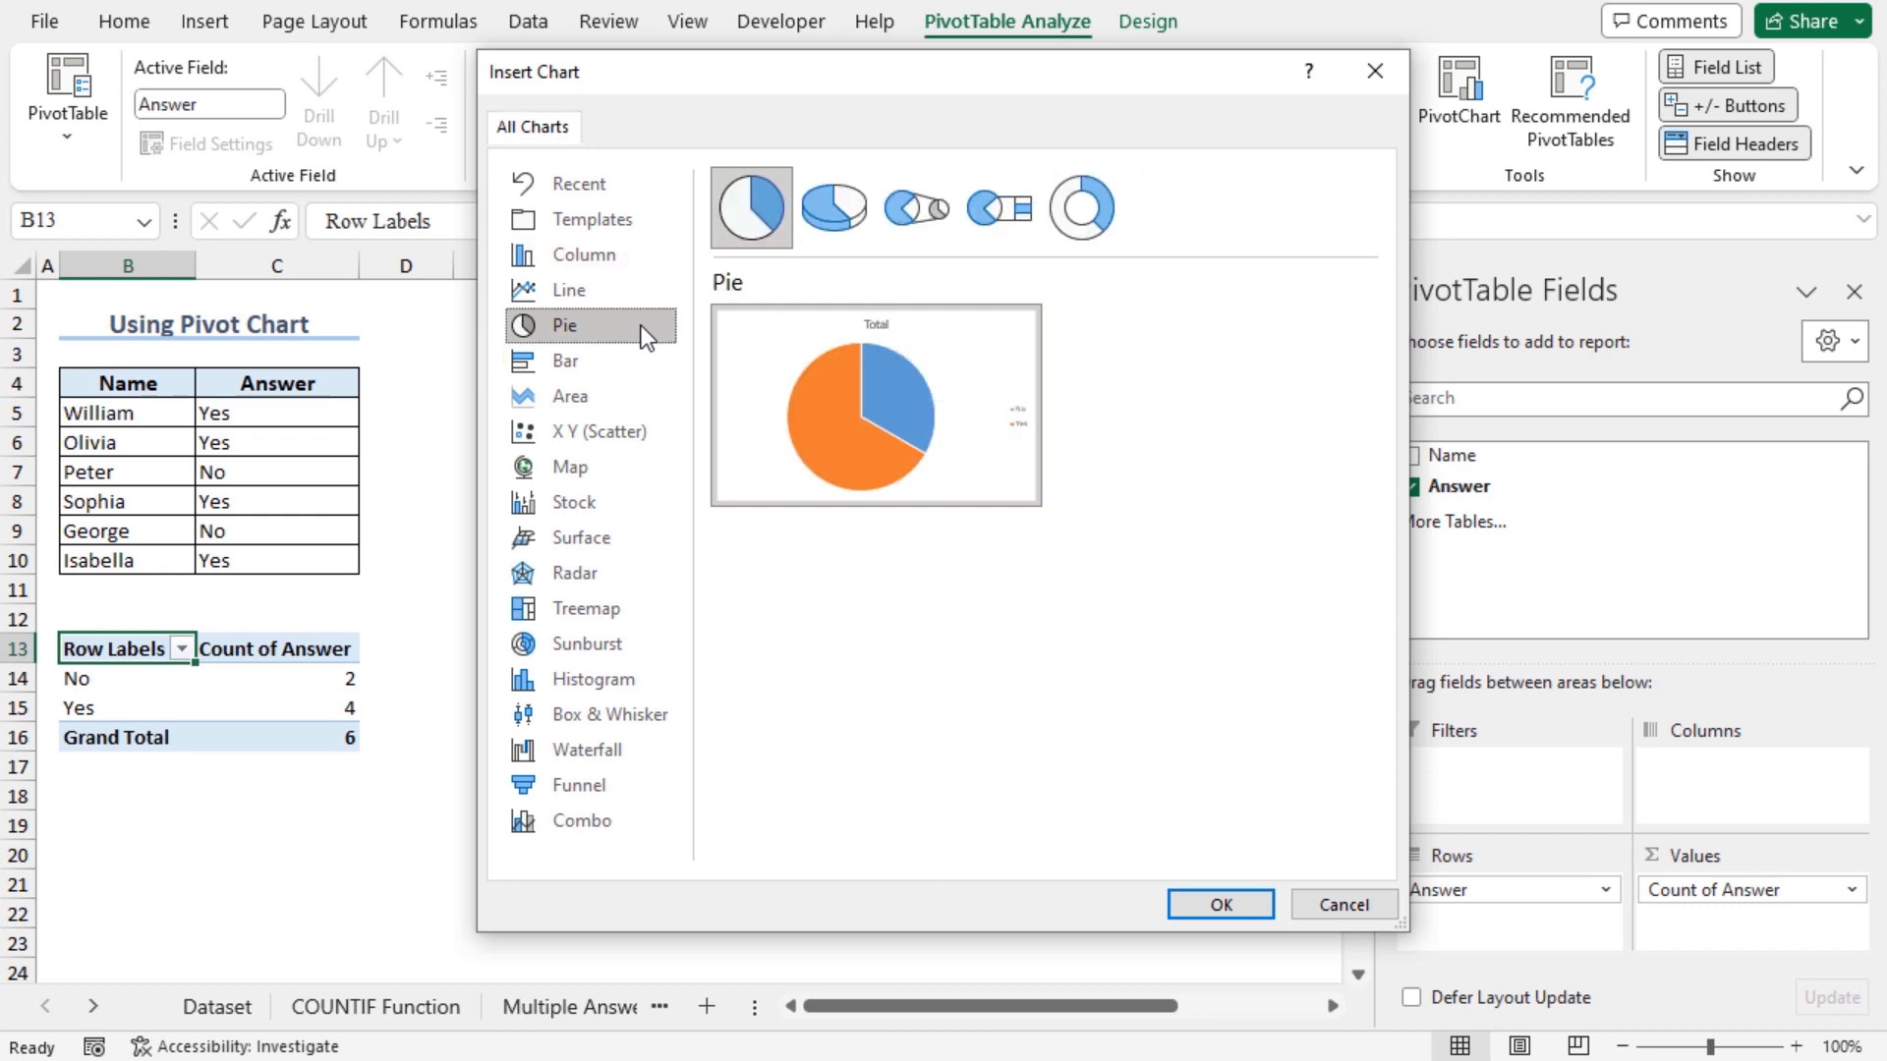
mouse_move(921, 533)
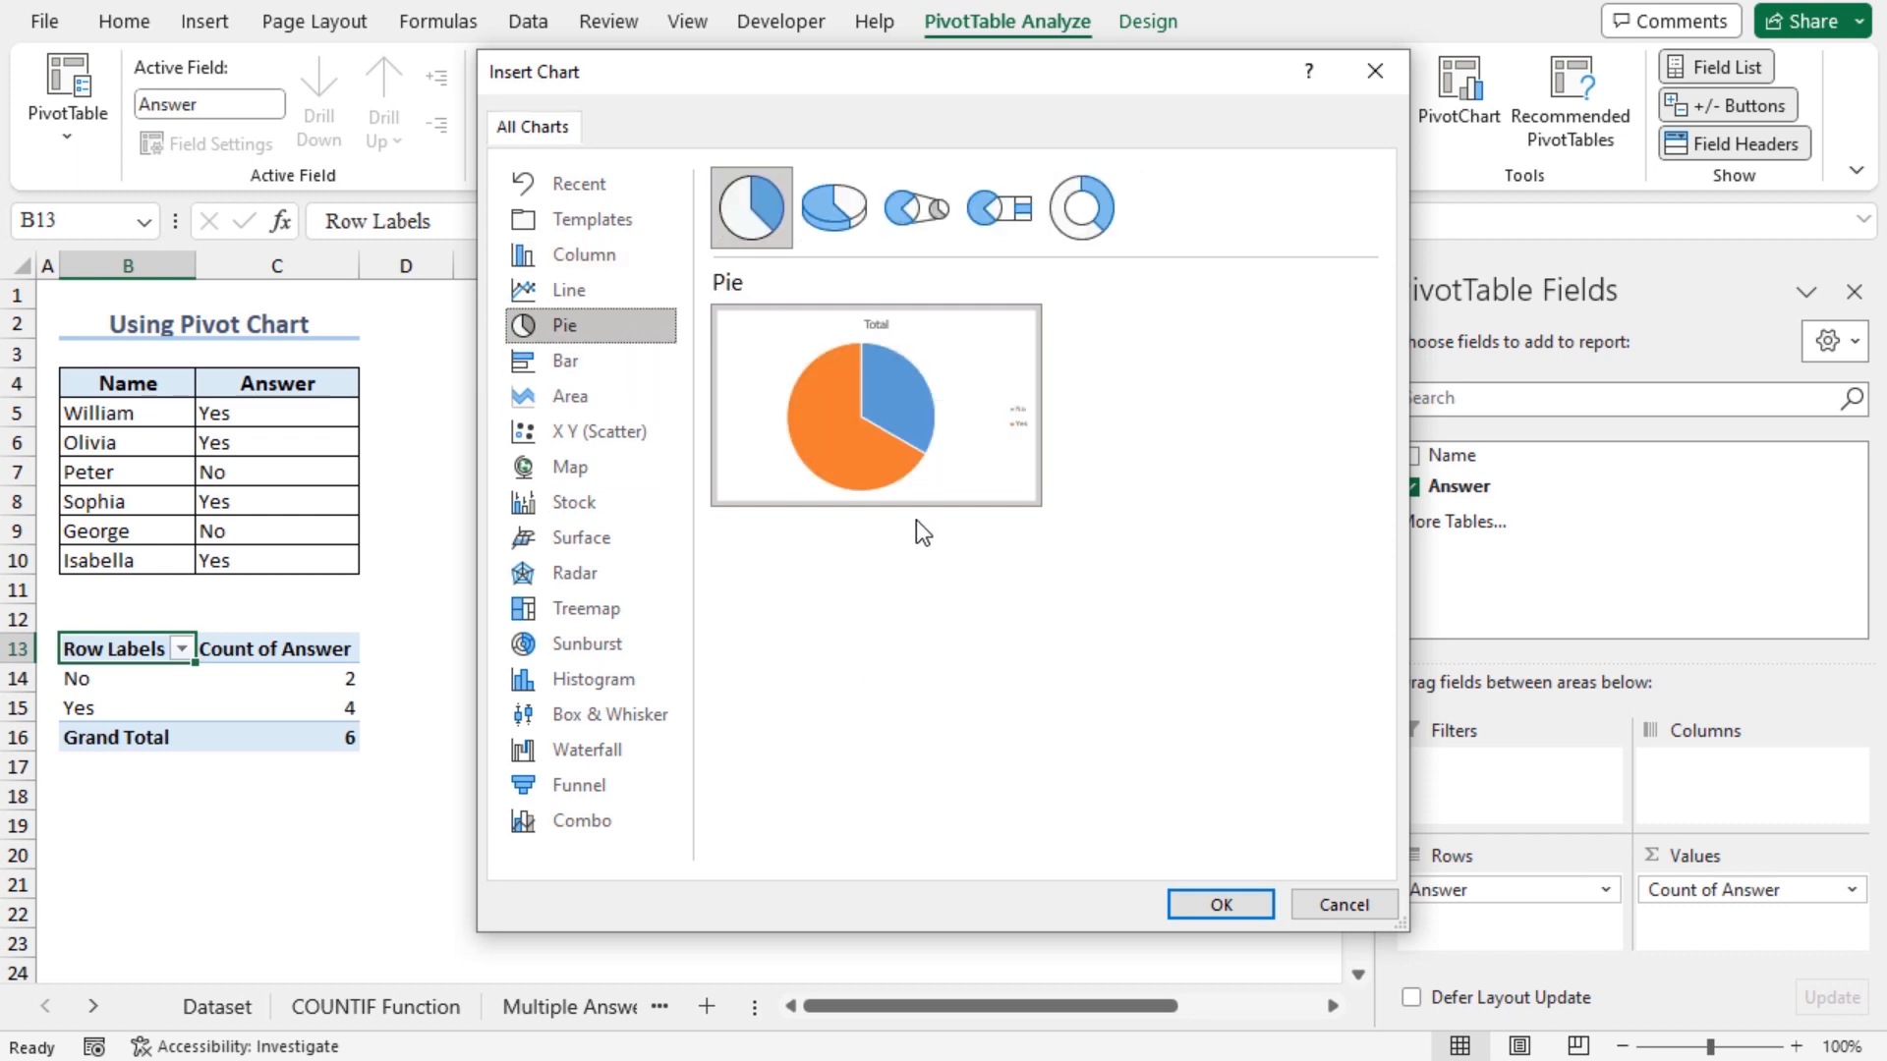
click(1218, 904)
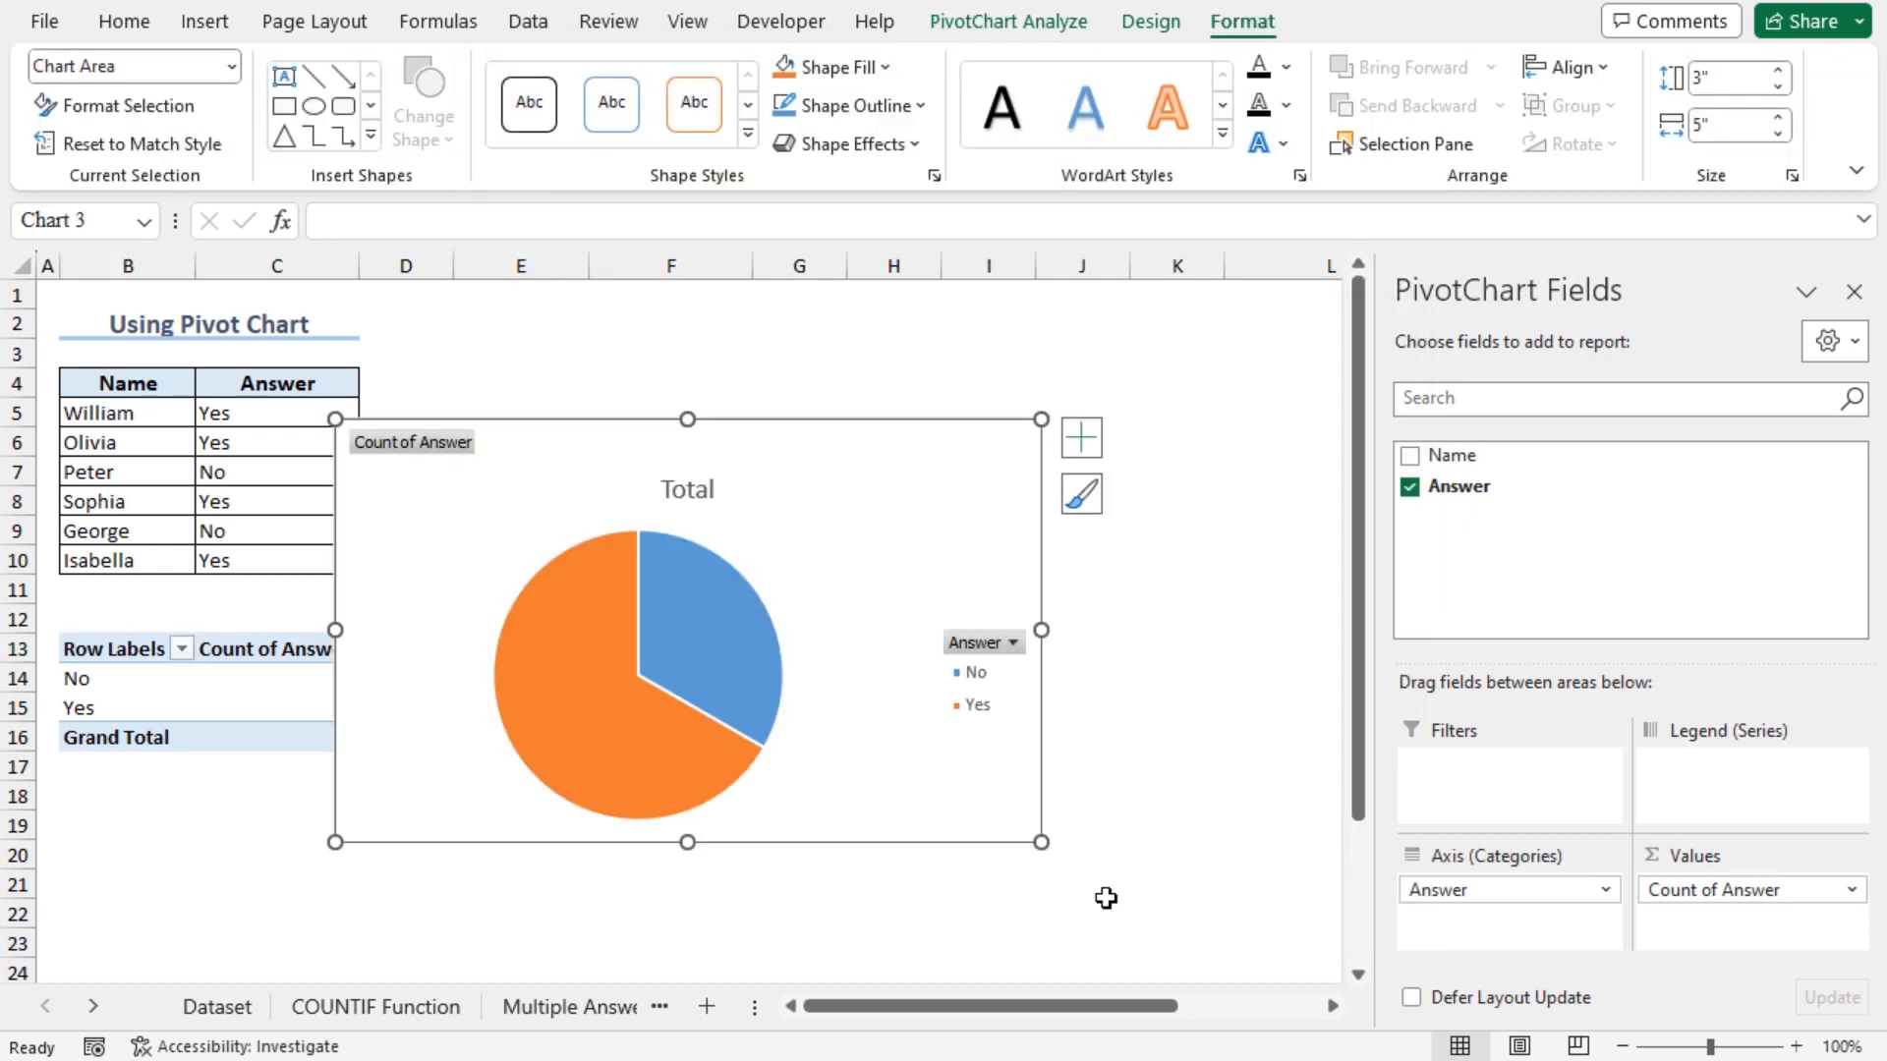